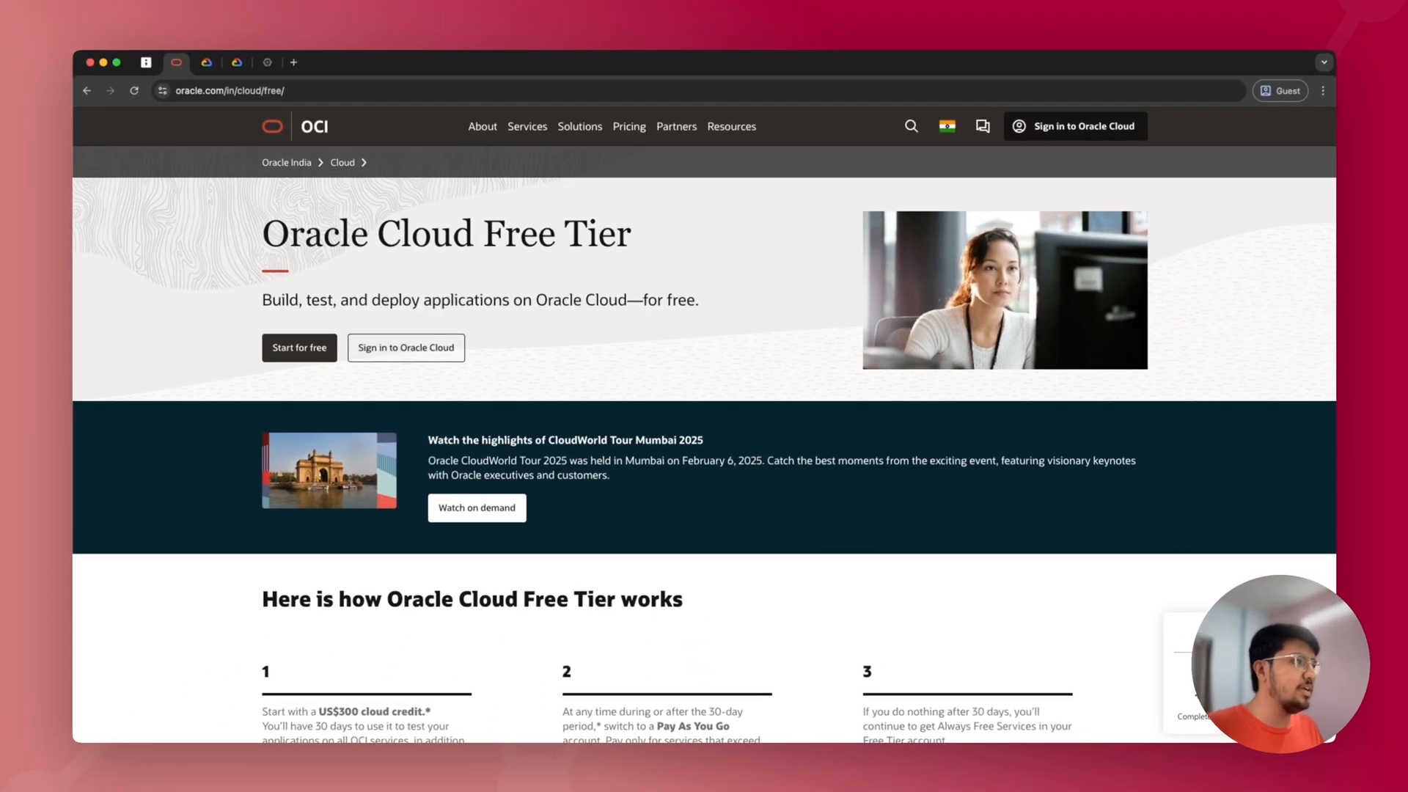
Step: Tick Compute and Storage under Featured Product to filter the Oracle free-tier services list
{"action": "scroll", "scroll_direction": "down", "scroll_amount": 3}
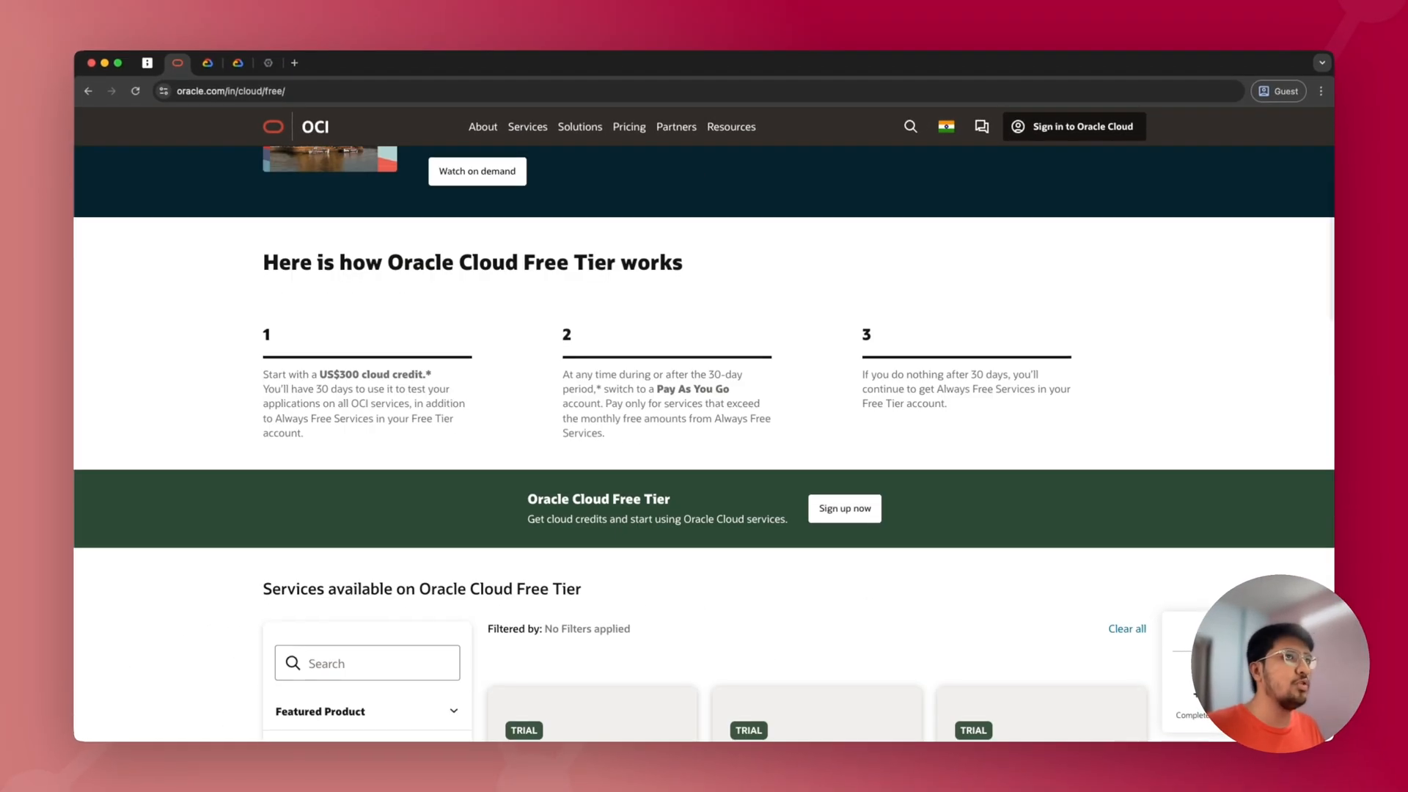
{"action": "scroll", "scroll_direction": "down", "scroll_amount": 3}
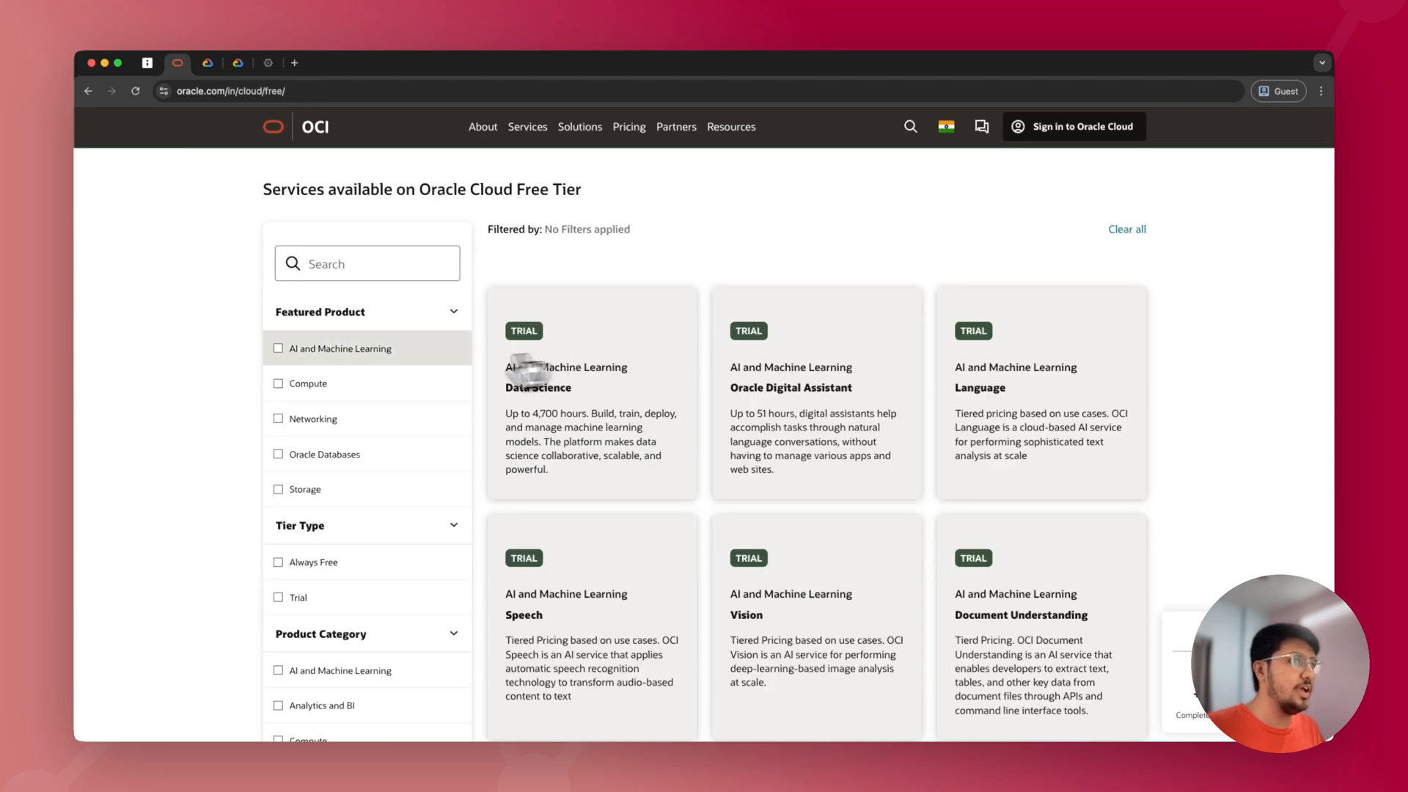
{"action": "left_click", "coordinate": [278, 383]}
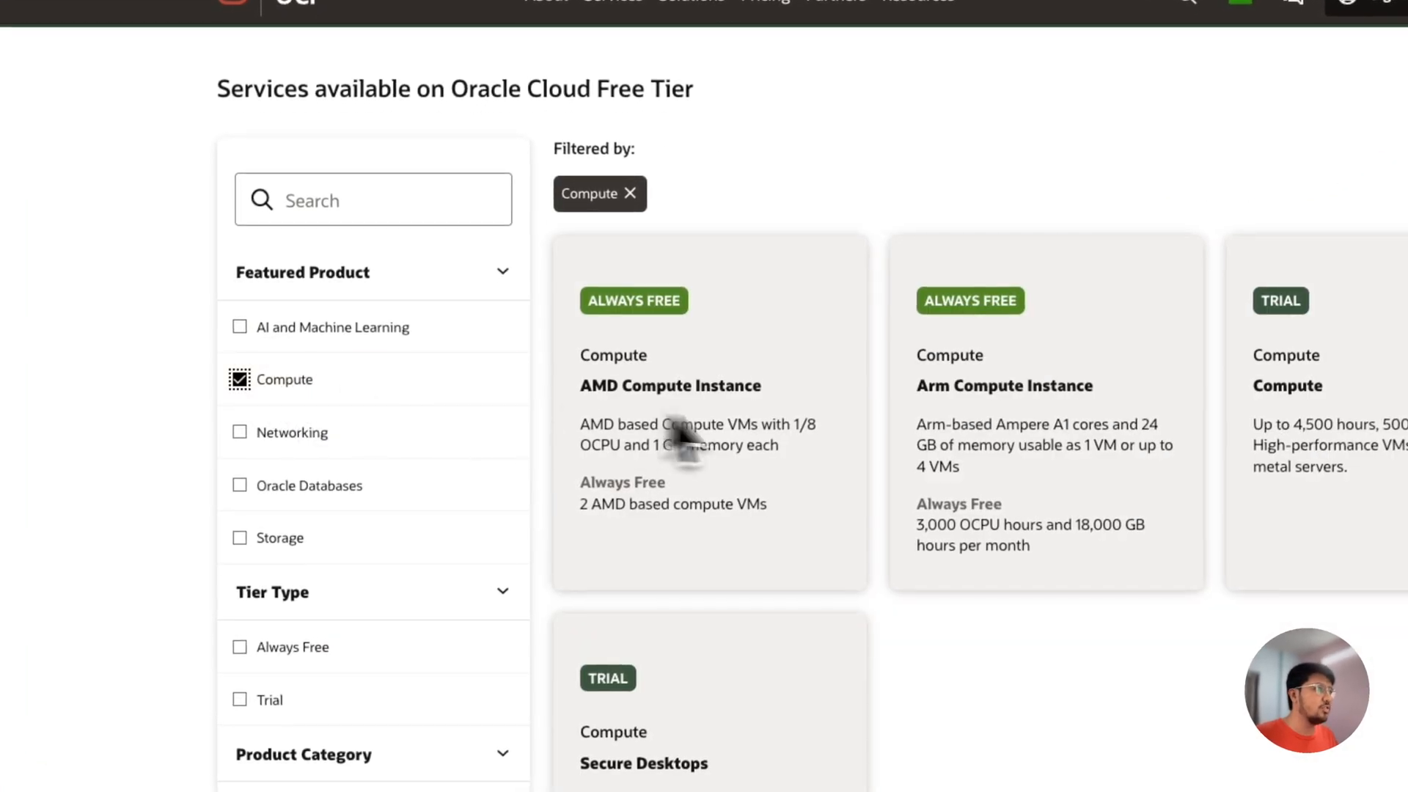
{"action": "double_click", "coordinate": [669, 386]}
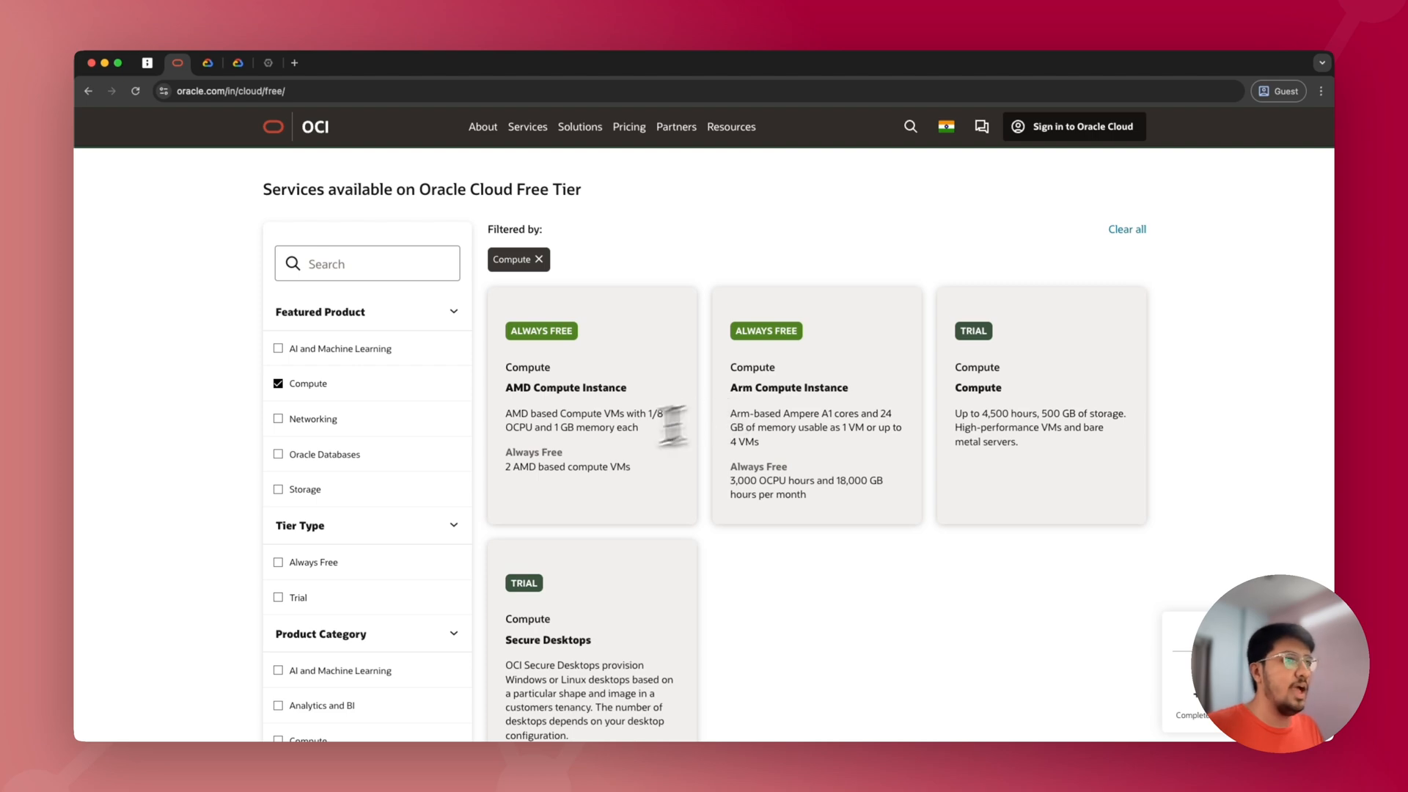
{"action": "left_click", "coordinate": [279, 488]}
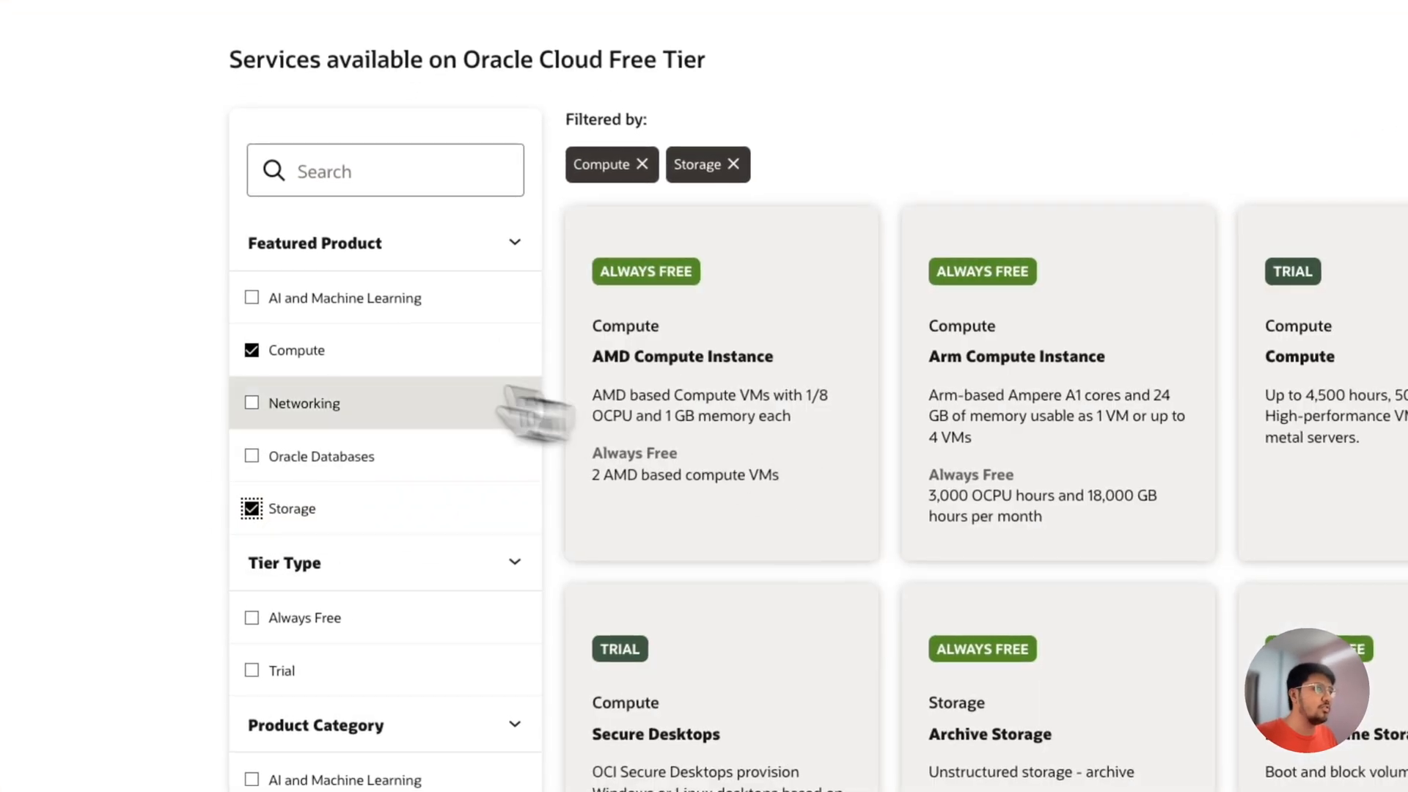
{"action": "left_click", "coordinate": [642, 164]}
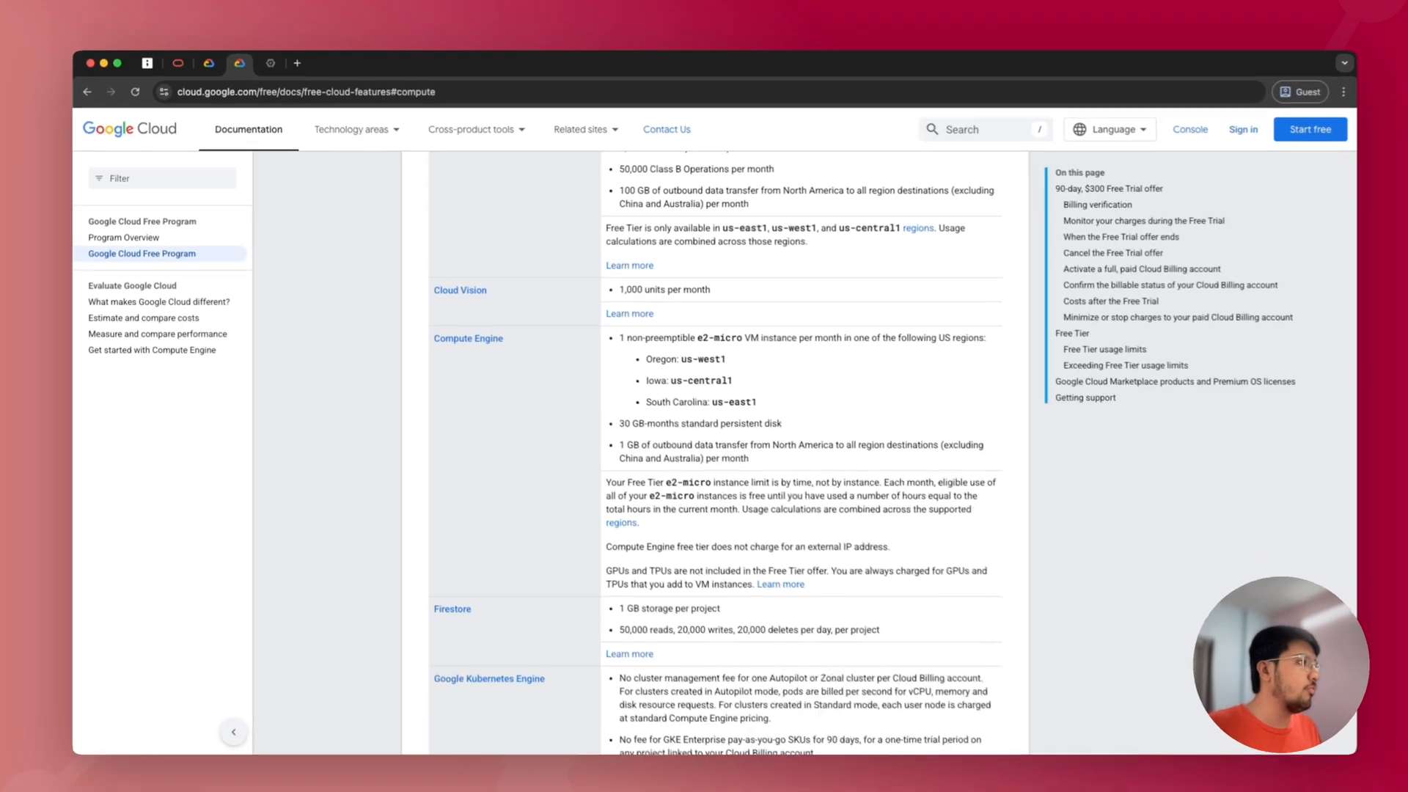
{"action": "scroll", "scroll_direction": "down", "scroll_amount": 3}
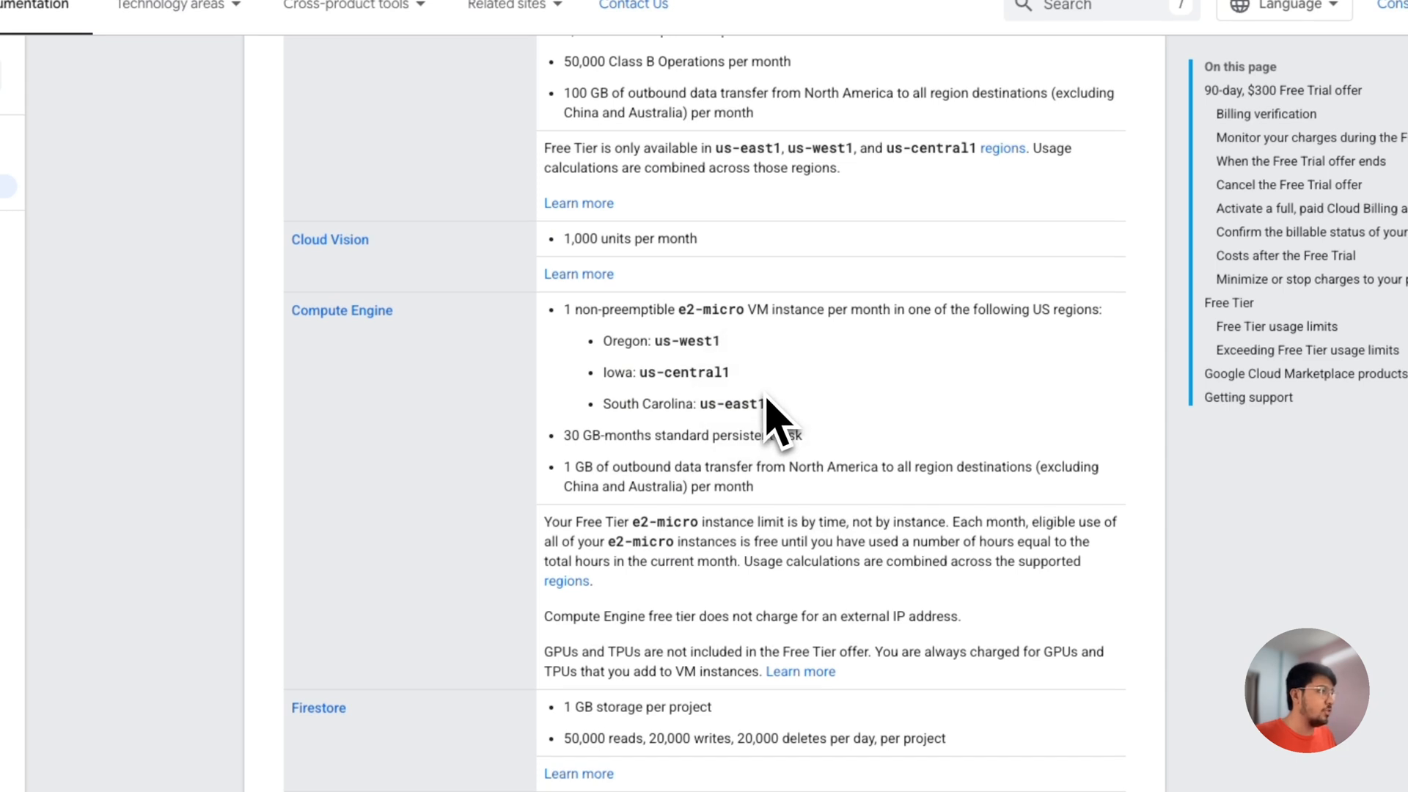
{"action": "mouse_move", "coordinate": [572, 446]}
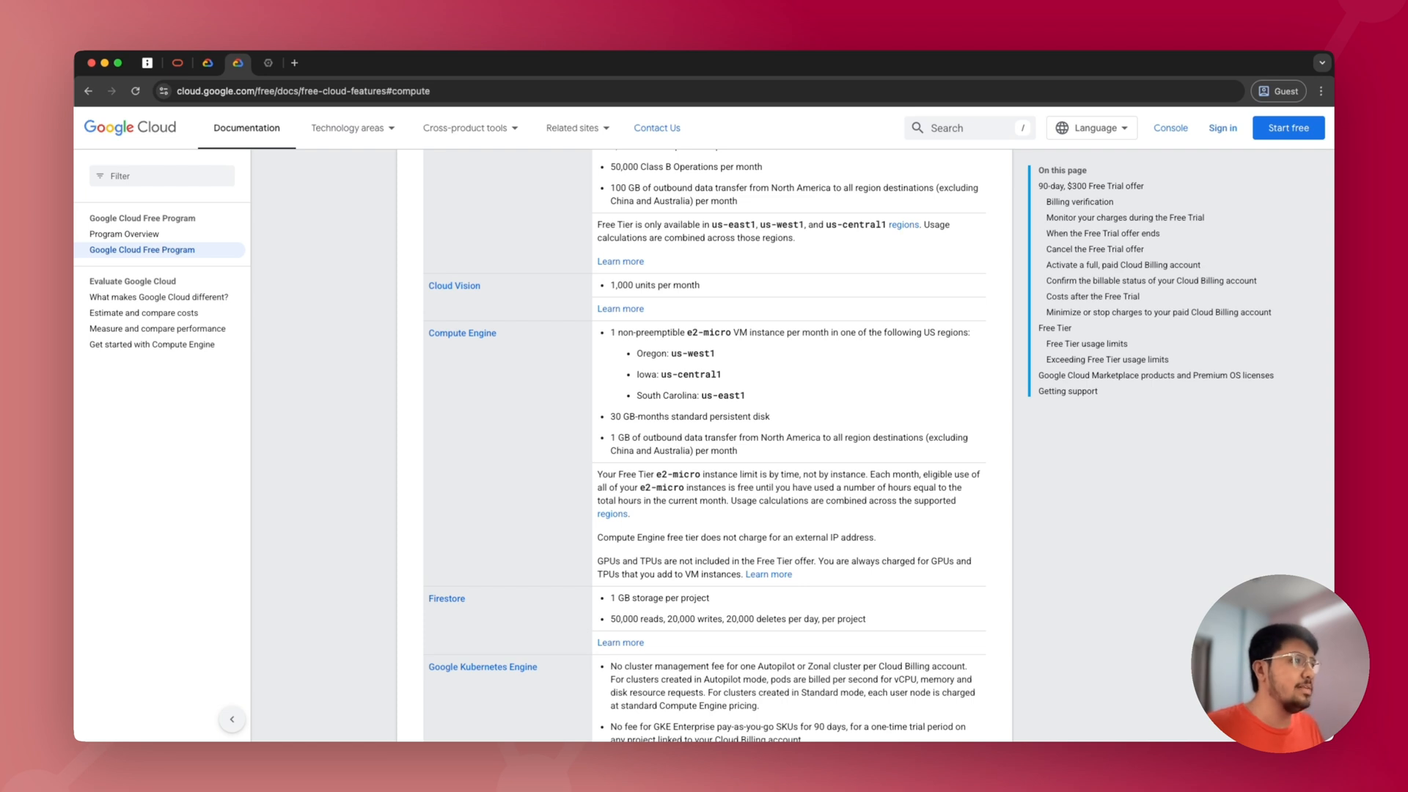
{"action": "mouse_move", "coordinate": [698, 469]}
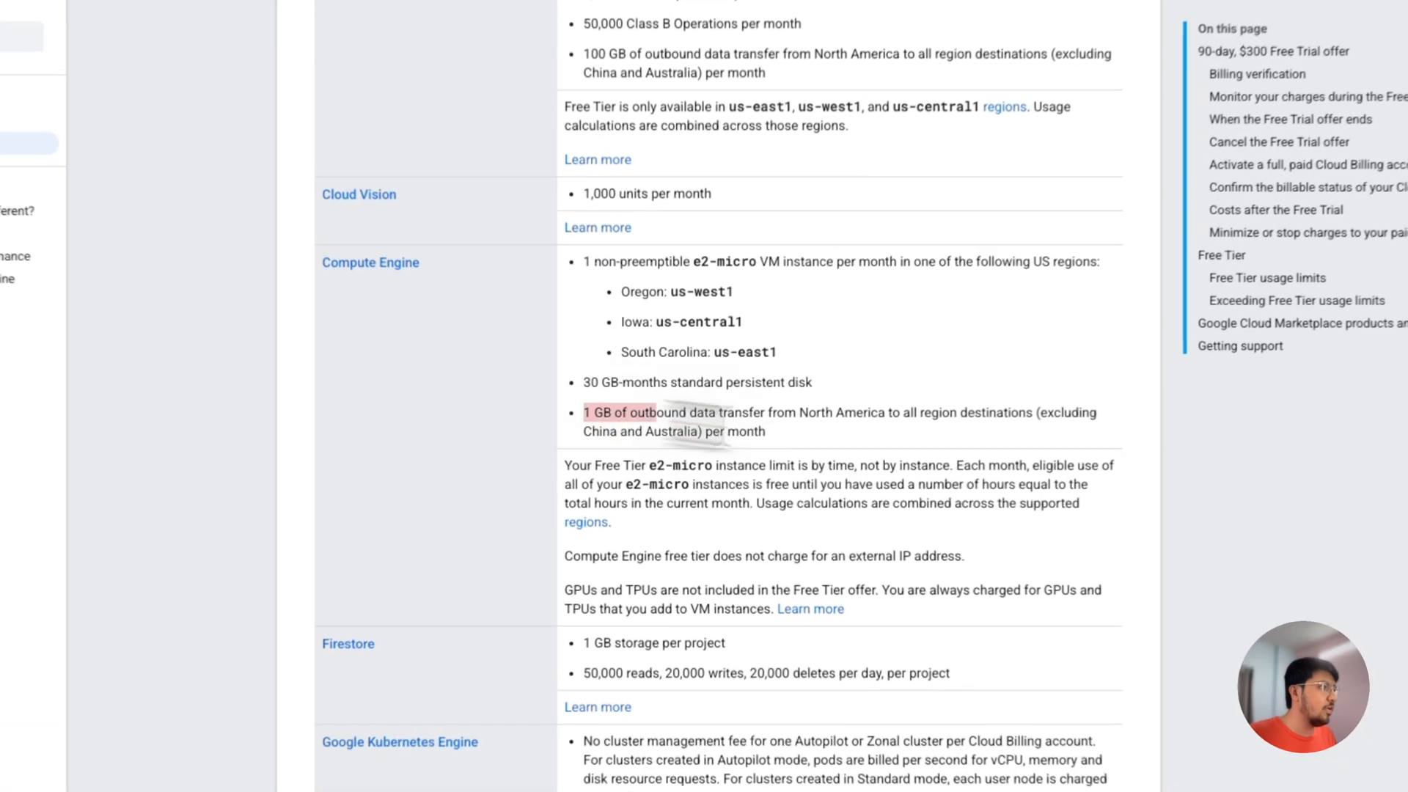
{"action": "scroll", "scroll_direction": "down", "scroll_amount": 3}
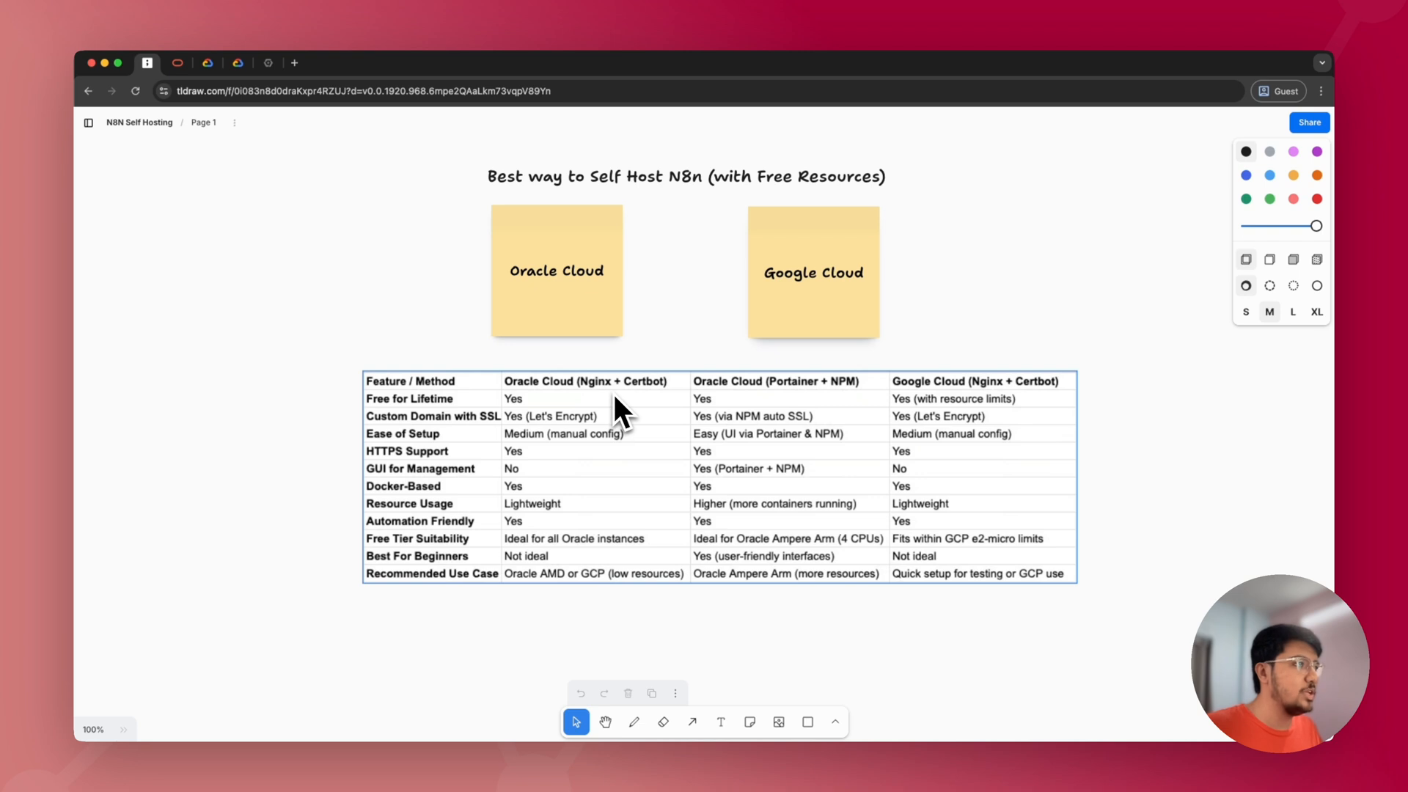
{"action": "mouse_move", "coordinate": [798, 415]}
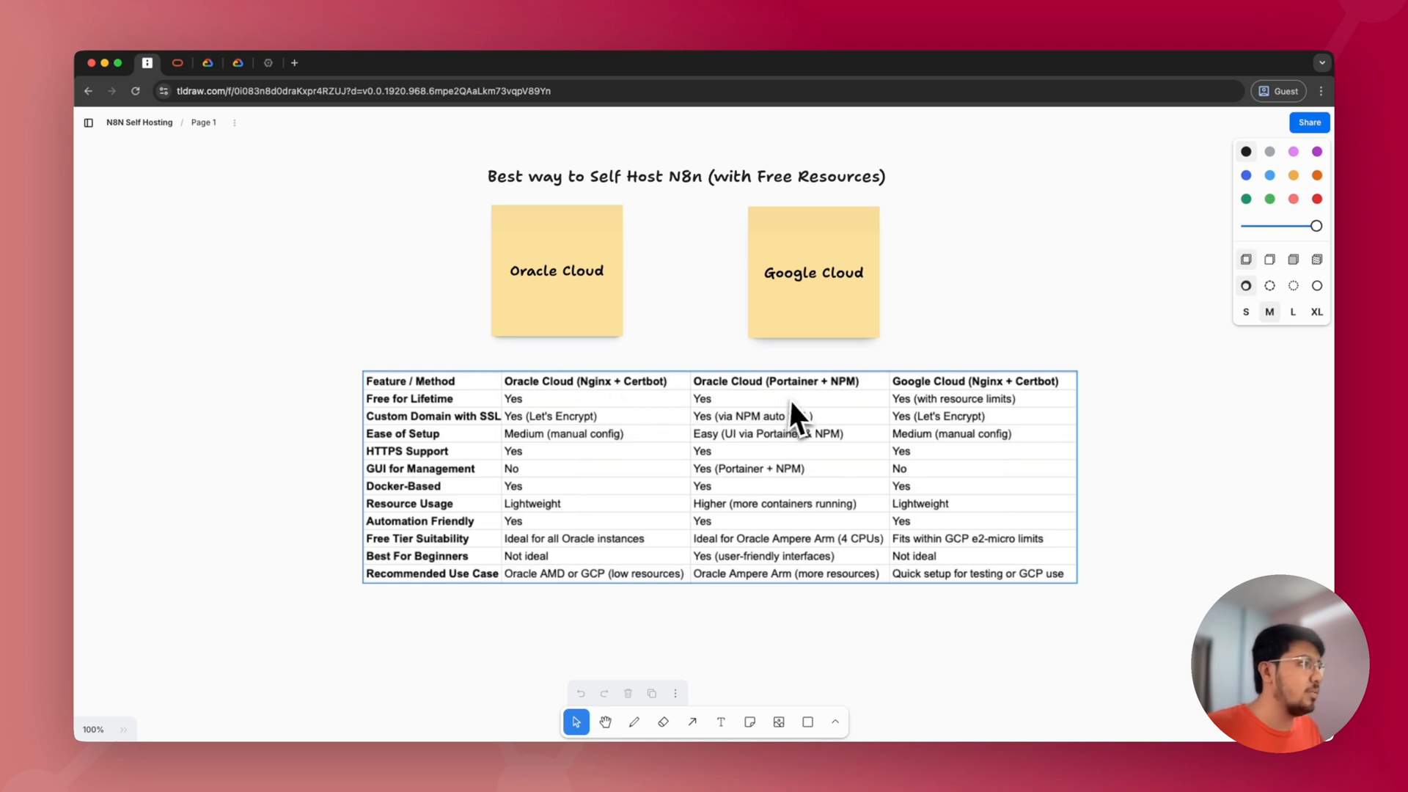
{"action": "mouse_move", "coordinate": [812, 422]}
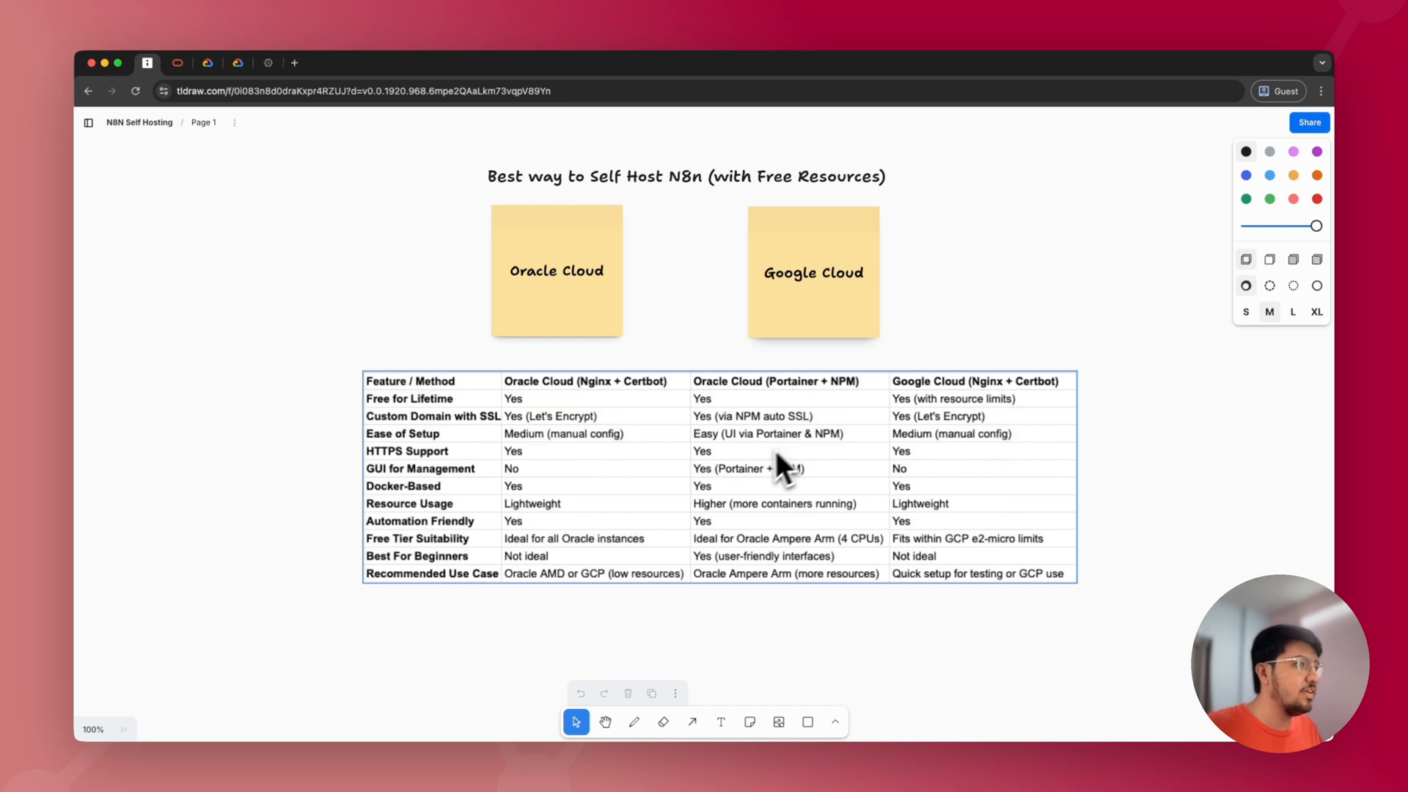
{"action": "mouse_move", "coordinate": [774, 498]}
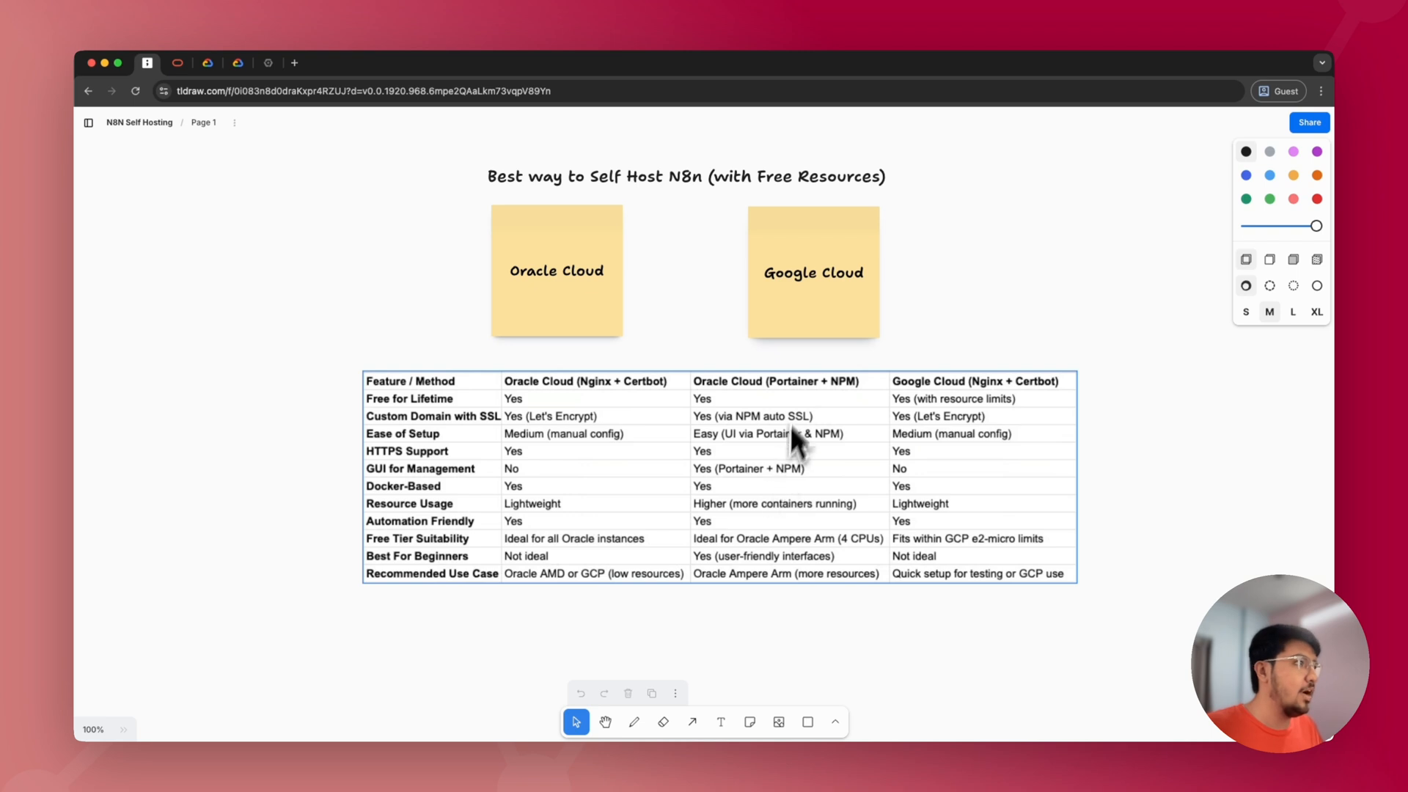
{"action": "mouse_move", "coordinate": [854, 405]}
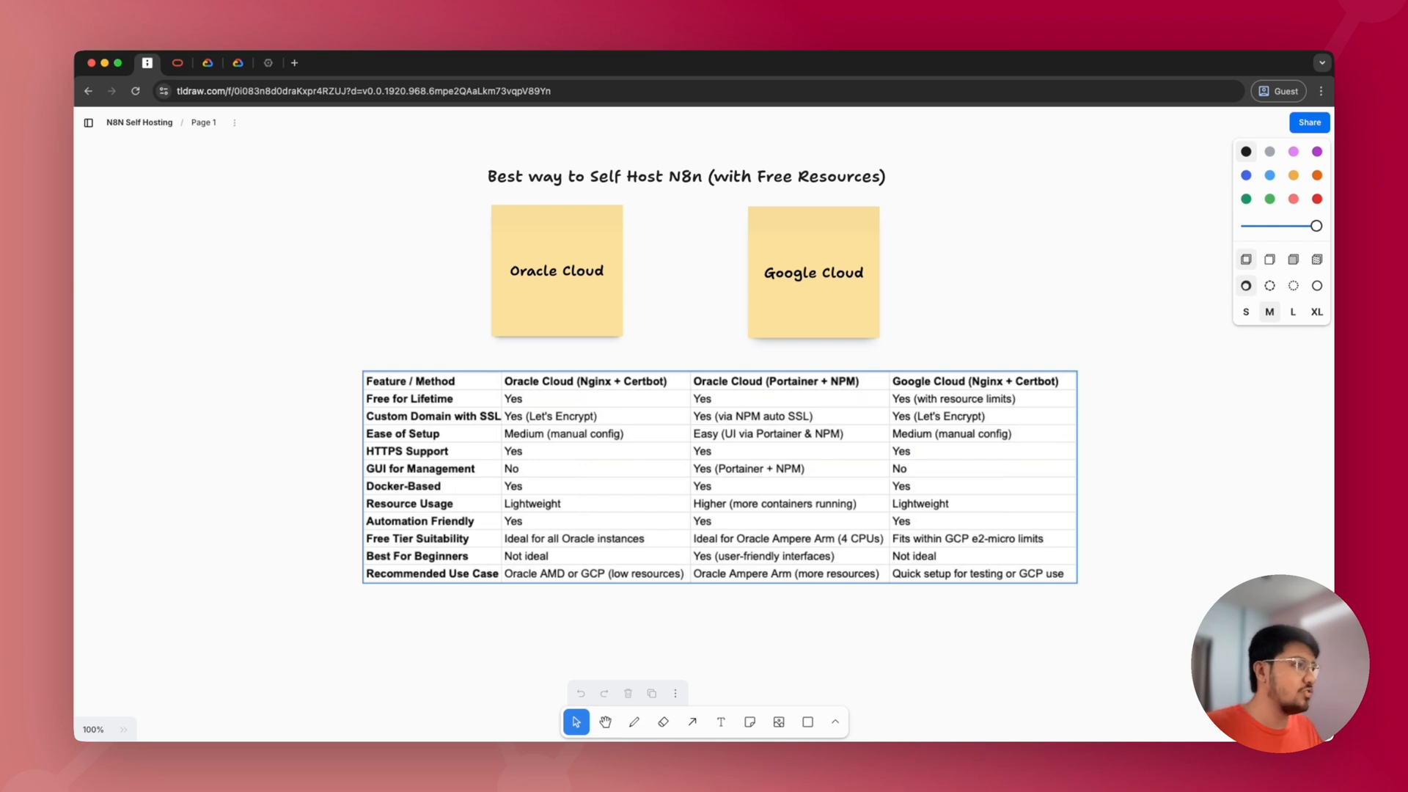
{"action": "mouse_move", "coordinate": [798, 487]}
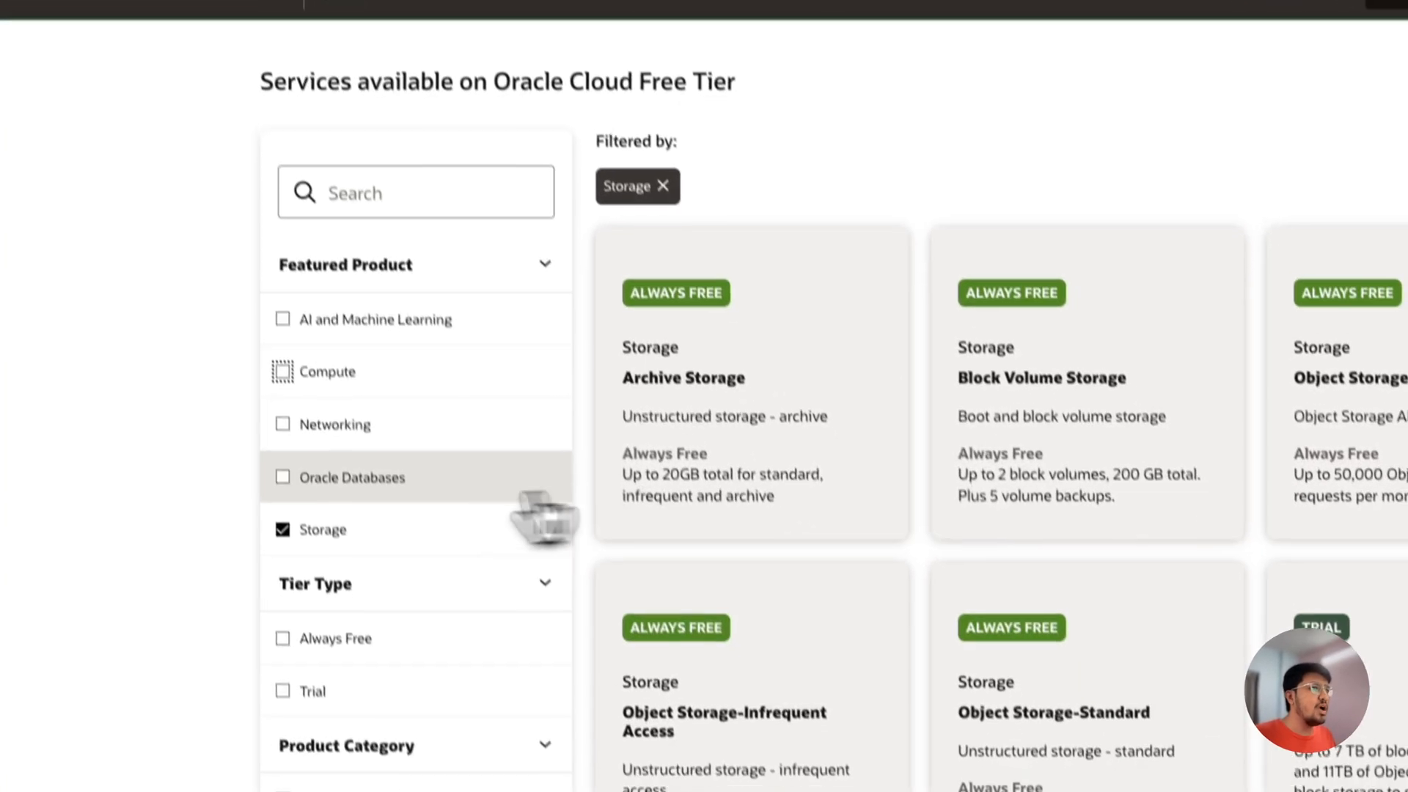
Step: Leave only Compute ticked so the list shows AMD, Arm, Compute trial and Secure Desktops
{"action": "left_click", "coordinate": [282, 371]}
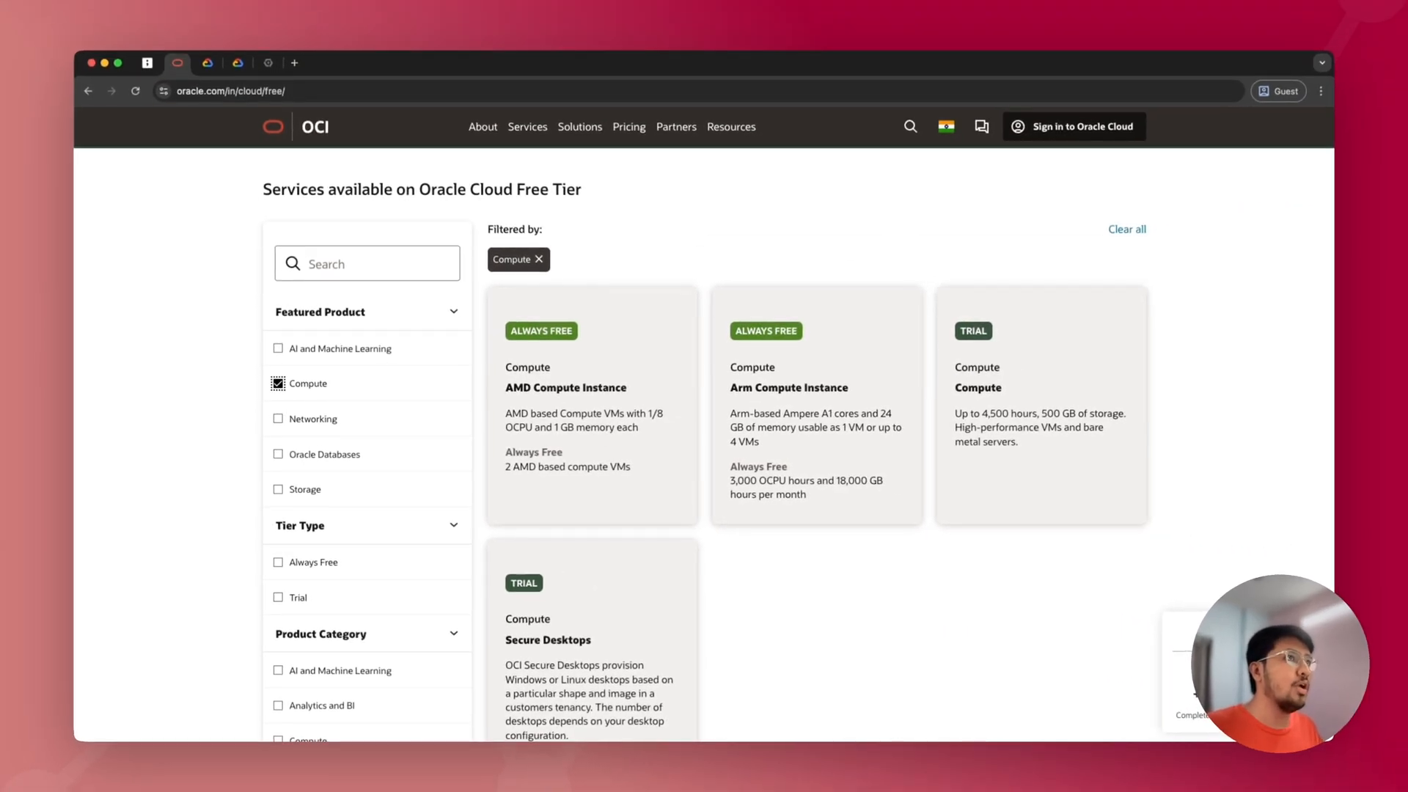
{"action": "mouse_move", "coordinate": [799, 432]}
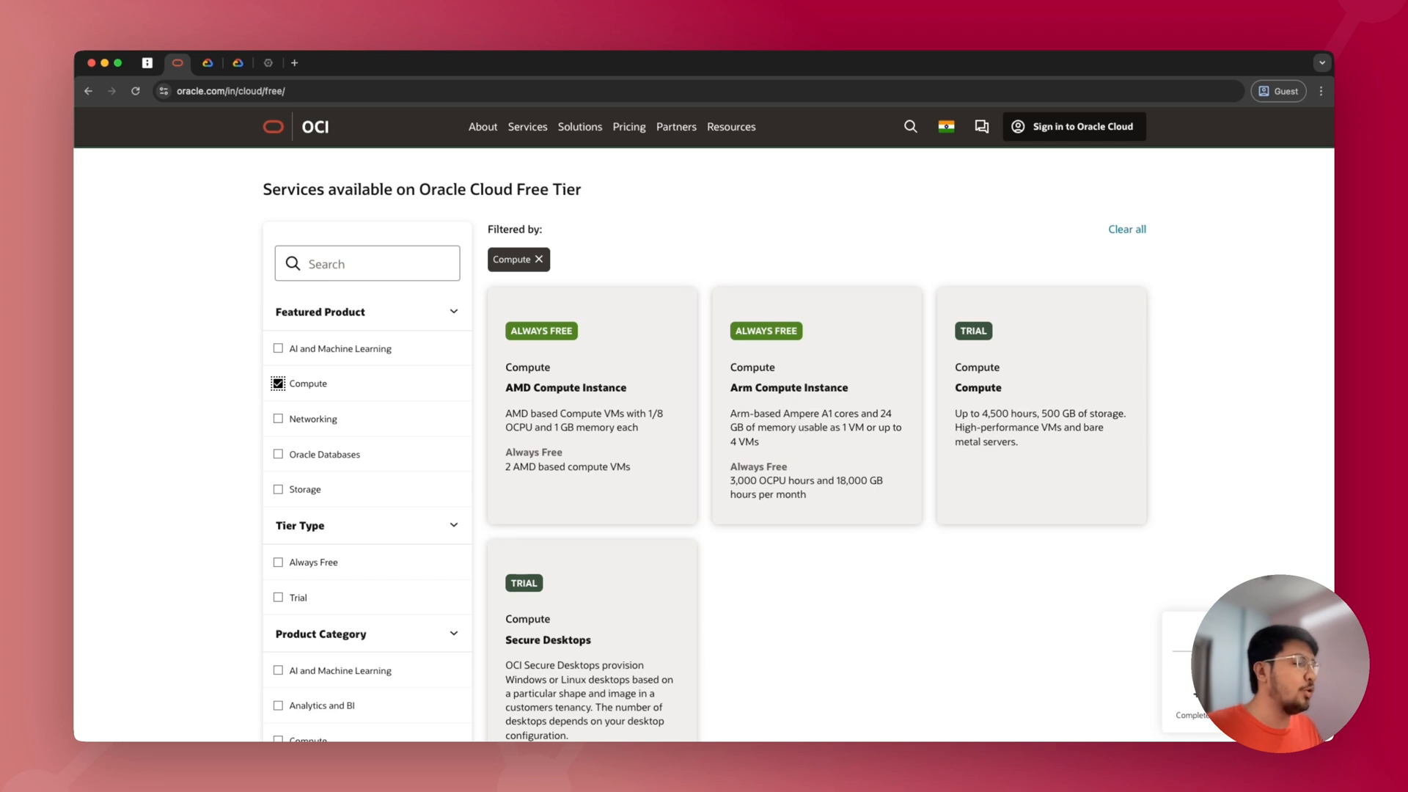
{"action": "mouse_move", "coordinate": [648, 446]}
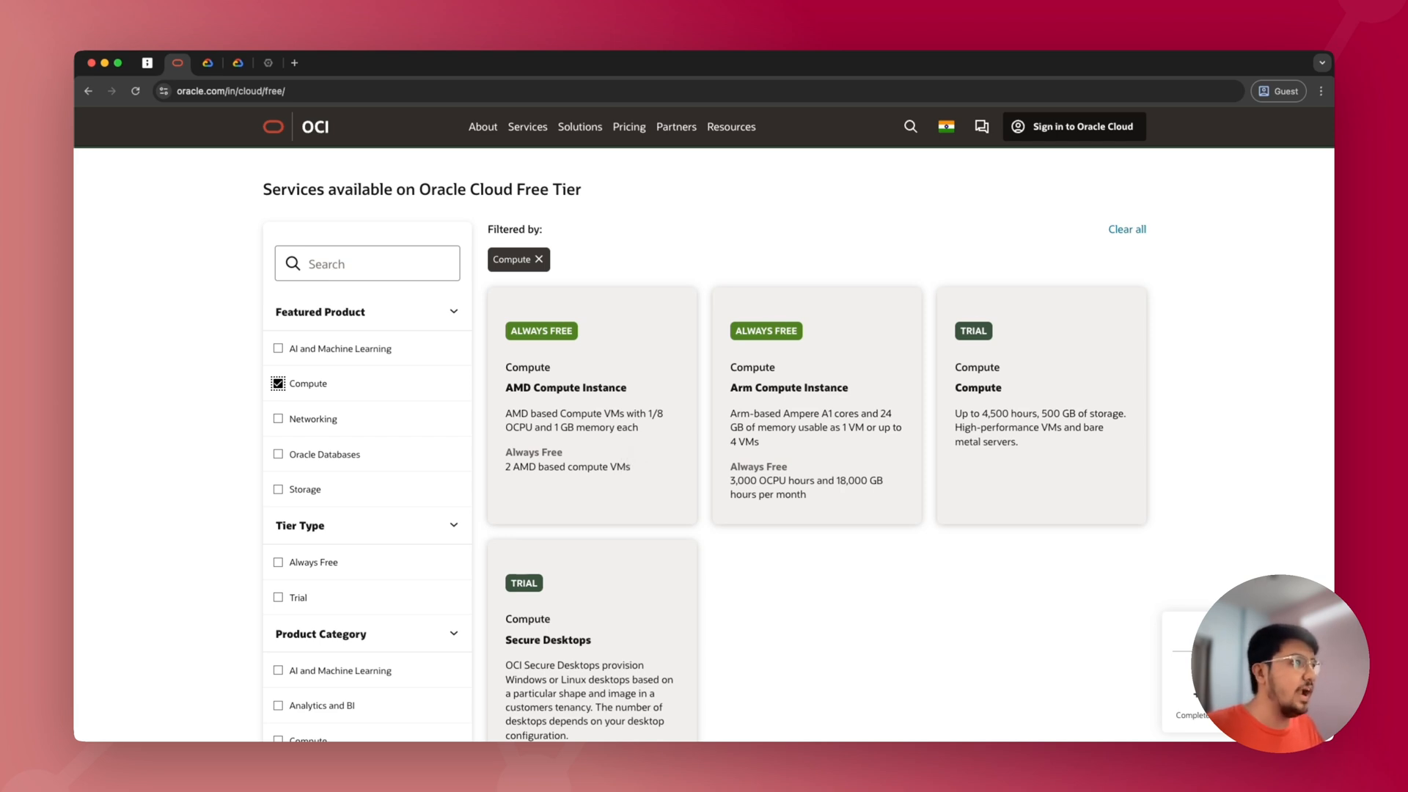
{"action": "mouse_move", "coordinate": [609, 490]}
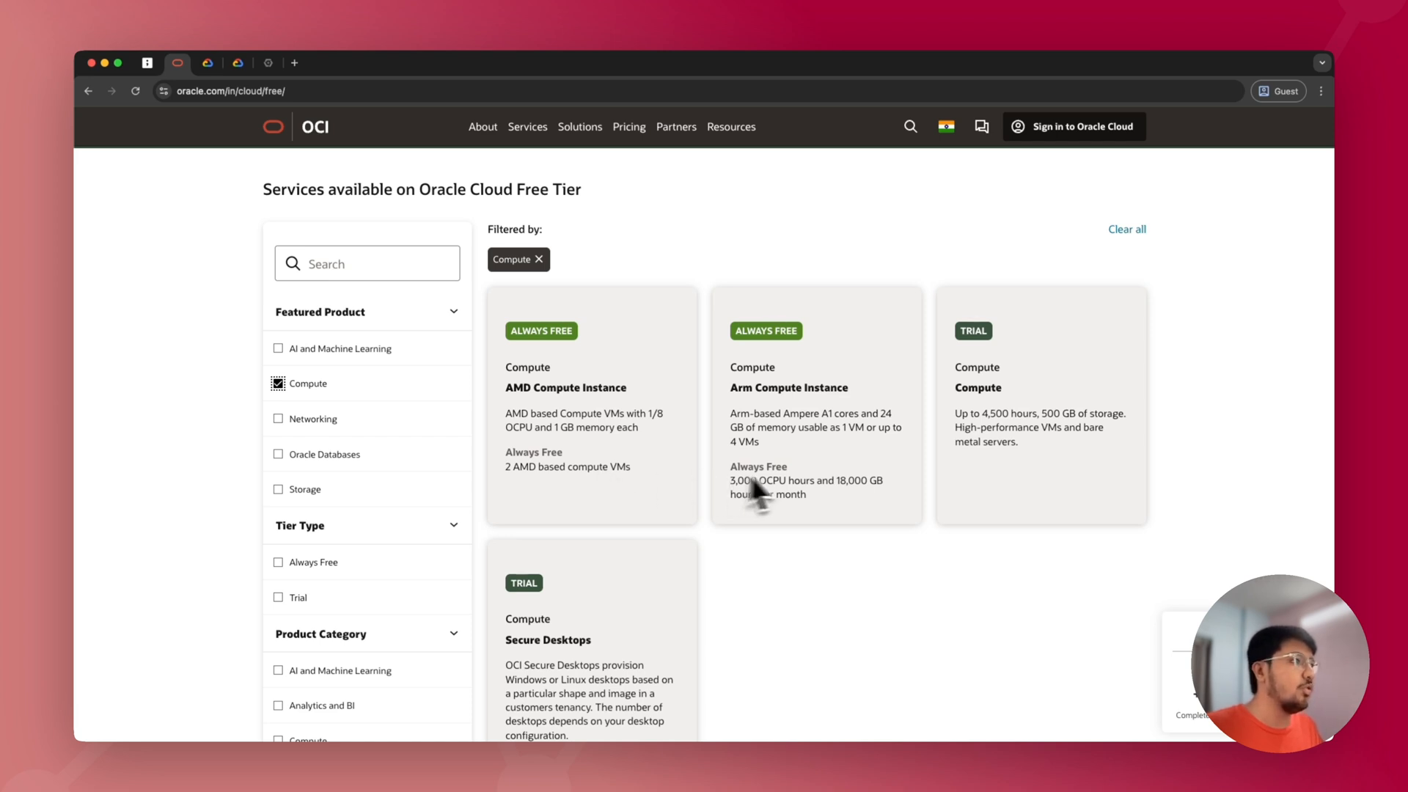
{"action": "mouse_move", "coordinate": [819, 496]}
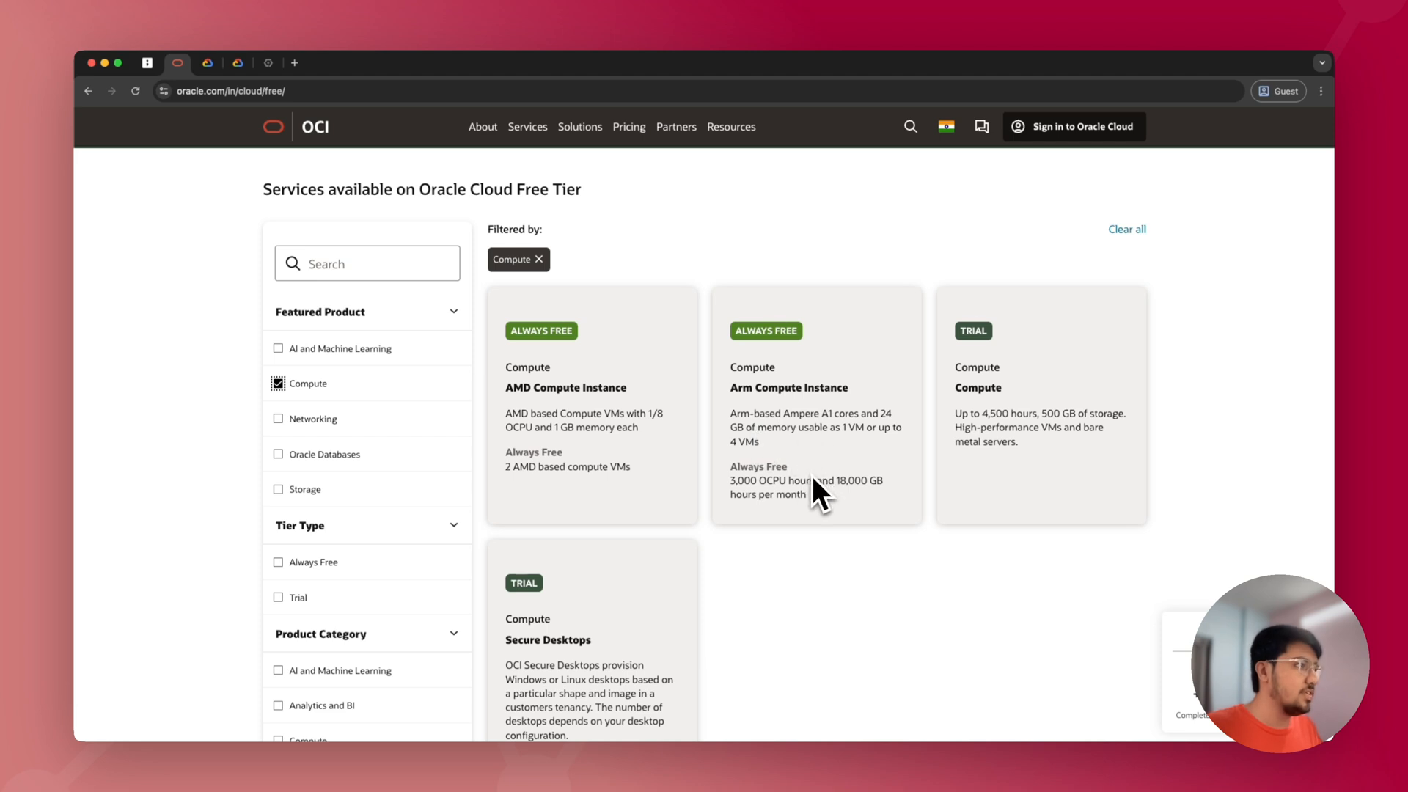
{"action": "mouse_move", "coordinate": [817, 499]}
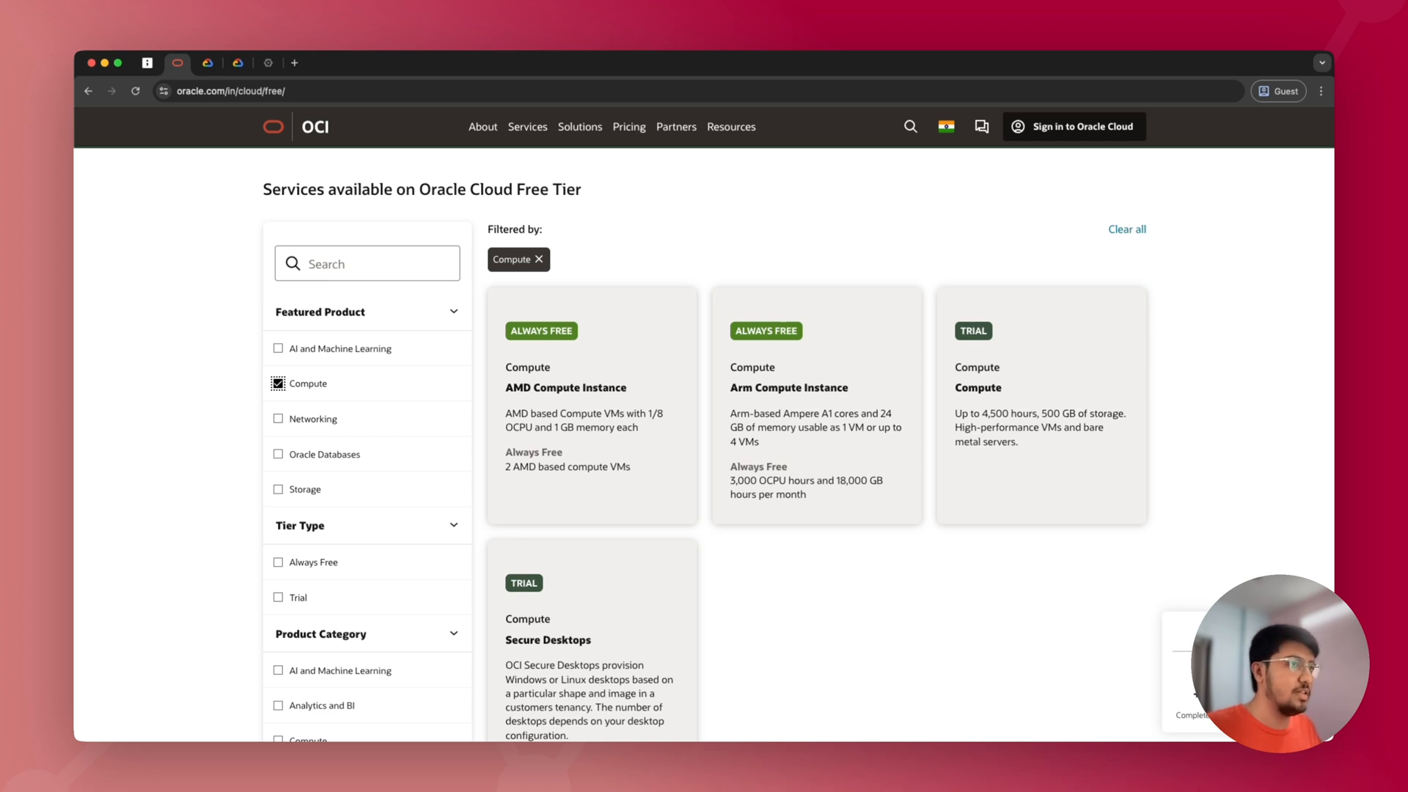
Step: Revisit the tldraw comparison board, then switch to the Google Cloud free program page
{"action": "left_click", "coordinate": [146, 63]}
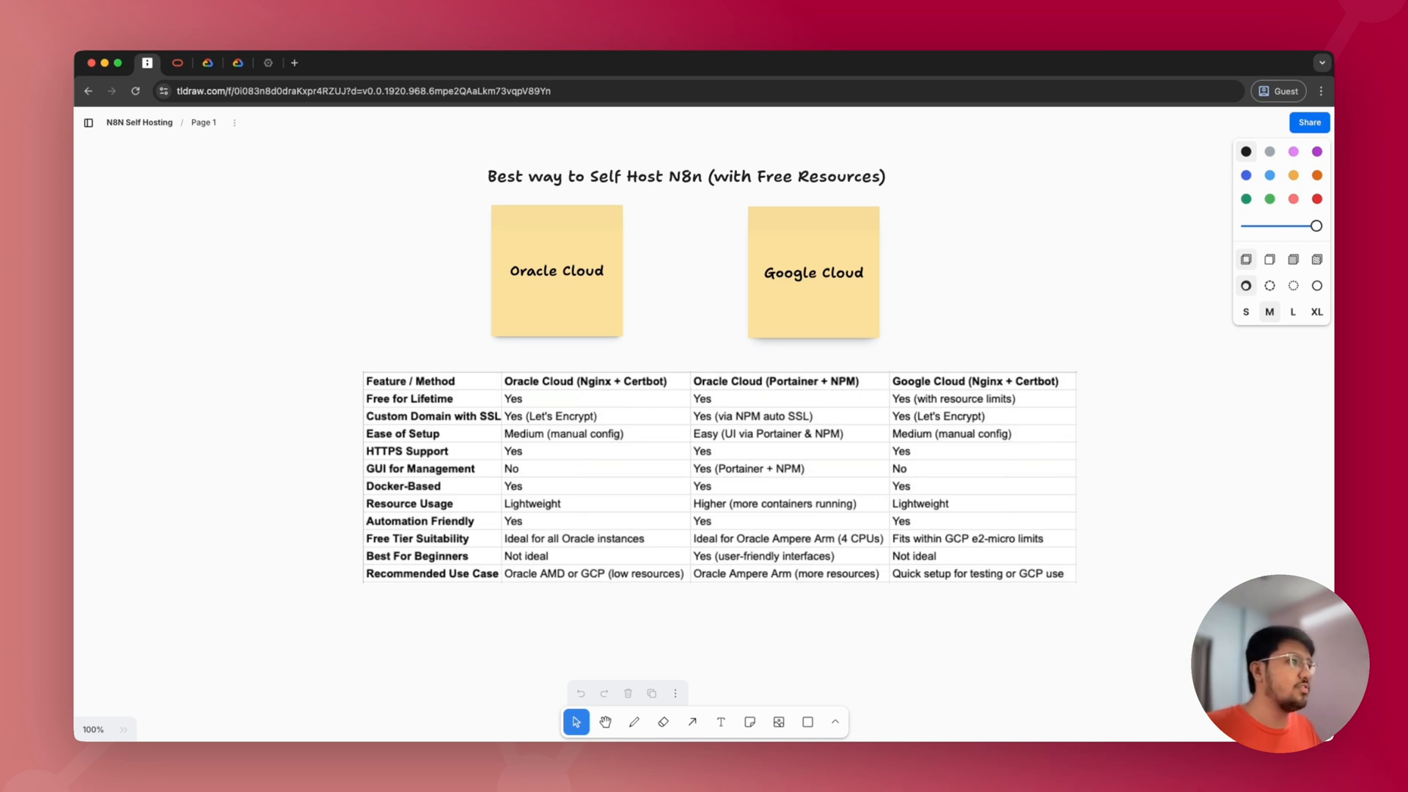
{"action": "left_click", "coordinate": [207, 63]}
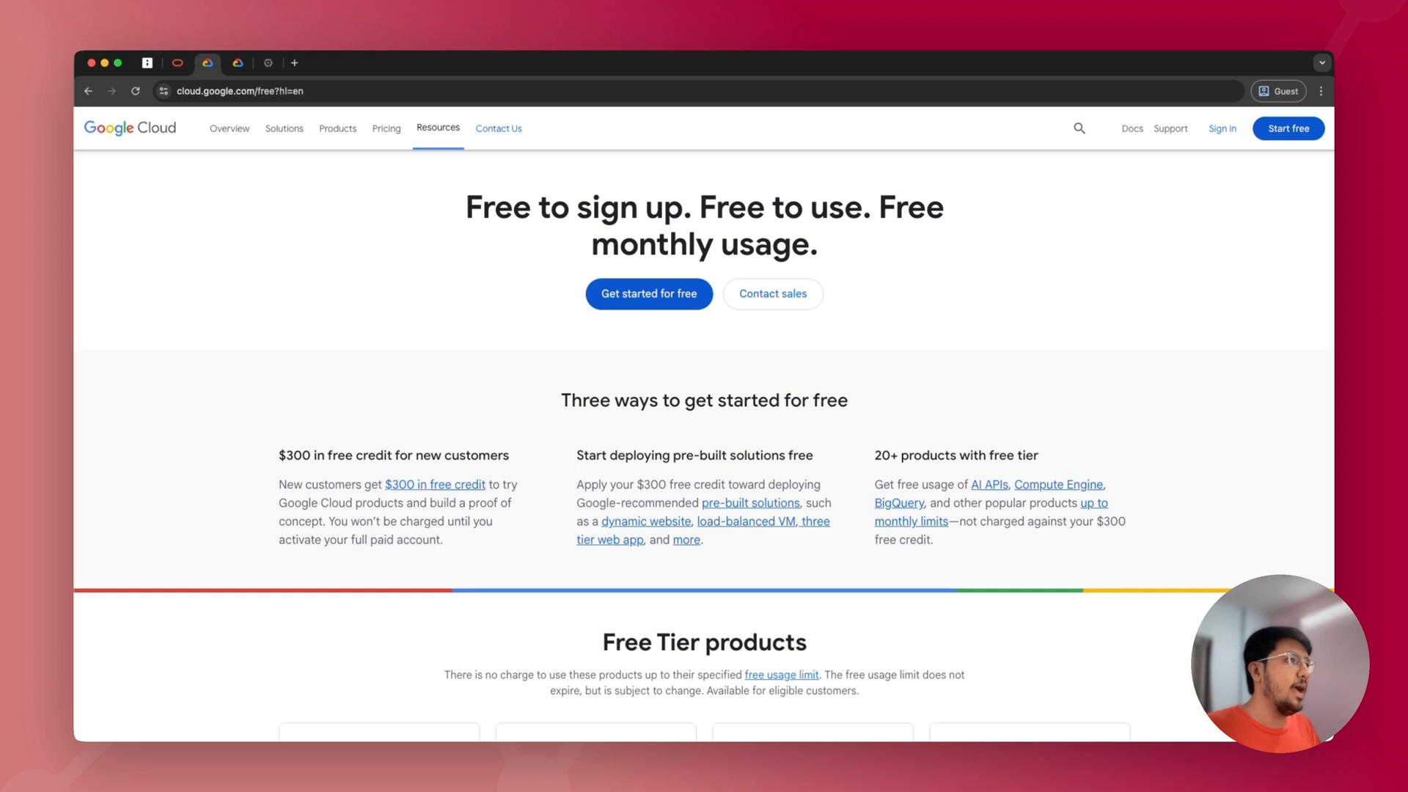
{"action": "mouse_move", "coordinate": [649, 293]}
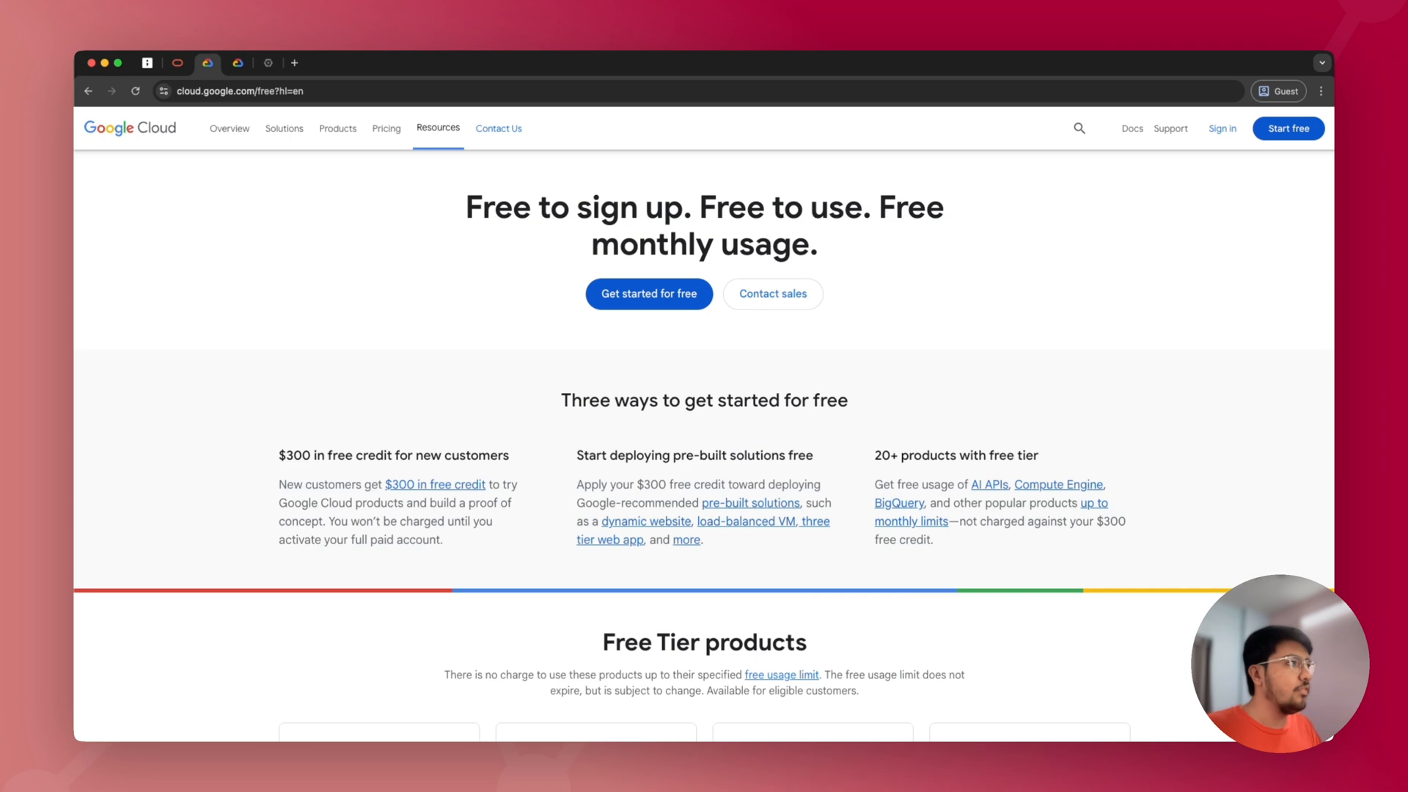
{"action": "mouse_move", "coordinate": [651, 354]}
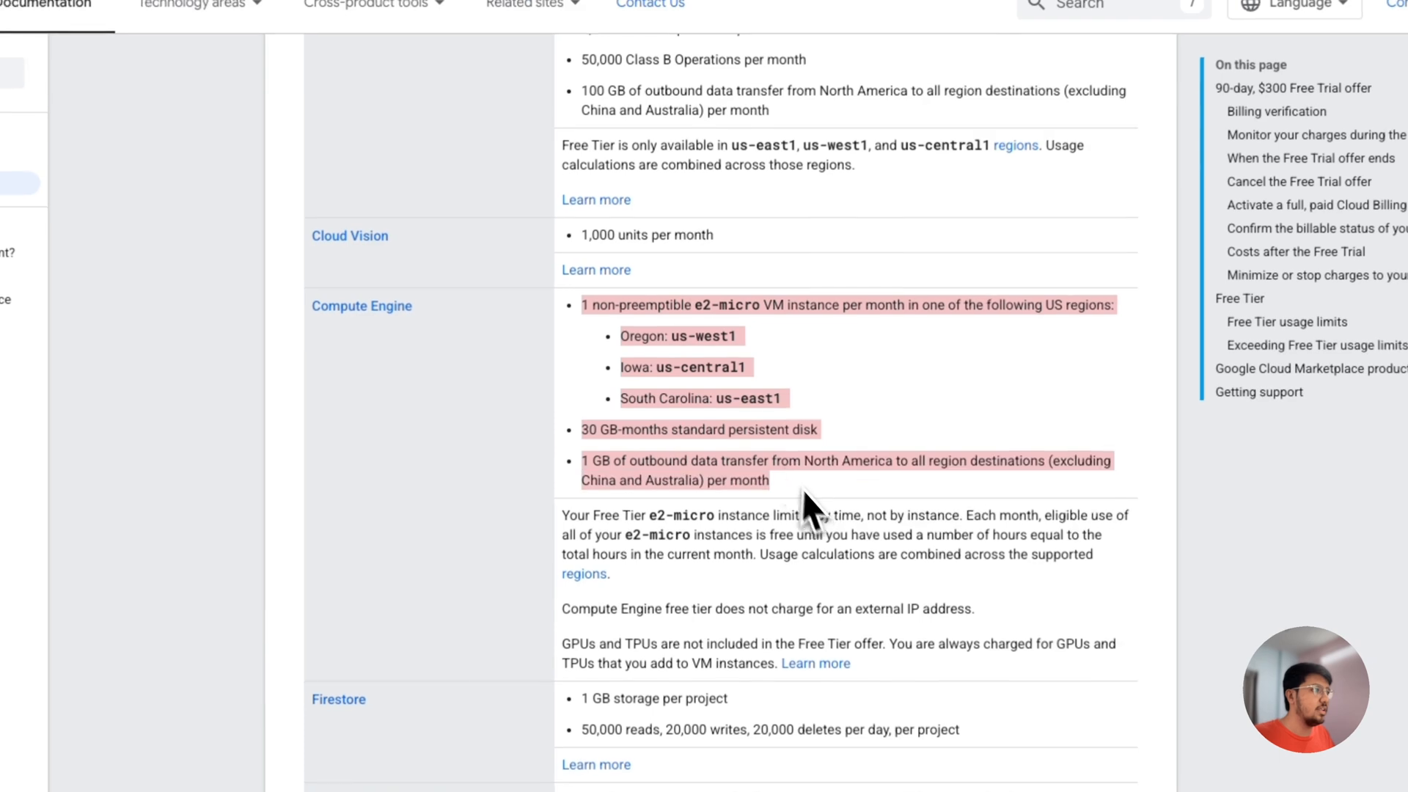
Step: Open the Google Cloud free-tier docs listing Compute Engine e2-micro limits
{"action": "left_click", "coordinate": [804, 490]}
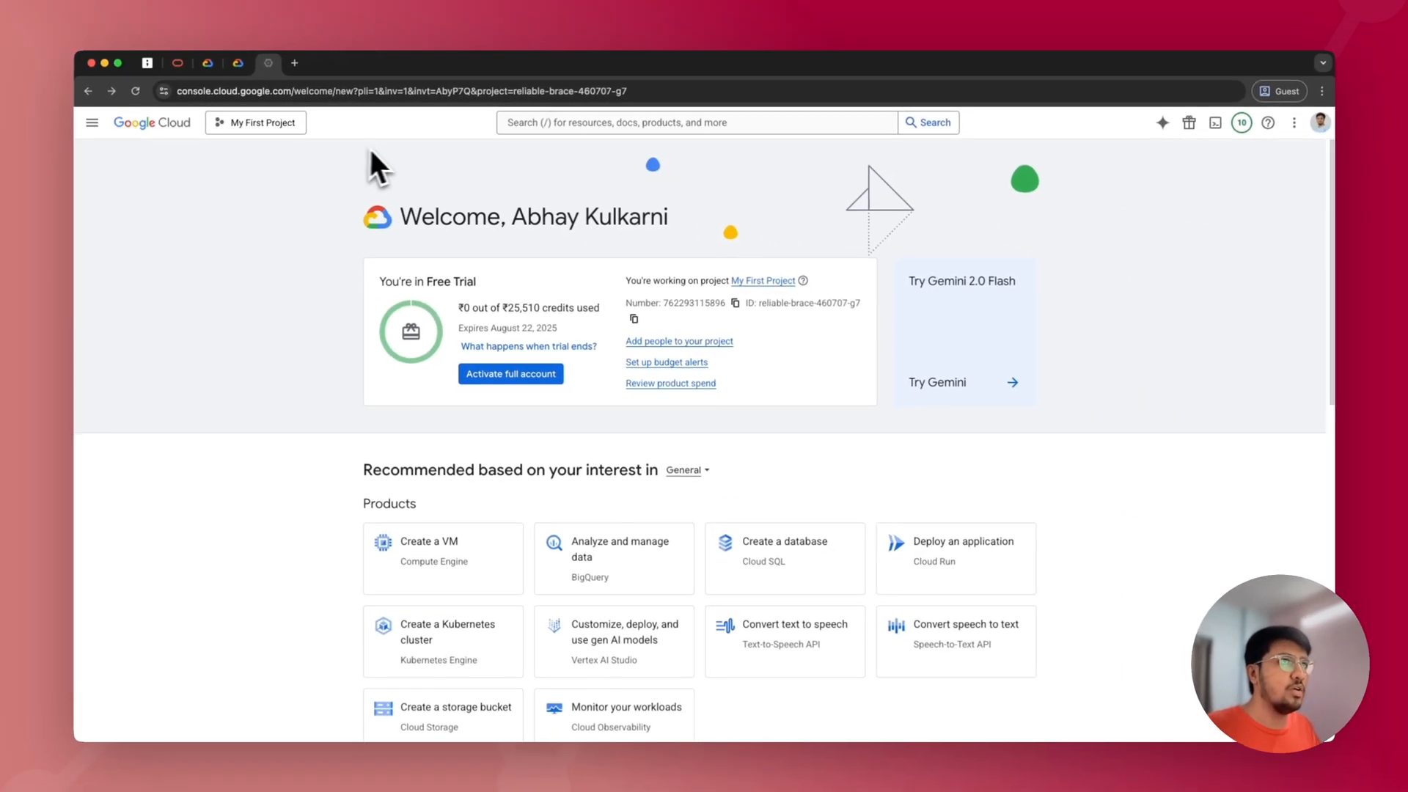
{"action": "mouse_move", "coordinate": [444, 185]}
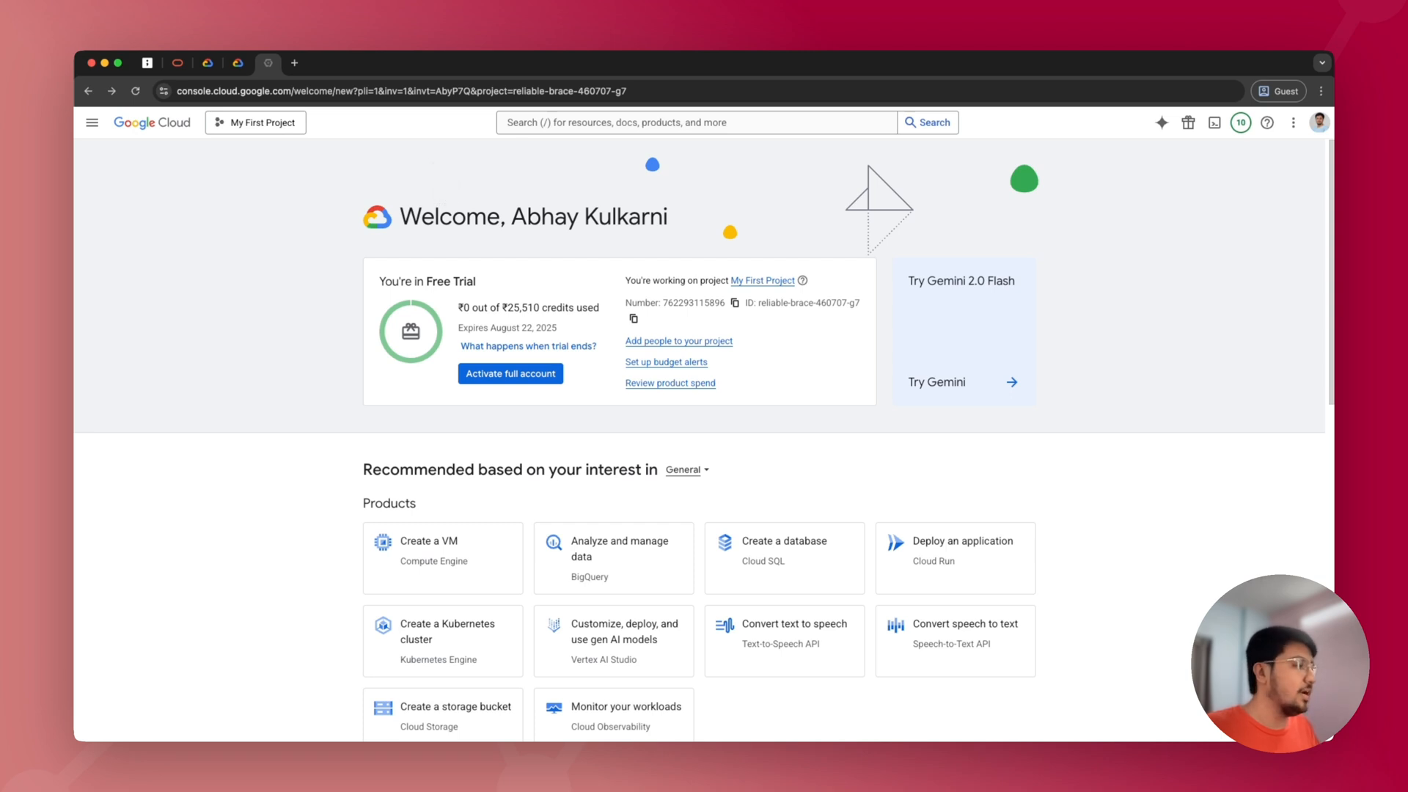
{"action": "mouse_move", "coordinate": [431, 449]}
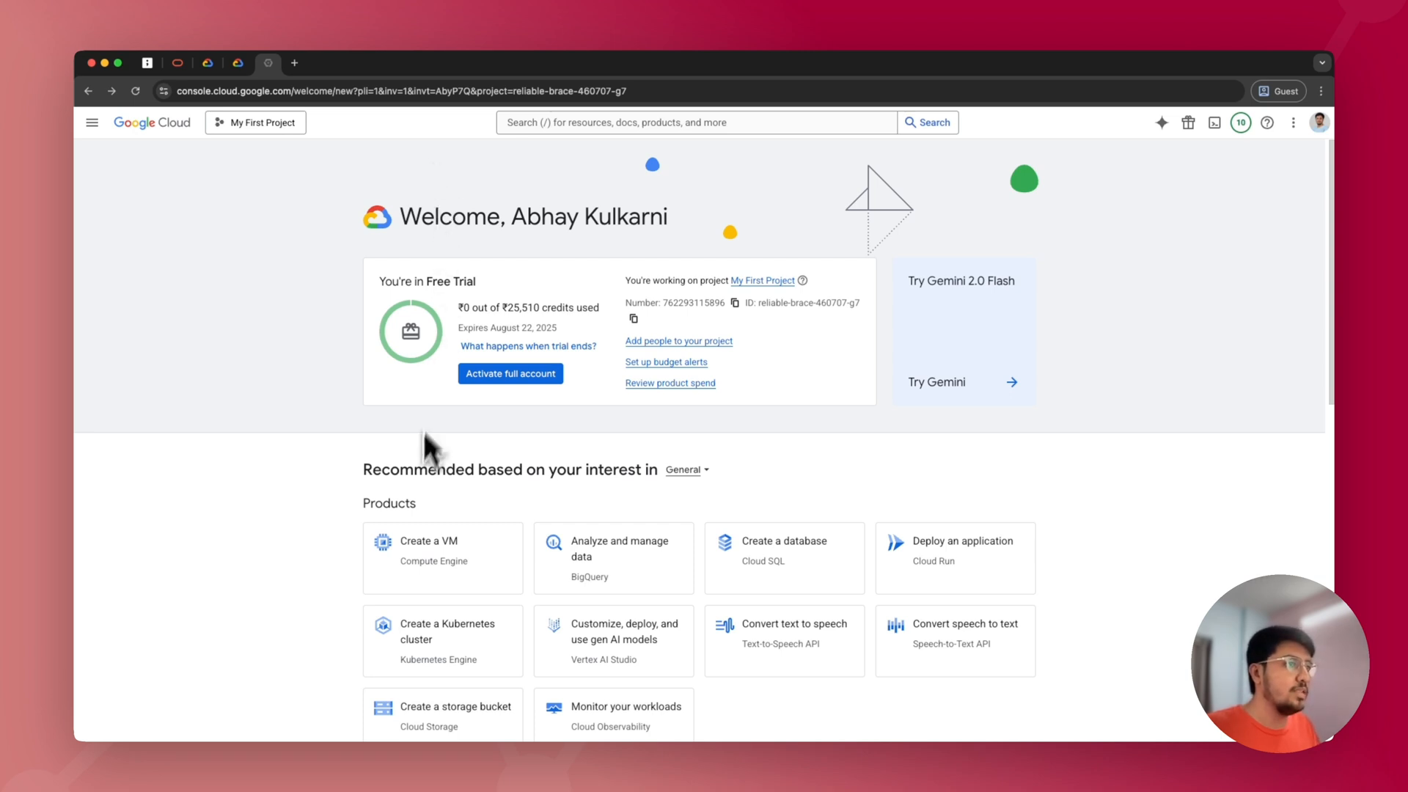
{"action": "mouse_move", "coordinate": [404, 537]}
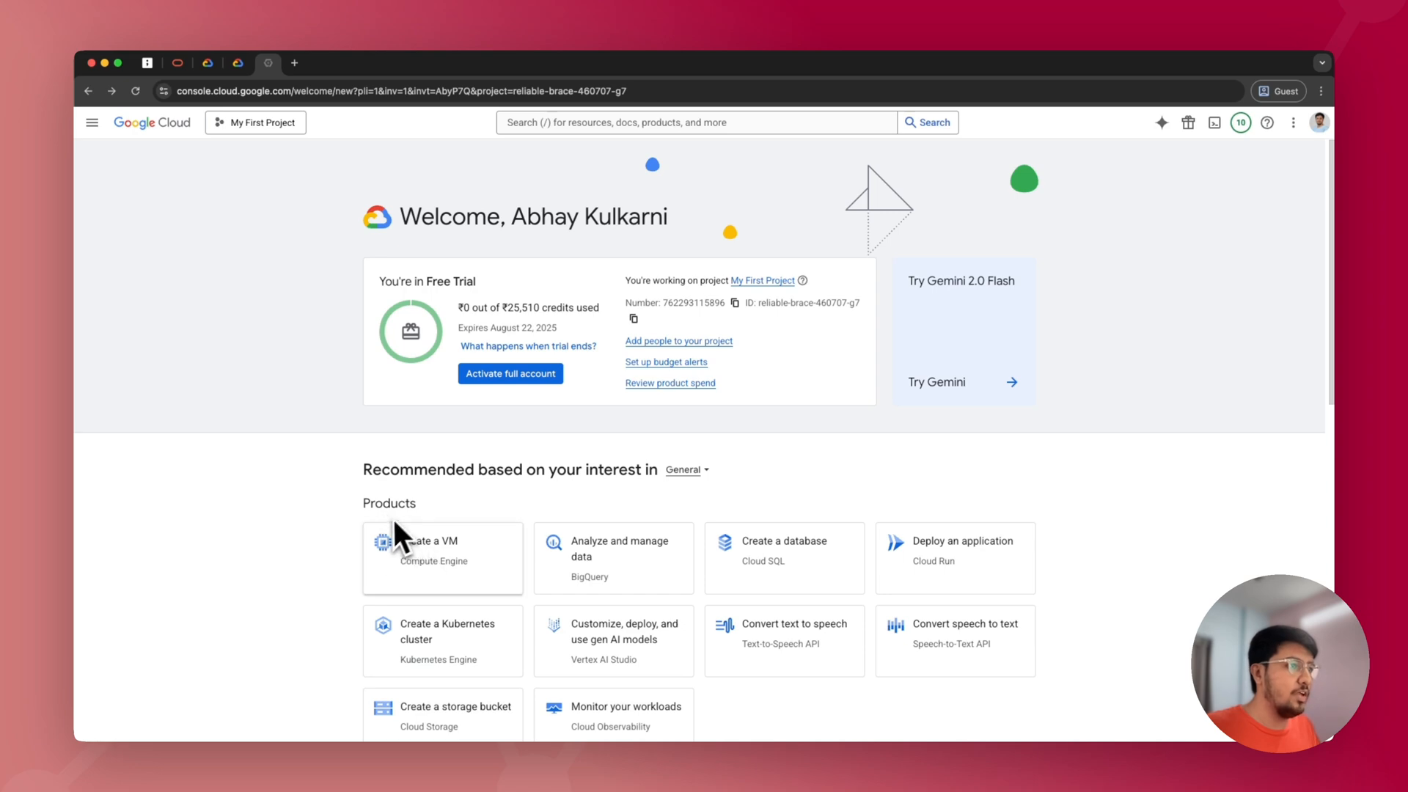
Step: Start a new Compute Engine VM from Create a VM on the console welcome page
{"action": "left_click", "coordinate": [430, 547]}
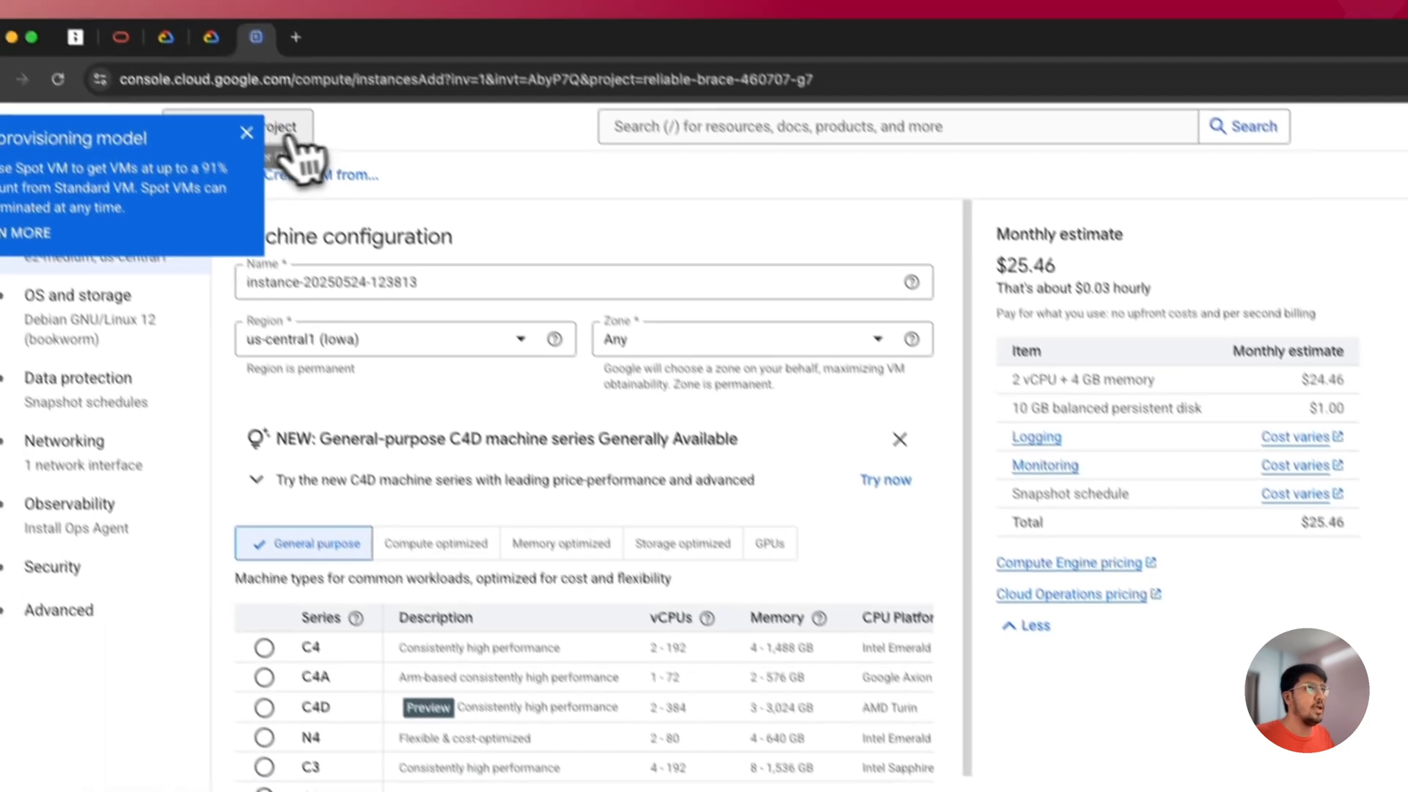
Step: Replace the default instance name with n8n
{"action": "left_click", "coordinate": [246, 134]}
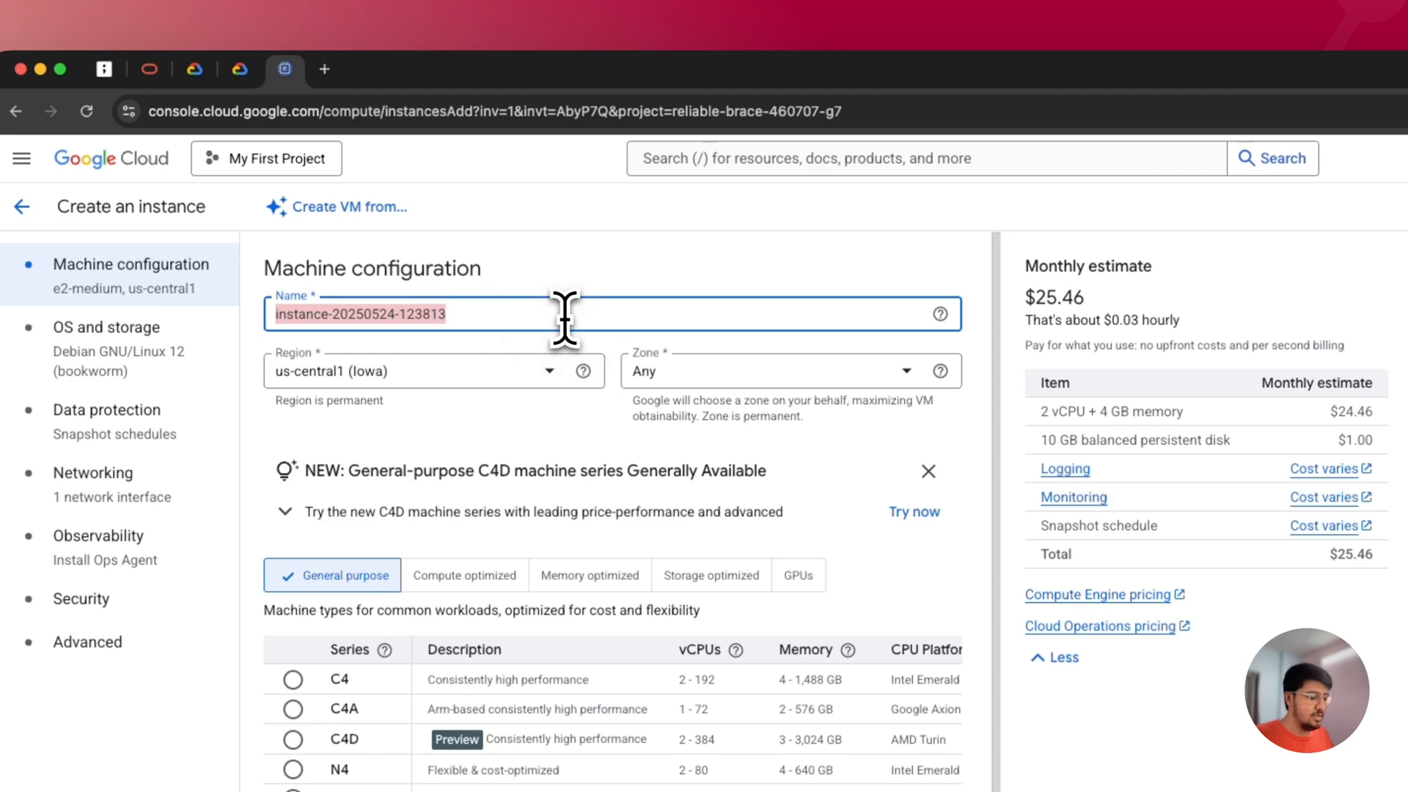
{"action": "type", "text": "n8n"}
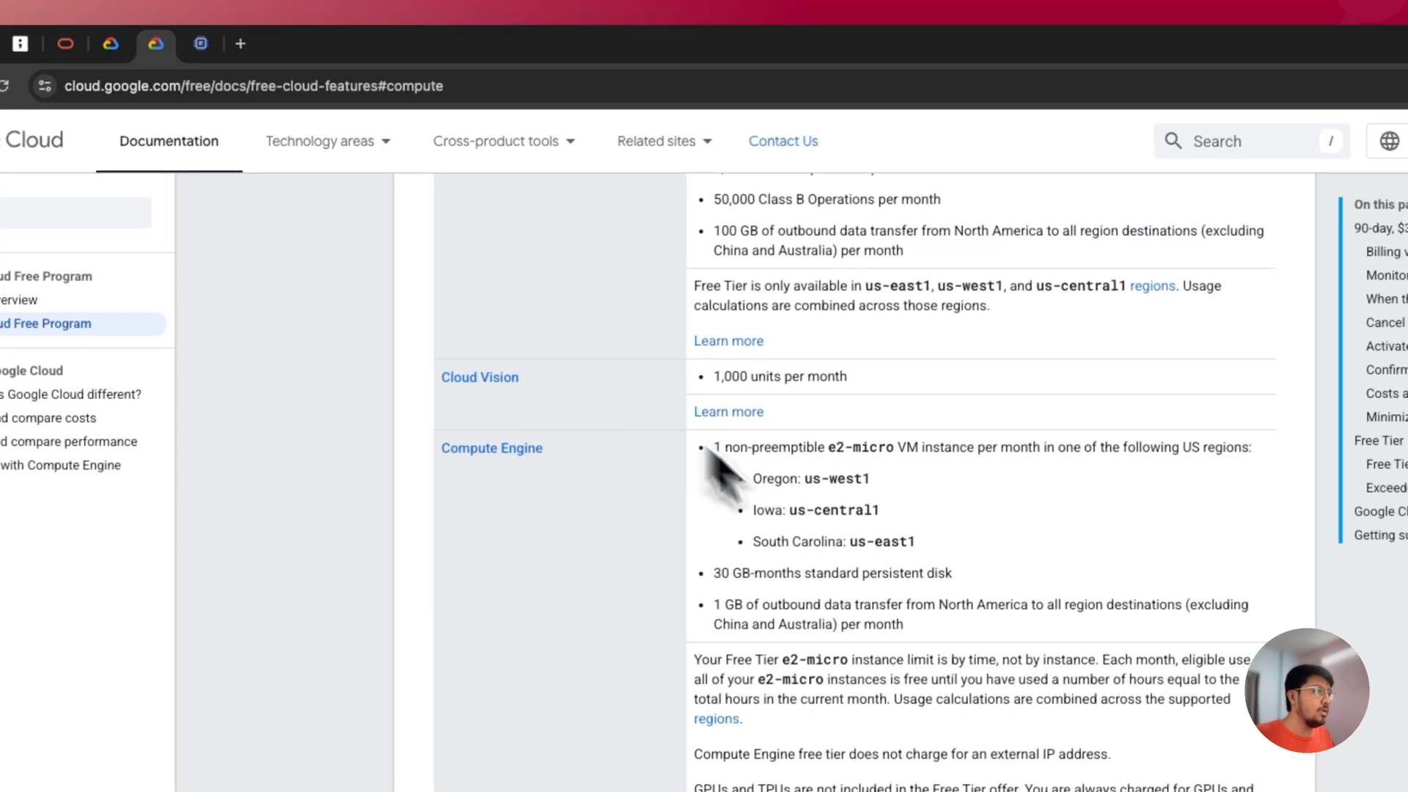
Step: Check the free-tier US regions in the docs and set the VM region to us-west1 (Oregon)
{"action": "left_click_drag", "start_coordinate": [751, 479], "coordinate": [911, 541]}
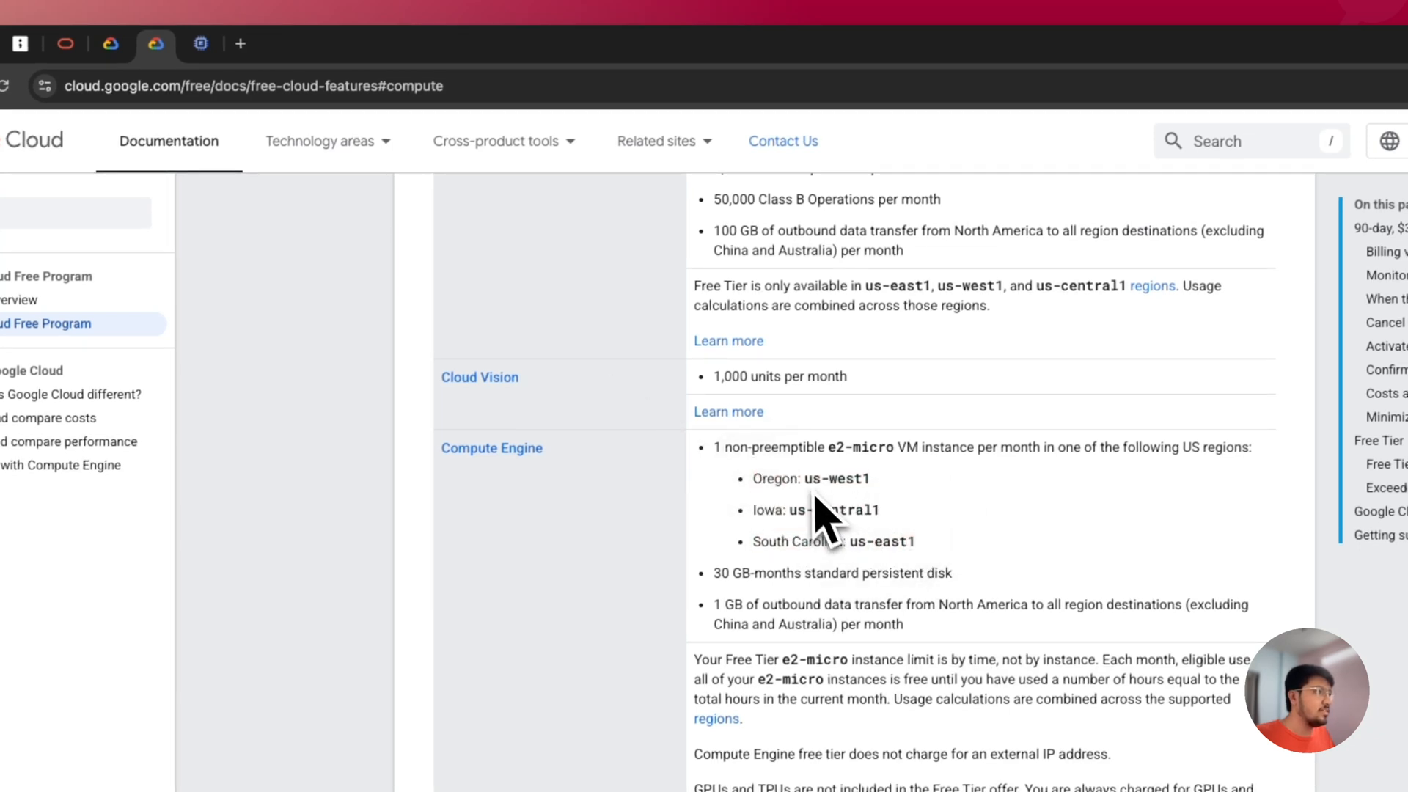
{"action": "left_click", "coordinate": [332, 43]}
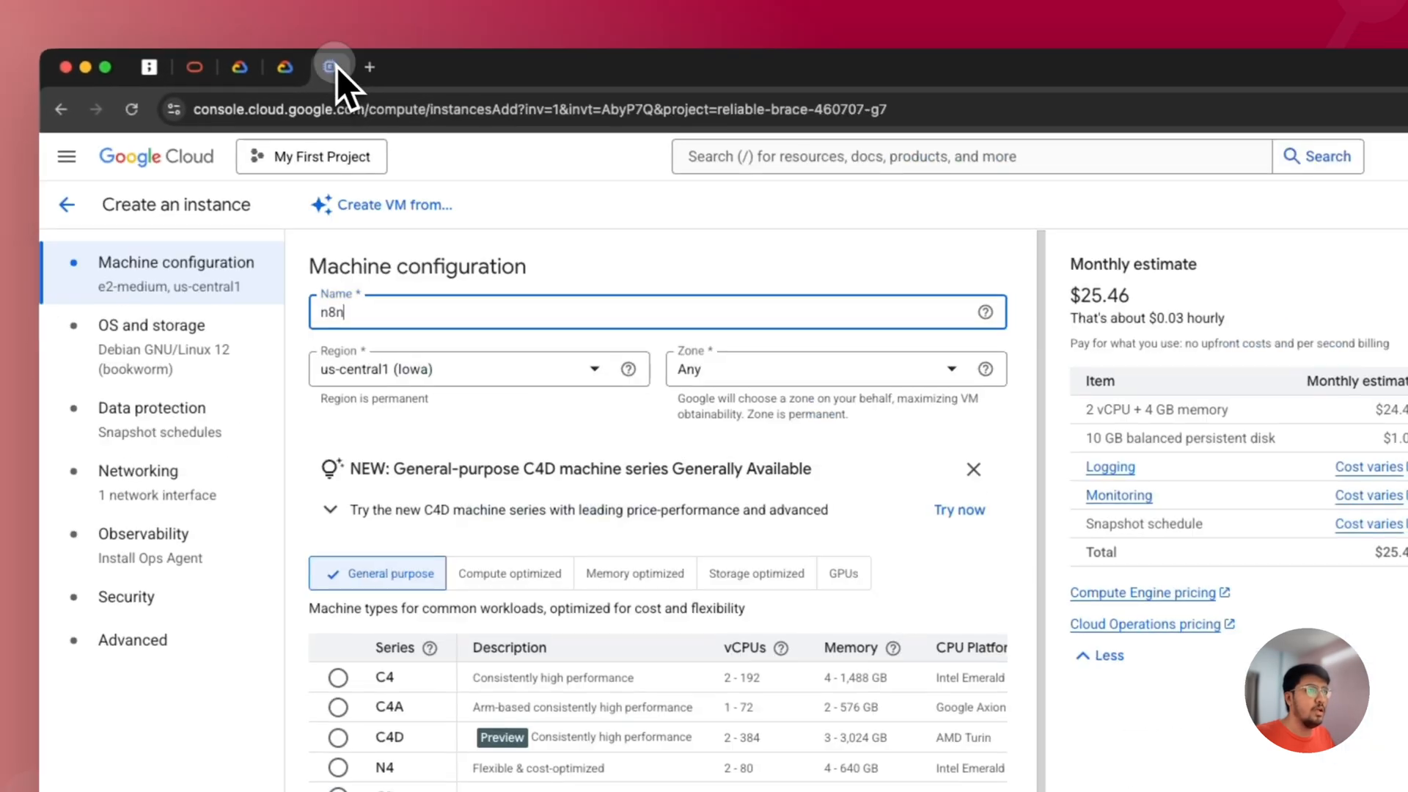
{"action": "left_click", "coordinate": [471, 369]}
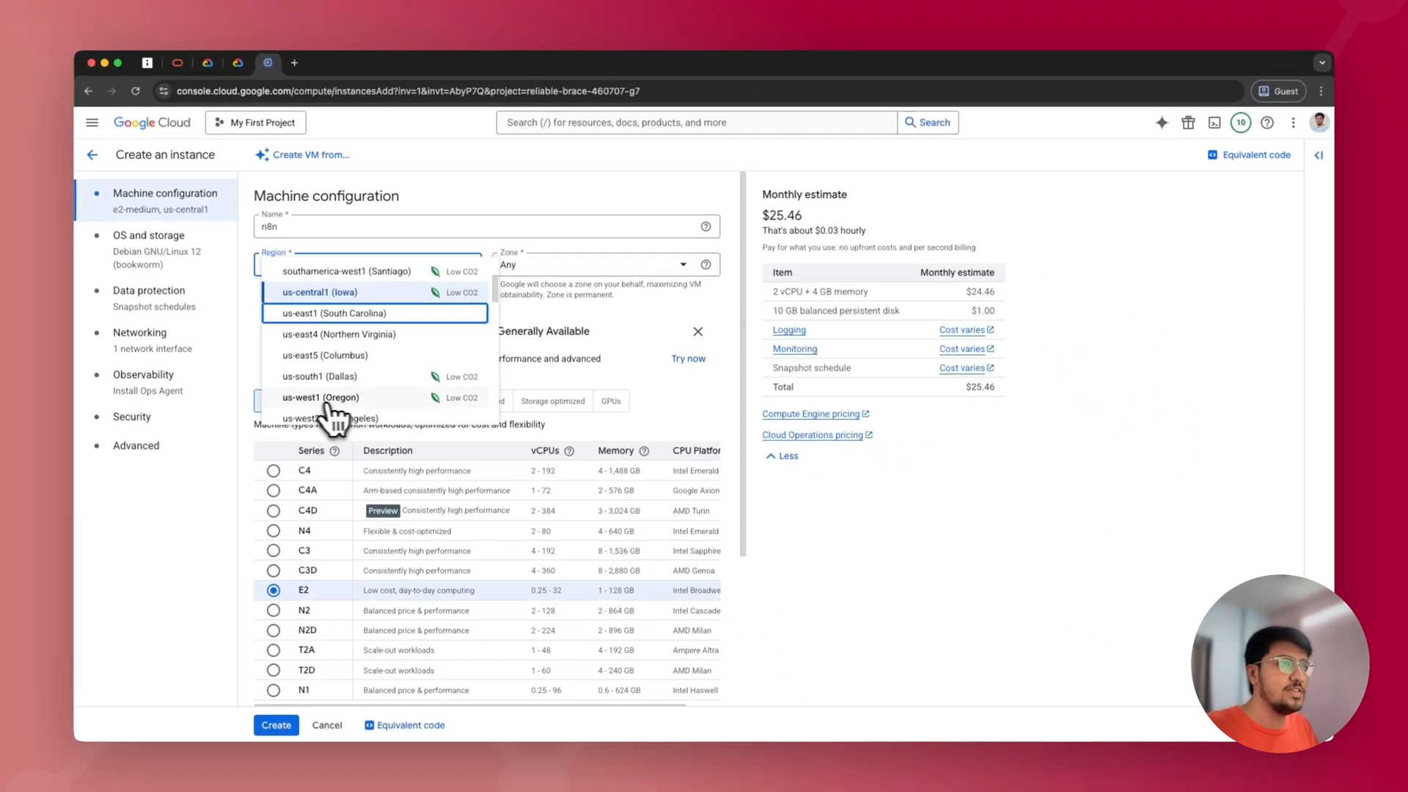
{"action": "left_click", "coordinate": [321, 397]}
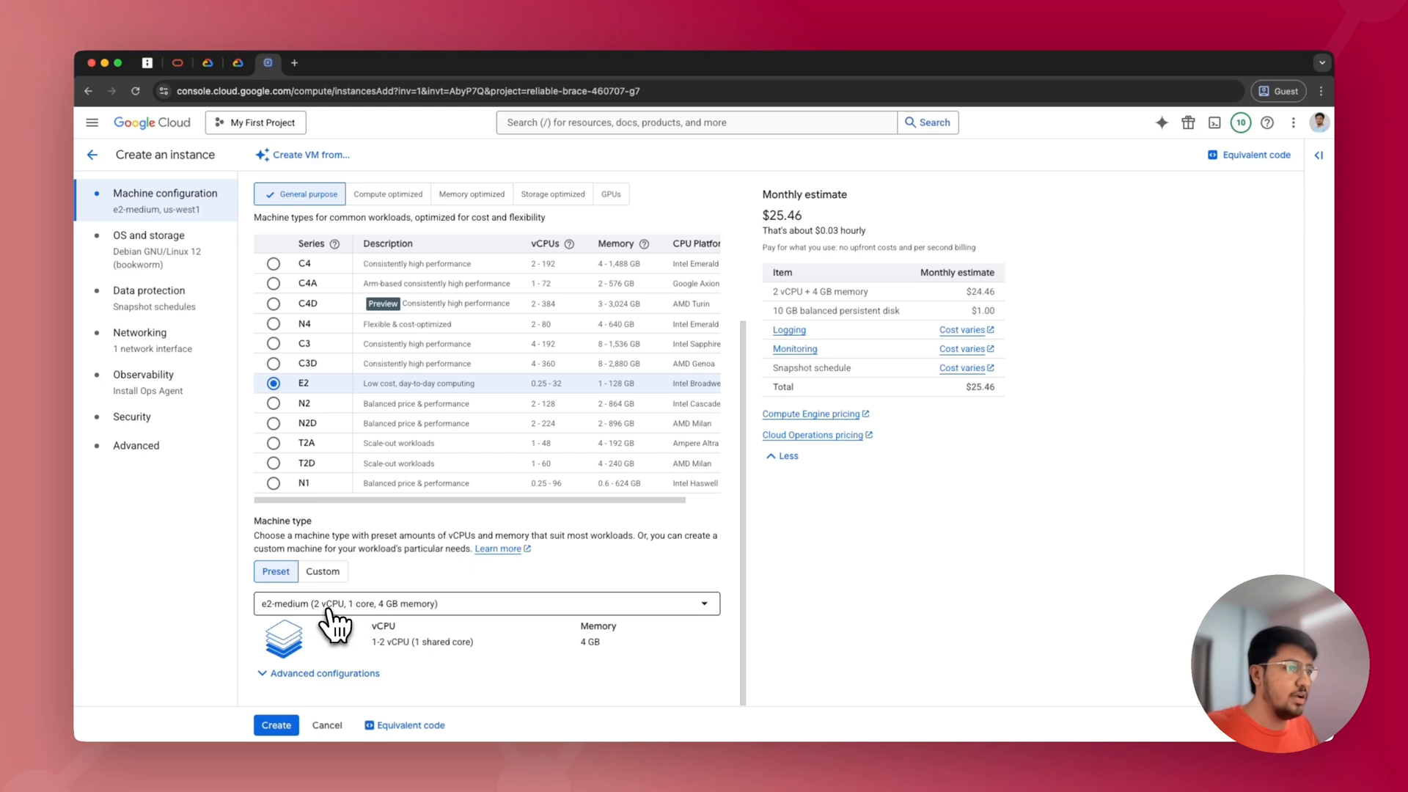
Step: Choose the e2-micro preset machine type, bringing the estimate to $7.11 monthly
{"action": "left_click", "coordinate": [486, 603]}
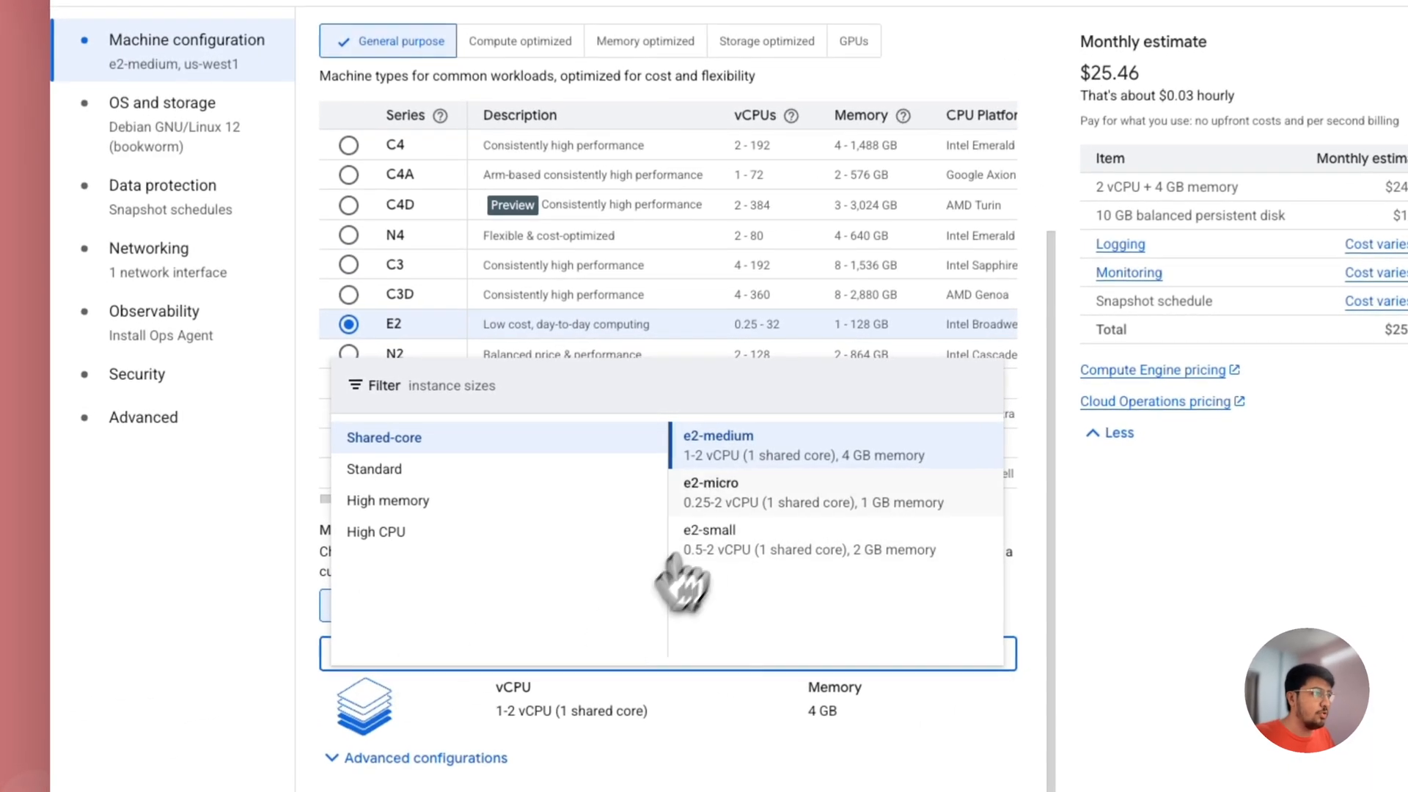
{"action": "left_click", "coordinate": [710, 482]}
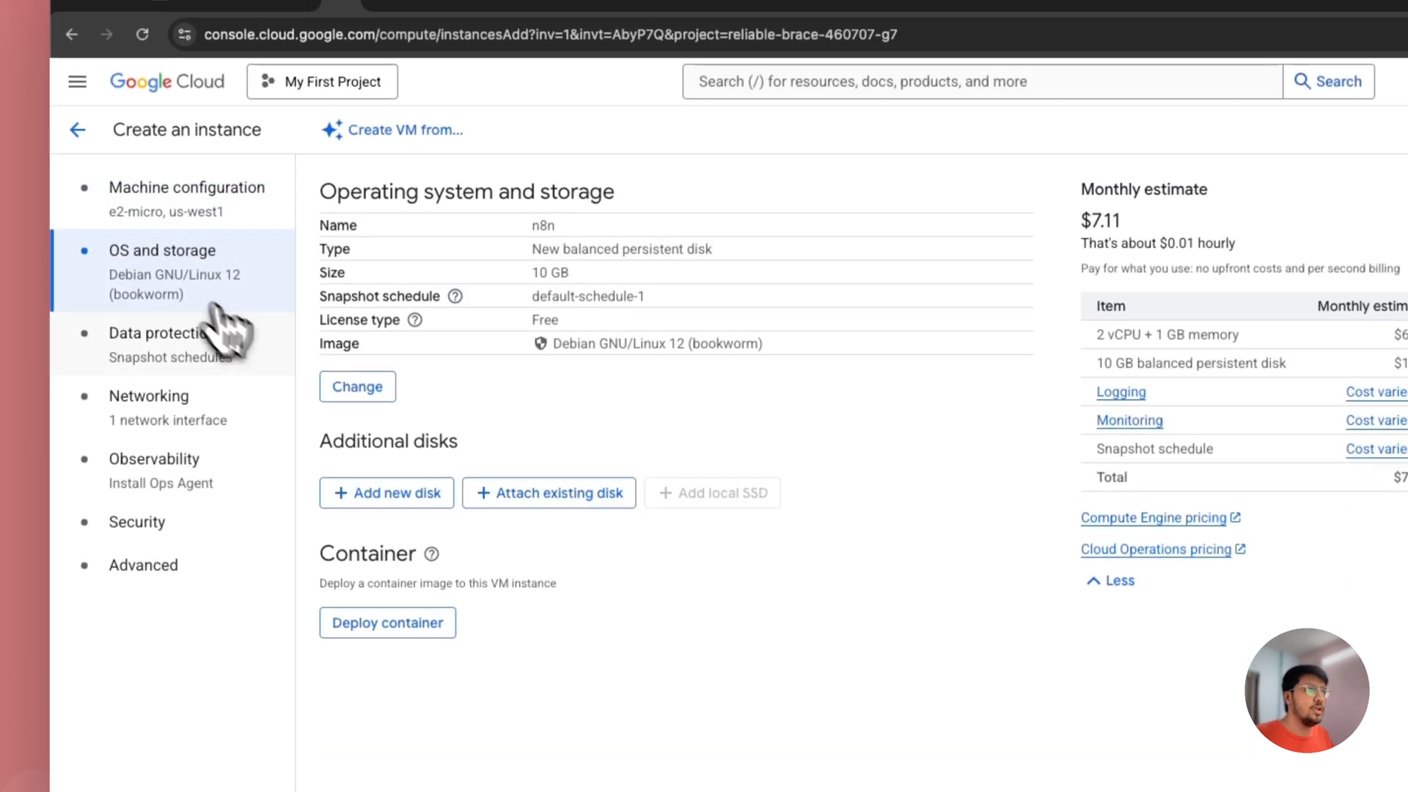
Step: Change the boot disk image to Ubuntu 22.04 LTS x86
{"action": "left_click", "coordinate": [357, 386]}
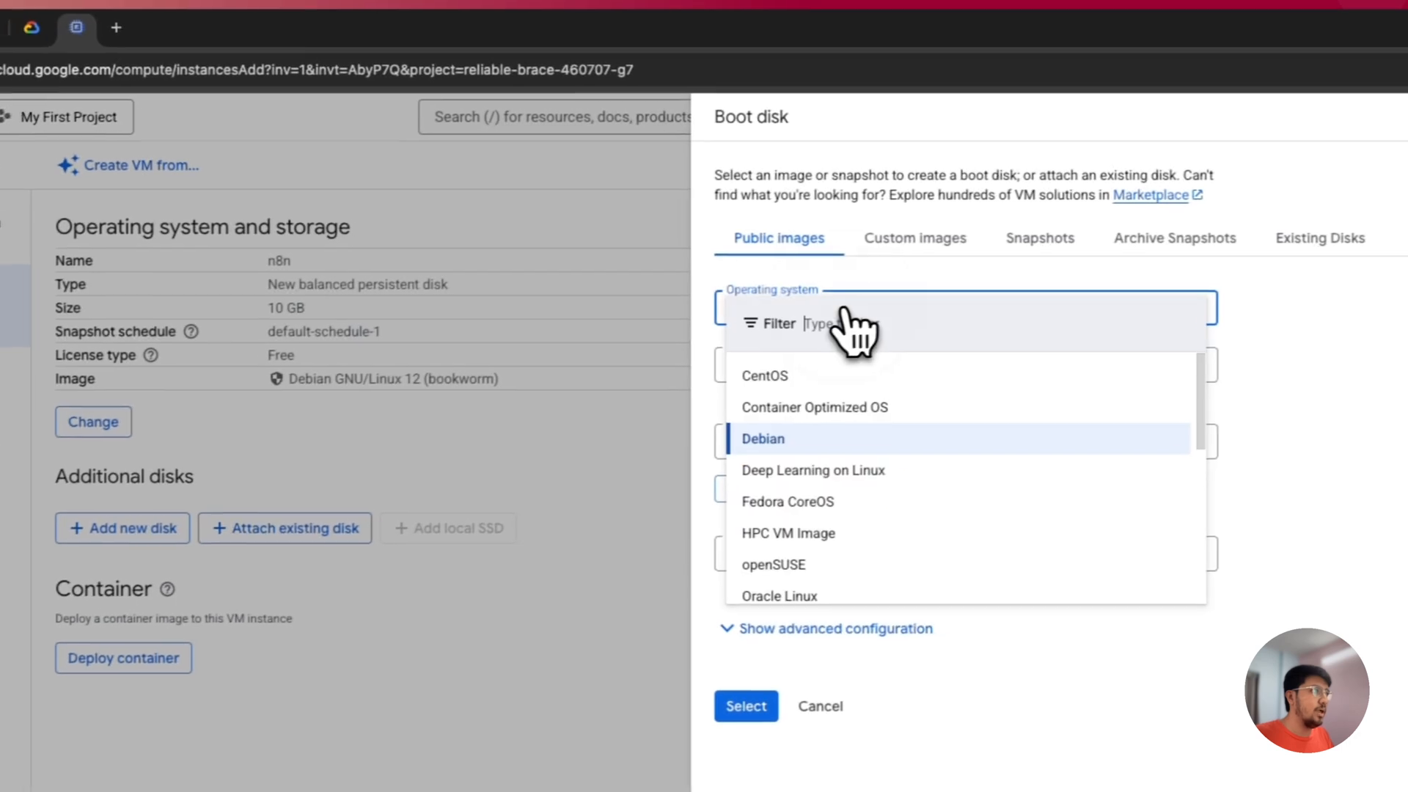
{"action": "type", "text": "ubun"}
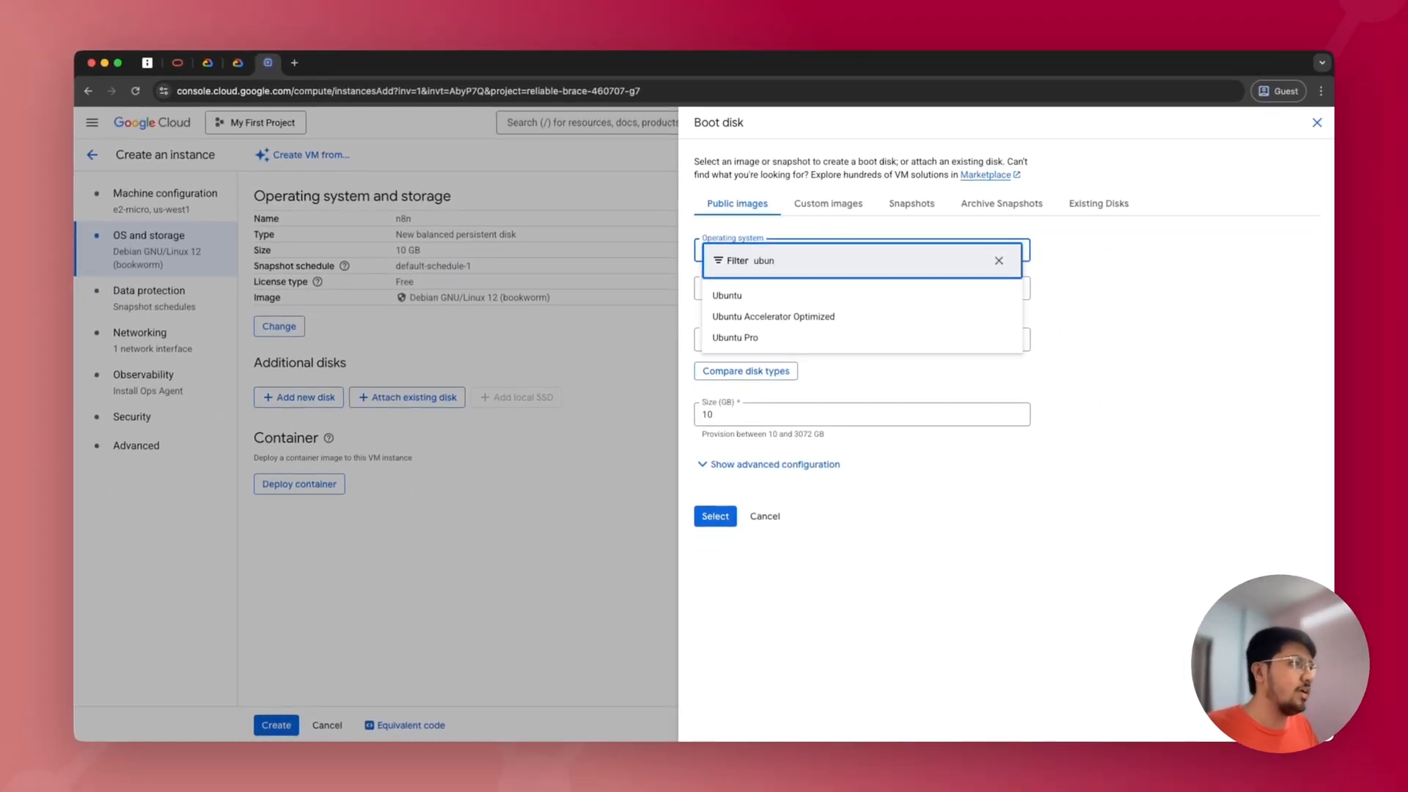
{"action": "left_click", "coordinate": [726, 295]}
{"action": "type", "text": "22.04"}
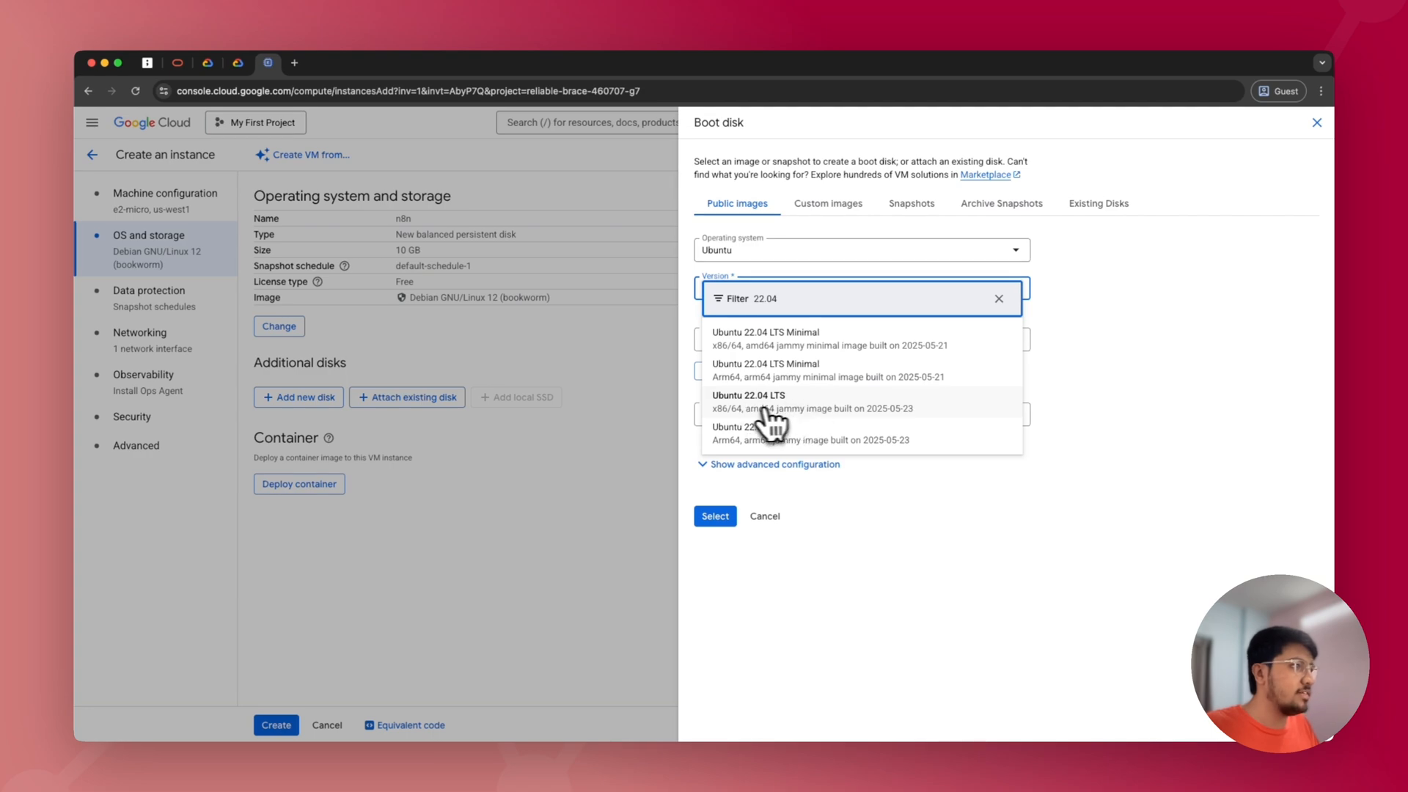
{"action": "left_click", "coordinate": [750, 402]}
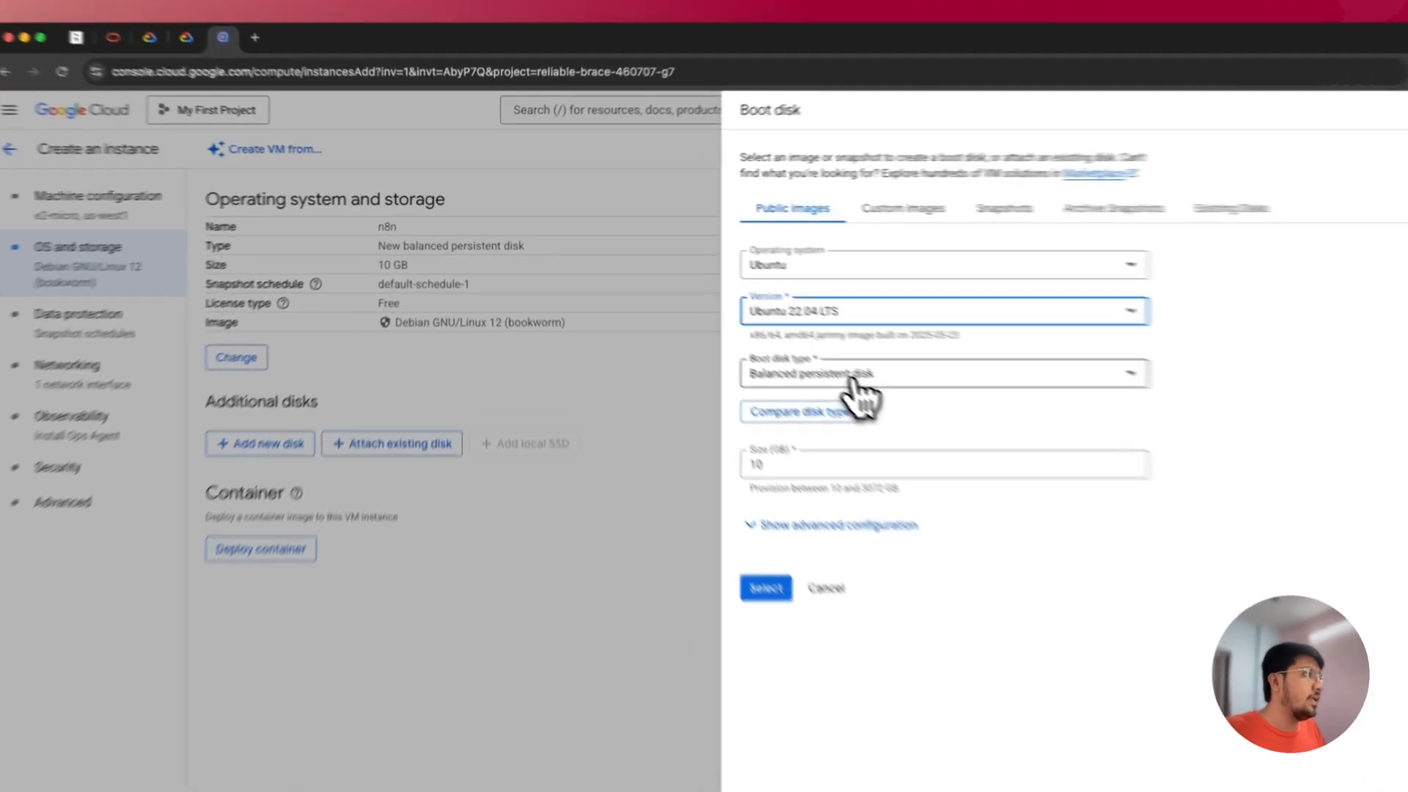
Step: Set the boot disk to a 30 GB standard persistent disk and confirm the selection
{"action": "left_click", "coordinate": [943, 374]}
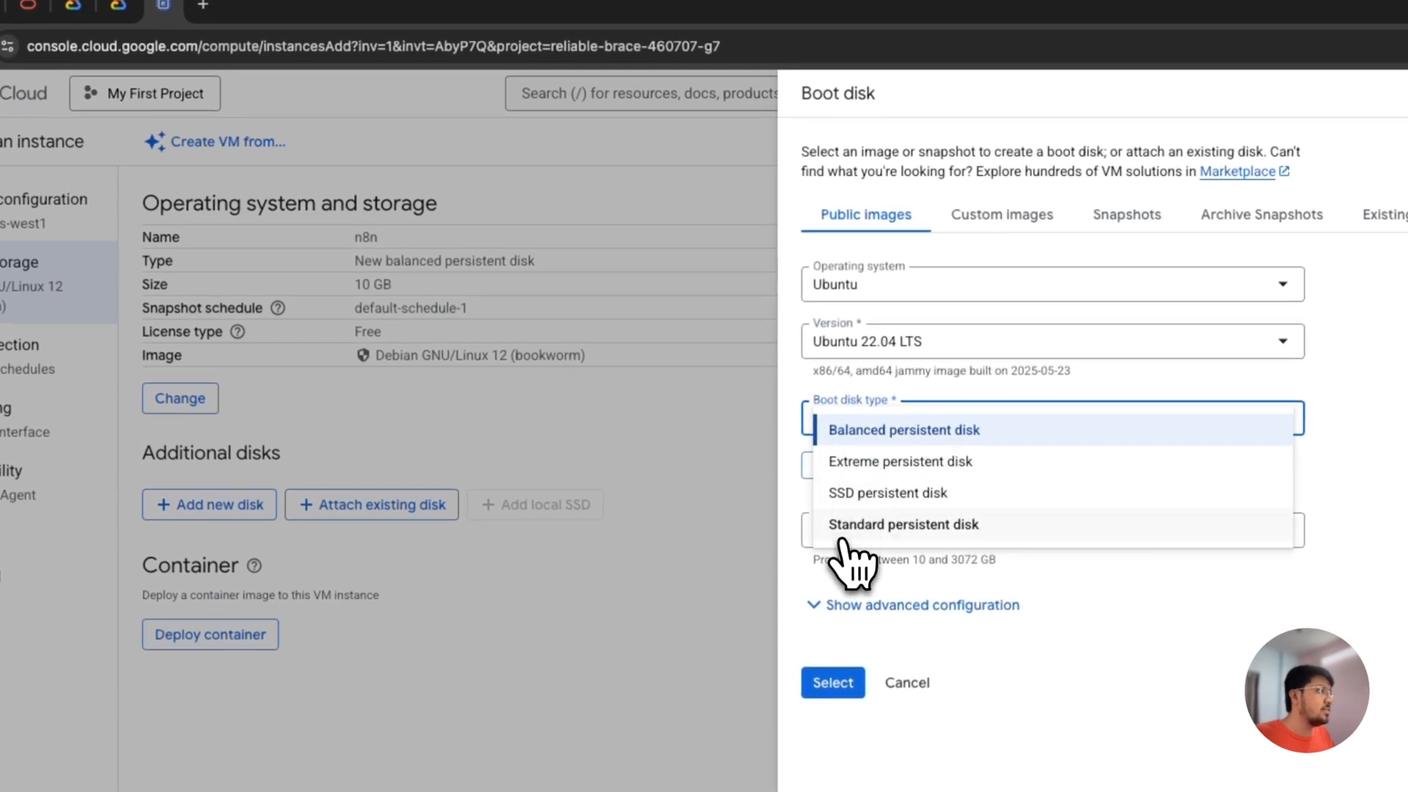
{"action": "left_click", "coordinate": [905, 525]}
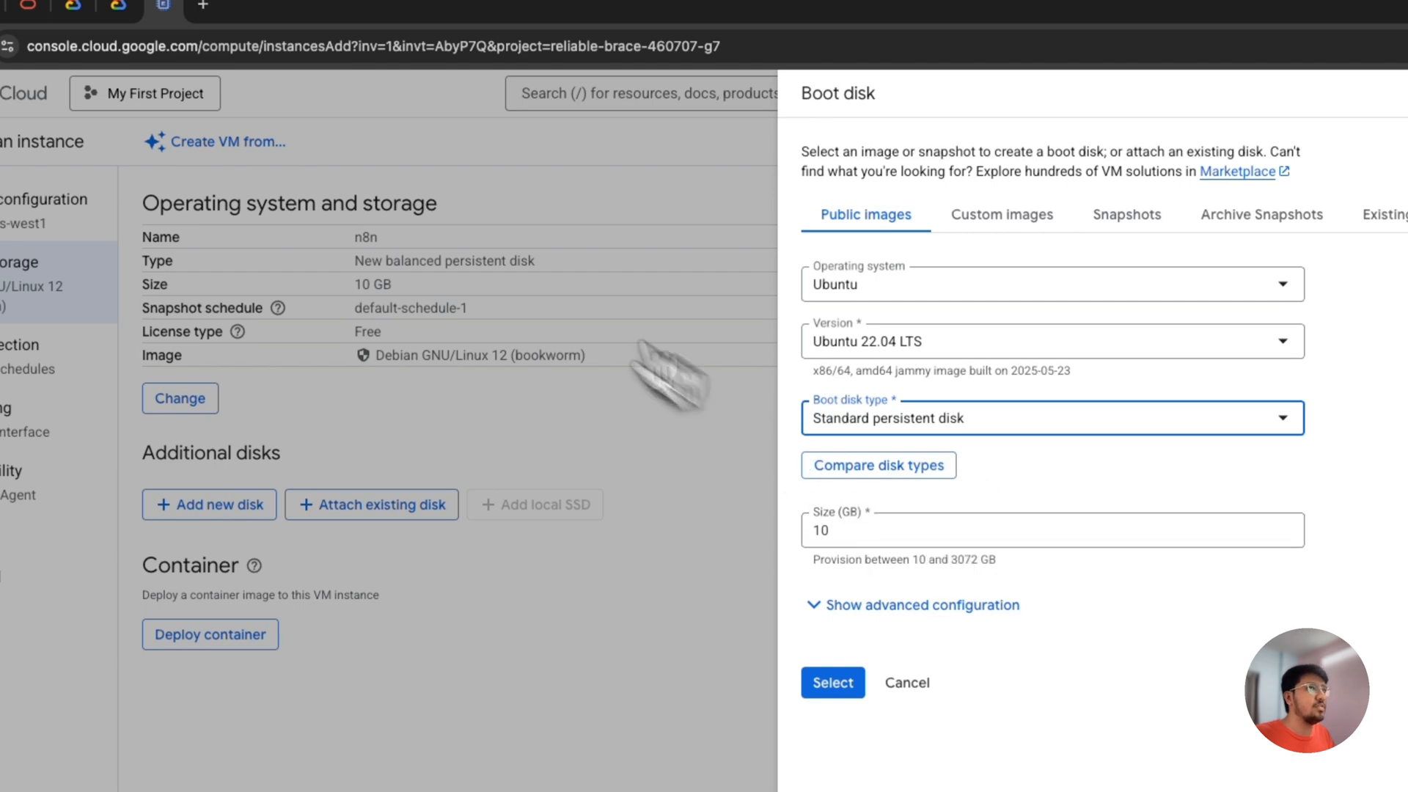
{"action": "left_click", "coordinate": [118, 19]}
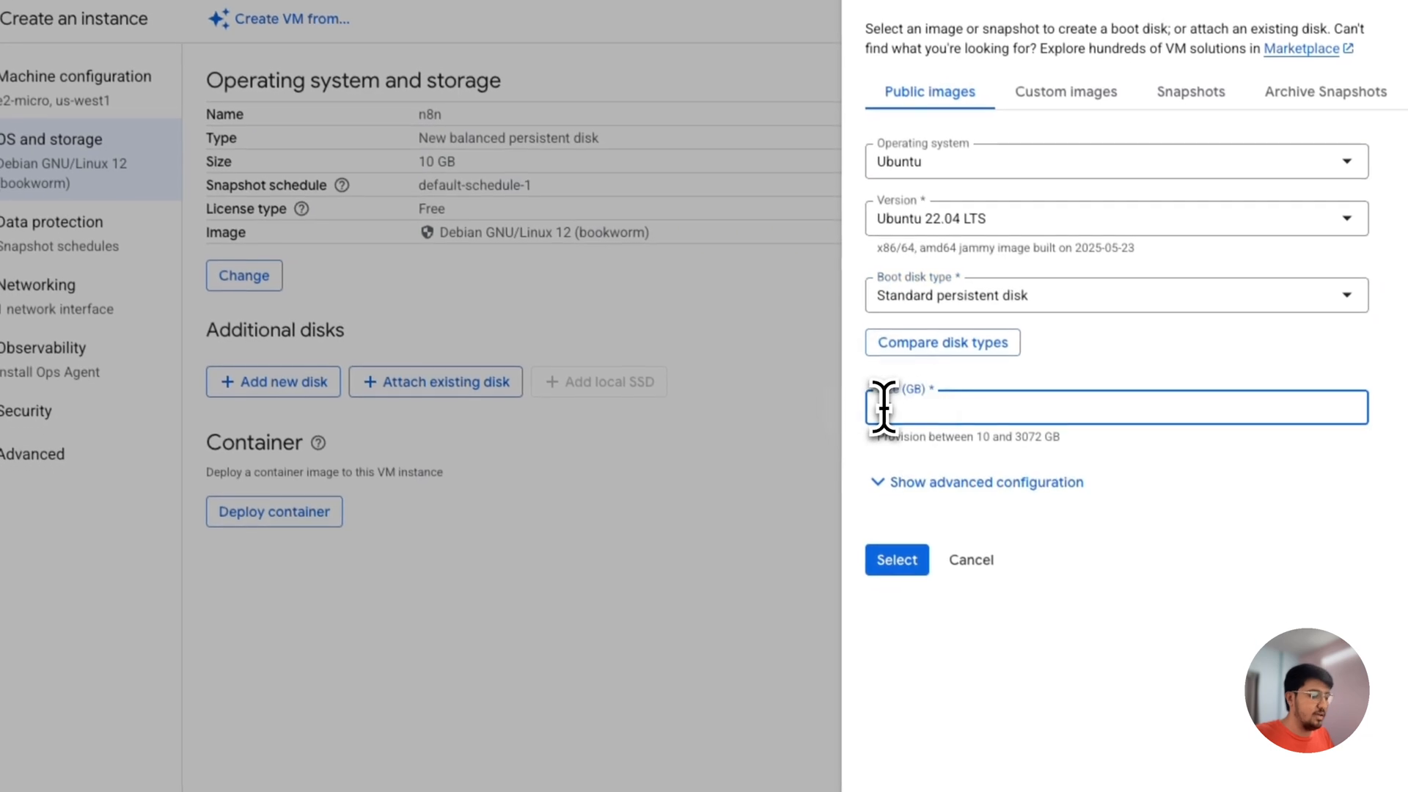
{"action": "left_click", "coordinate": [895, 559]}
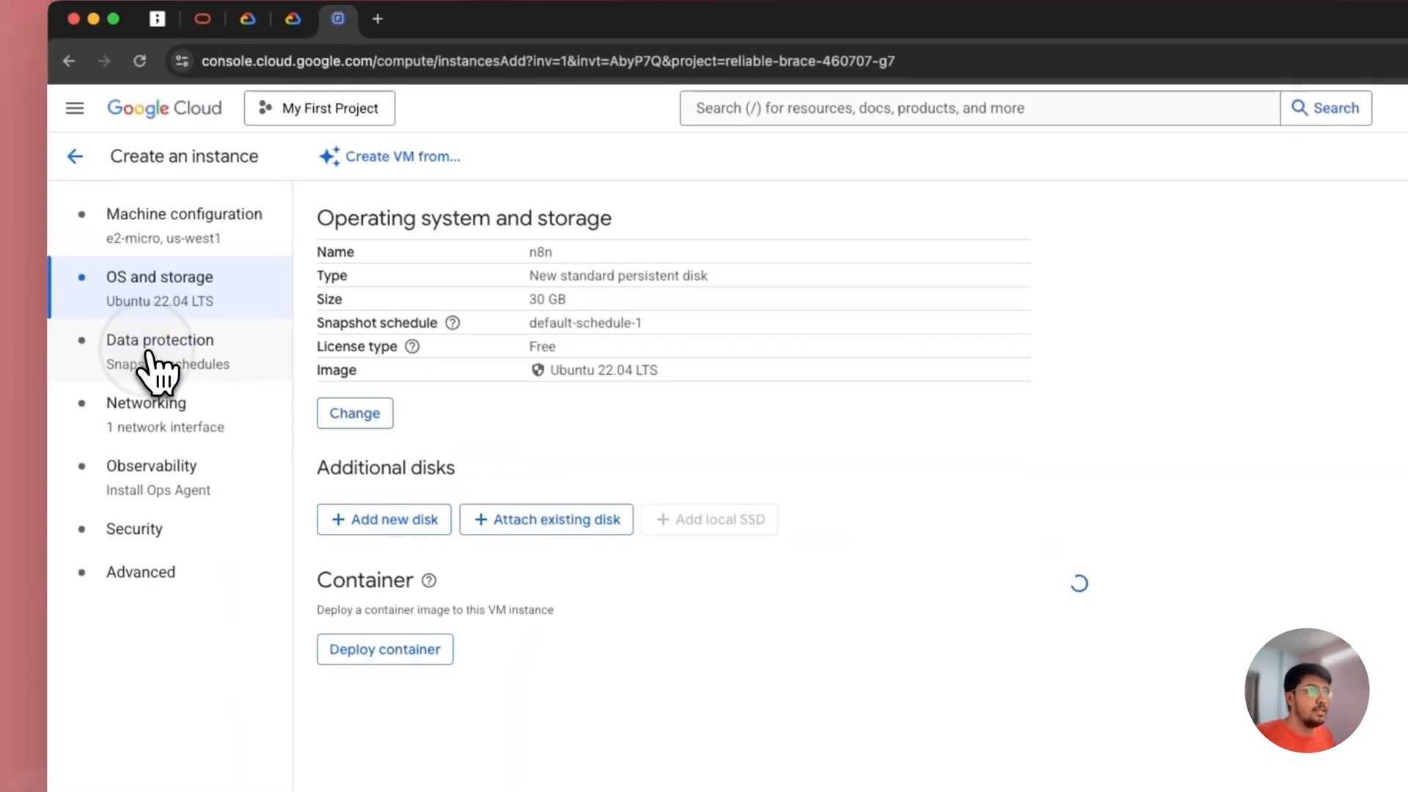
Step: Allow HTTP and HTTPS traffic in Networking, check the monthly estimate, and create the n8n VM
{"action": "left_click", "coordinate": [147, 406]}
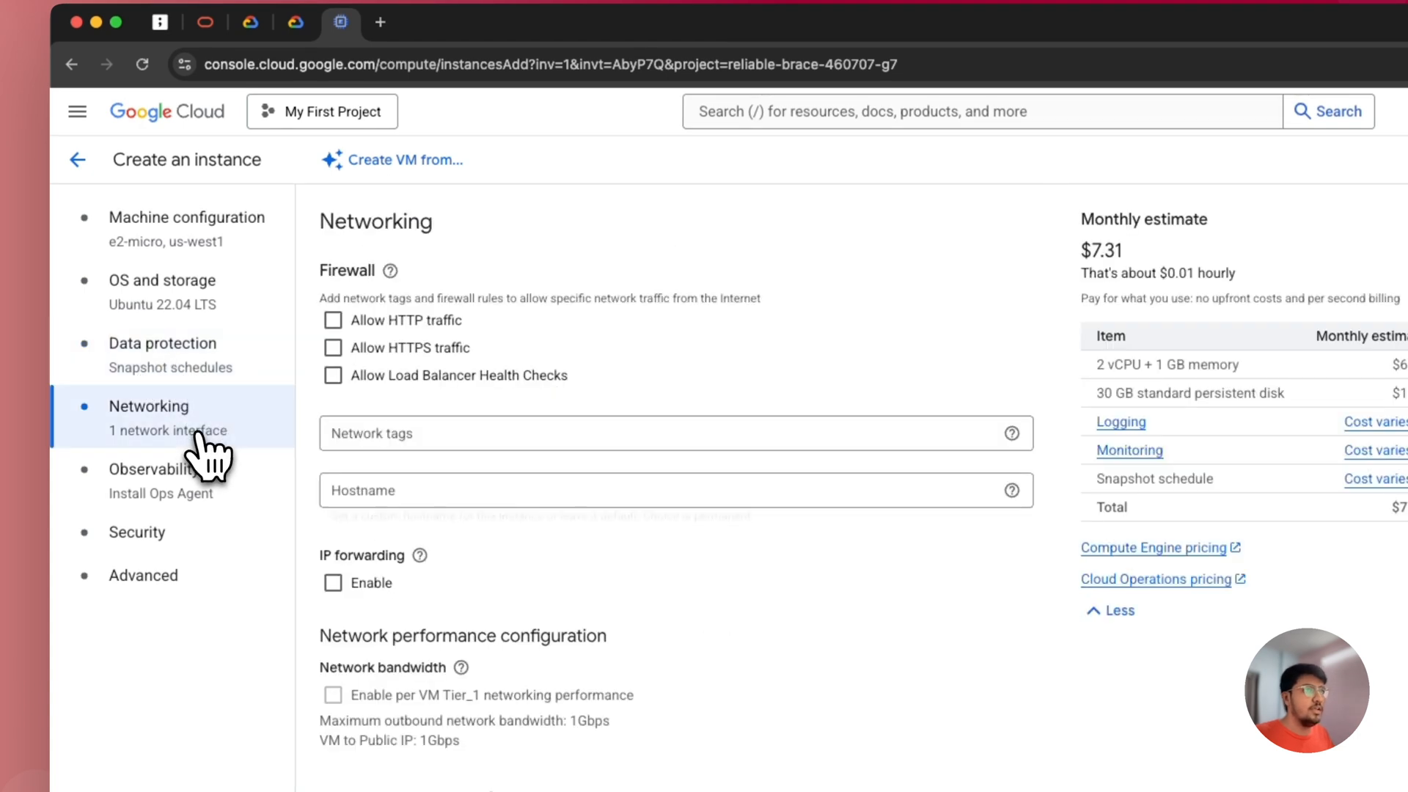
{"action": "left_click", "coordinate": [333, 322]}
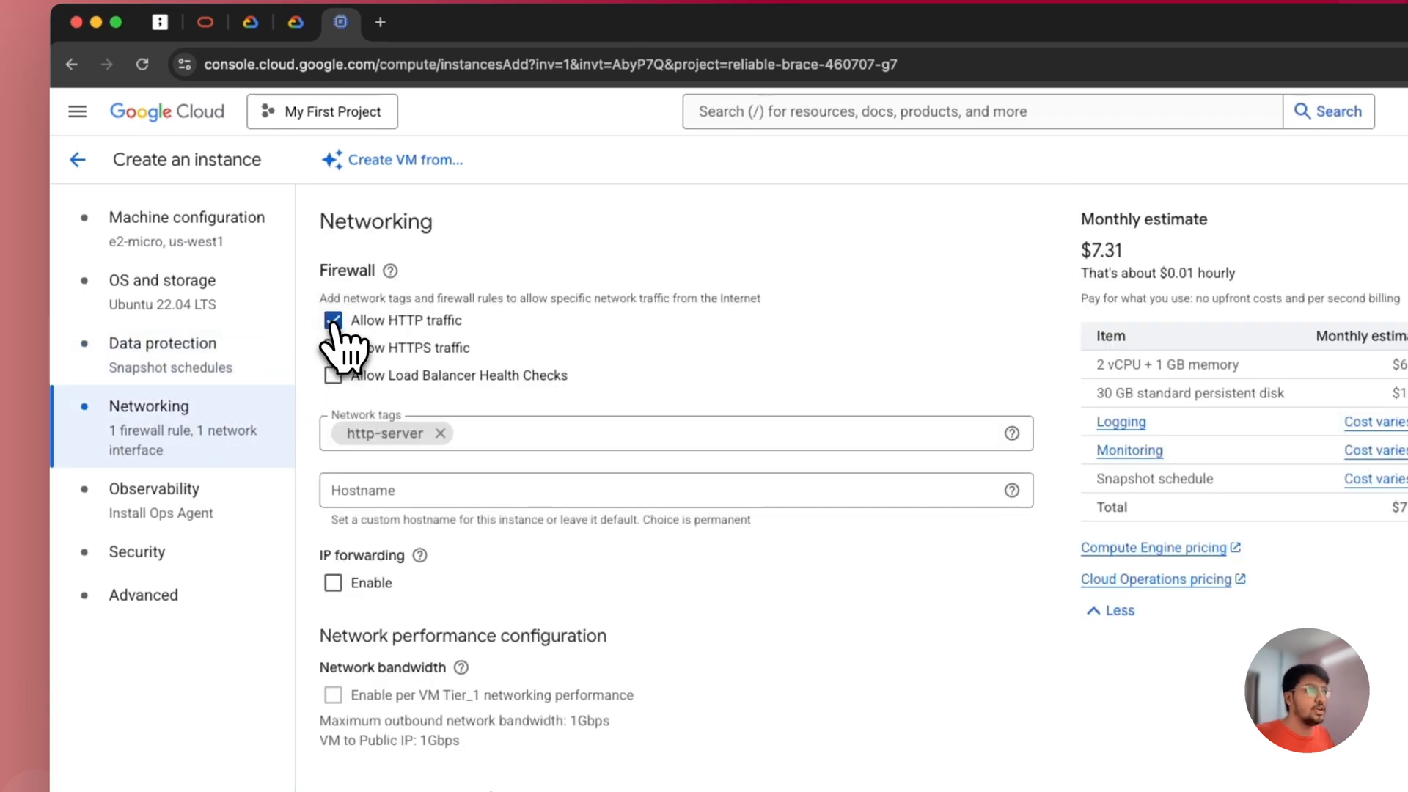
{"action": "left_click", "coordinate": [333, 376]}
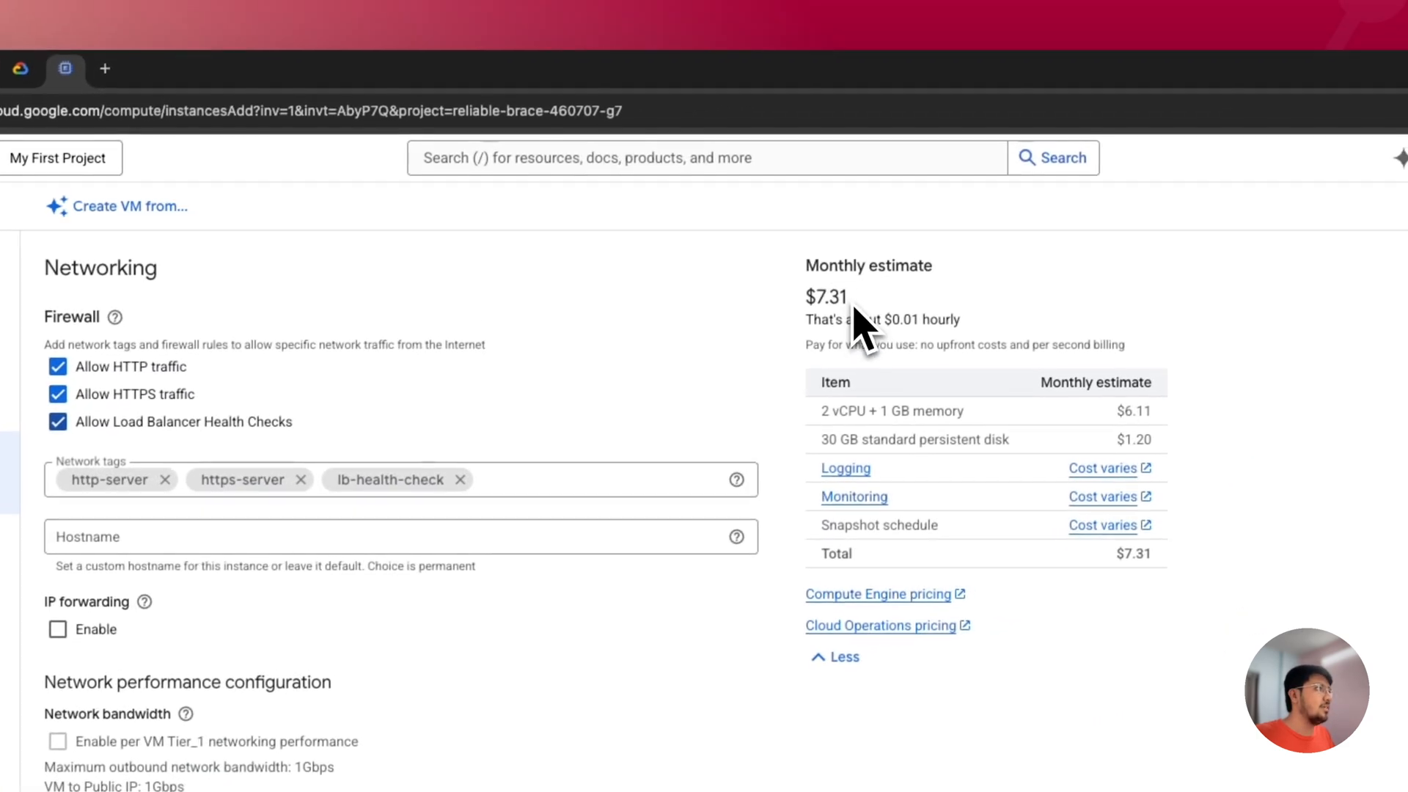
{"action": "double_click", "coordinate": [826, 298]}
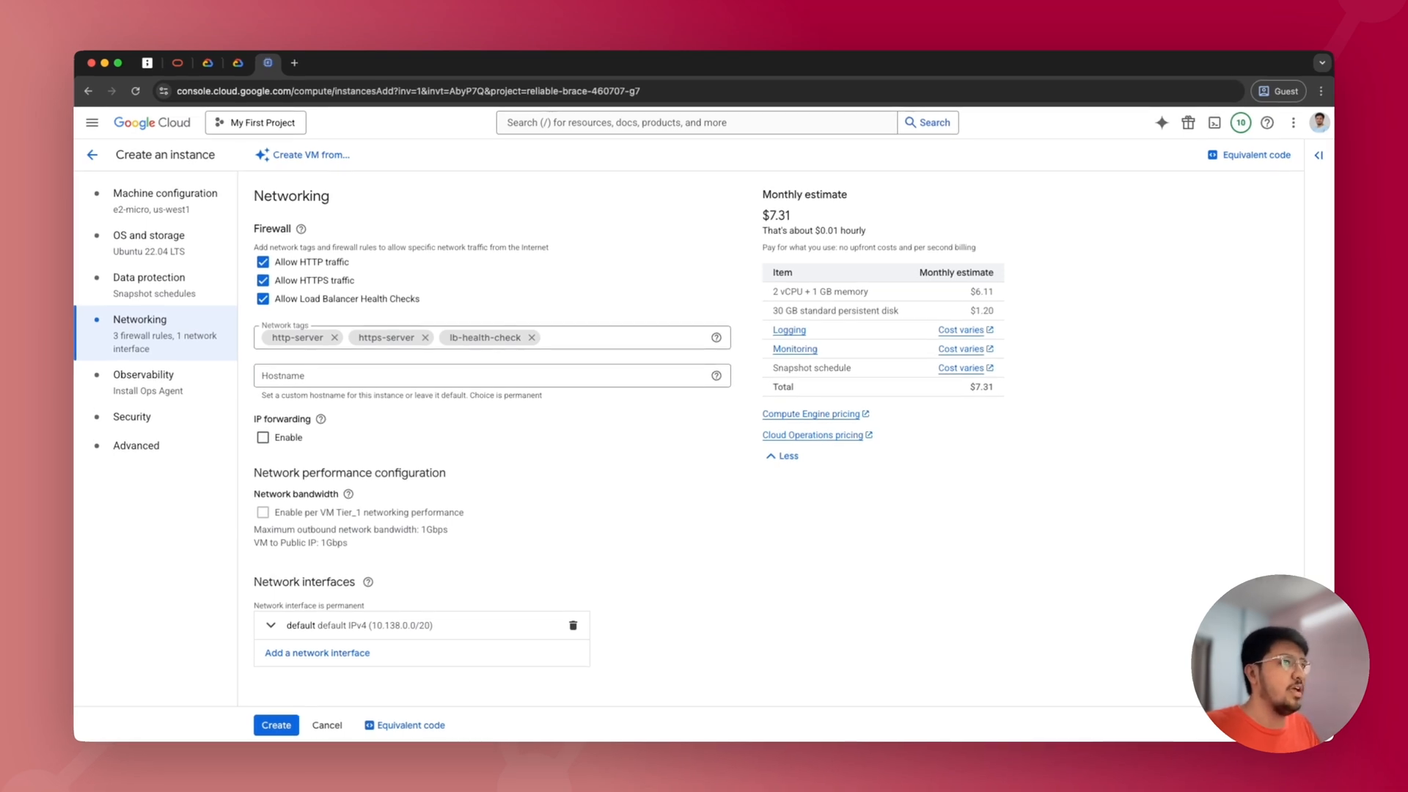
{"action": "mouse_move", "coordinate": [815, 235]}
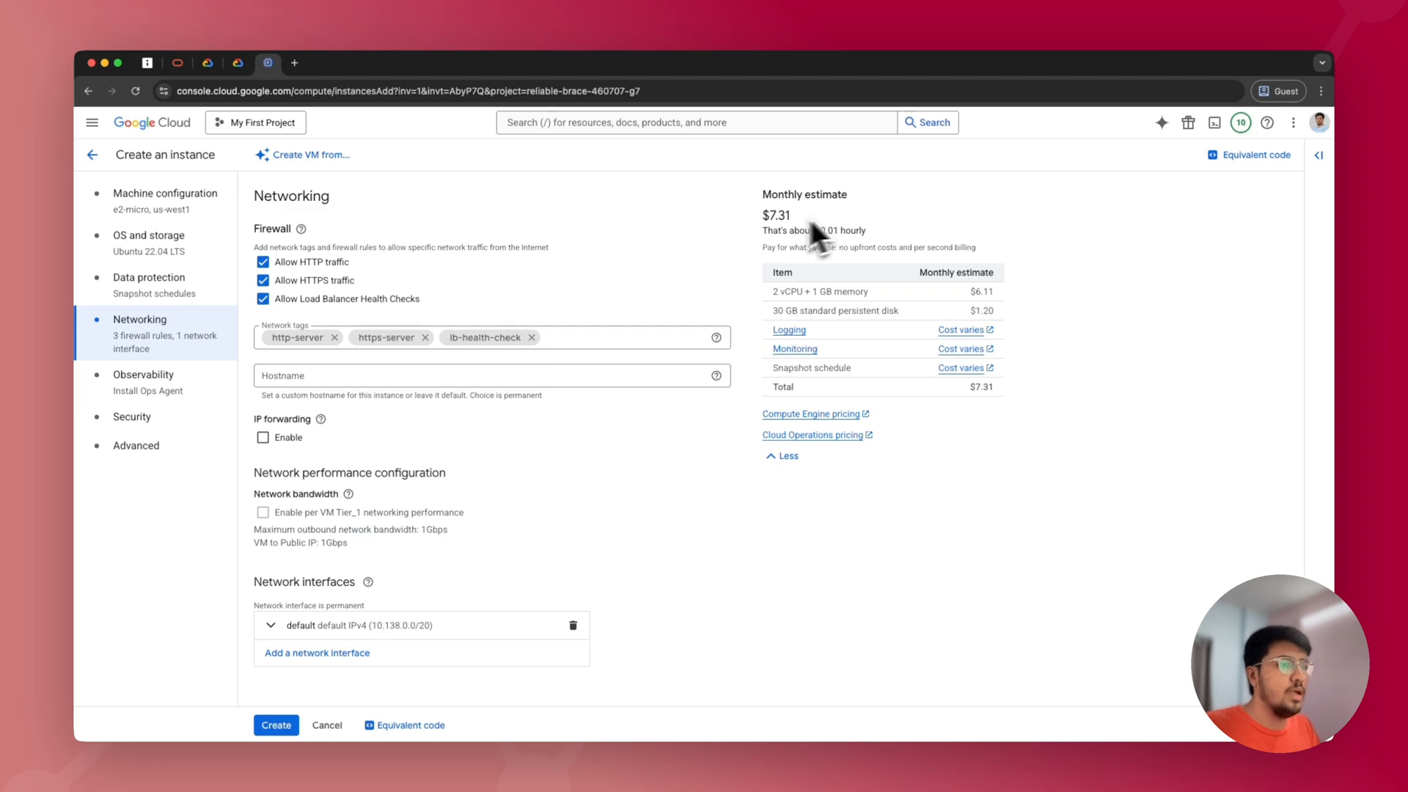
{"action": "left_click", "coordinate": [276, 724]}
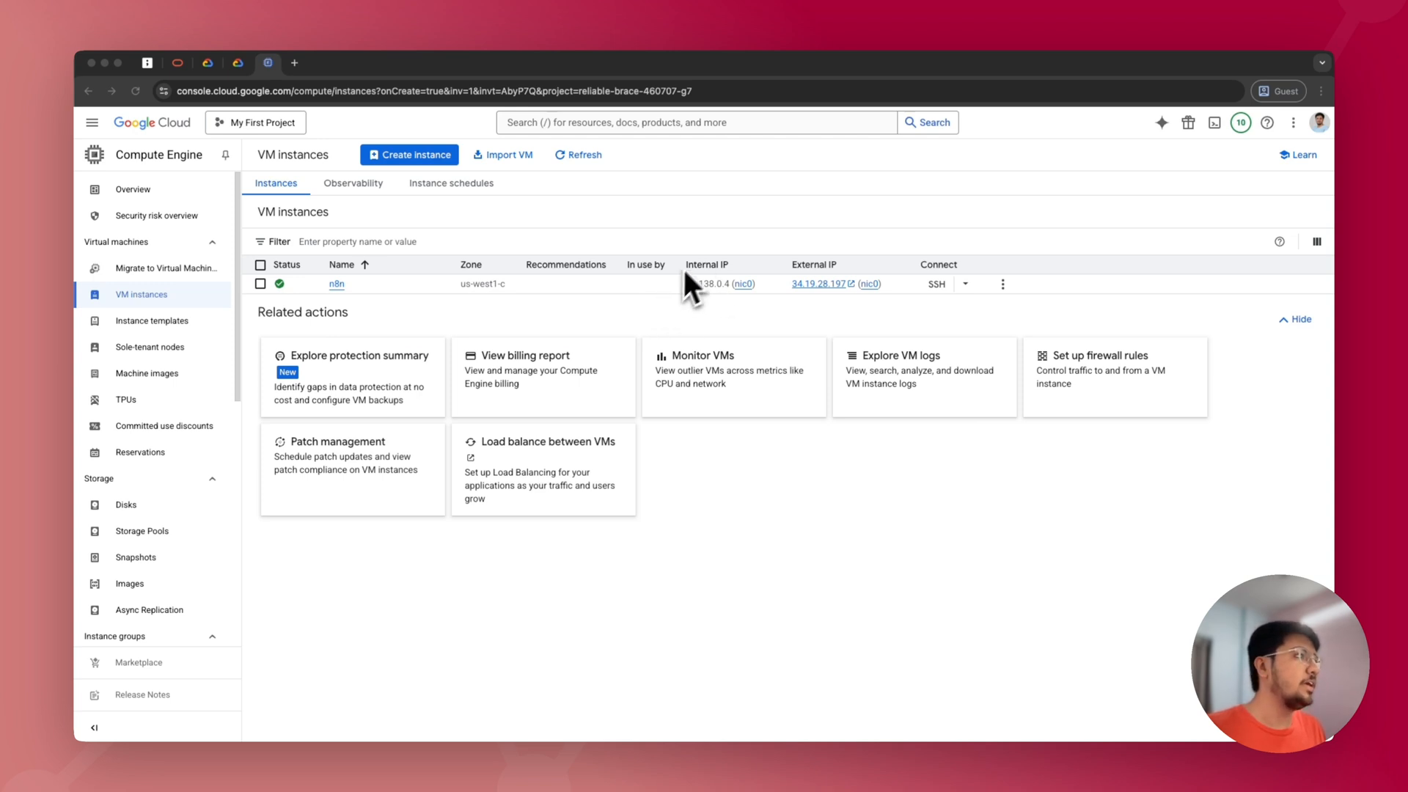
{"action": "mouse_move", "coordinate": [914, 346]}
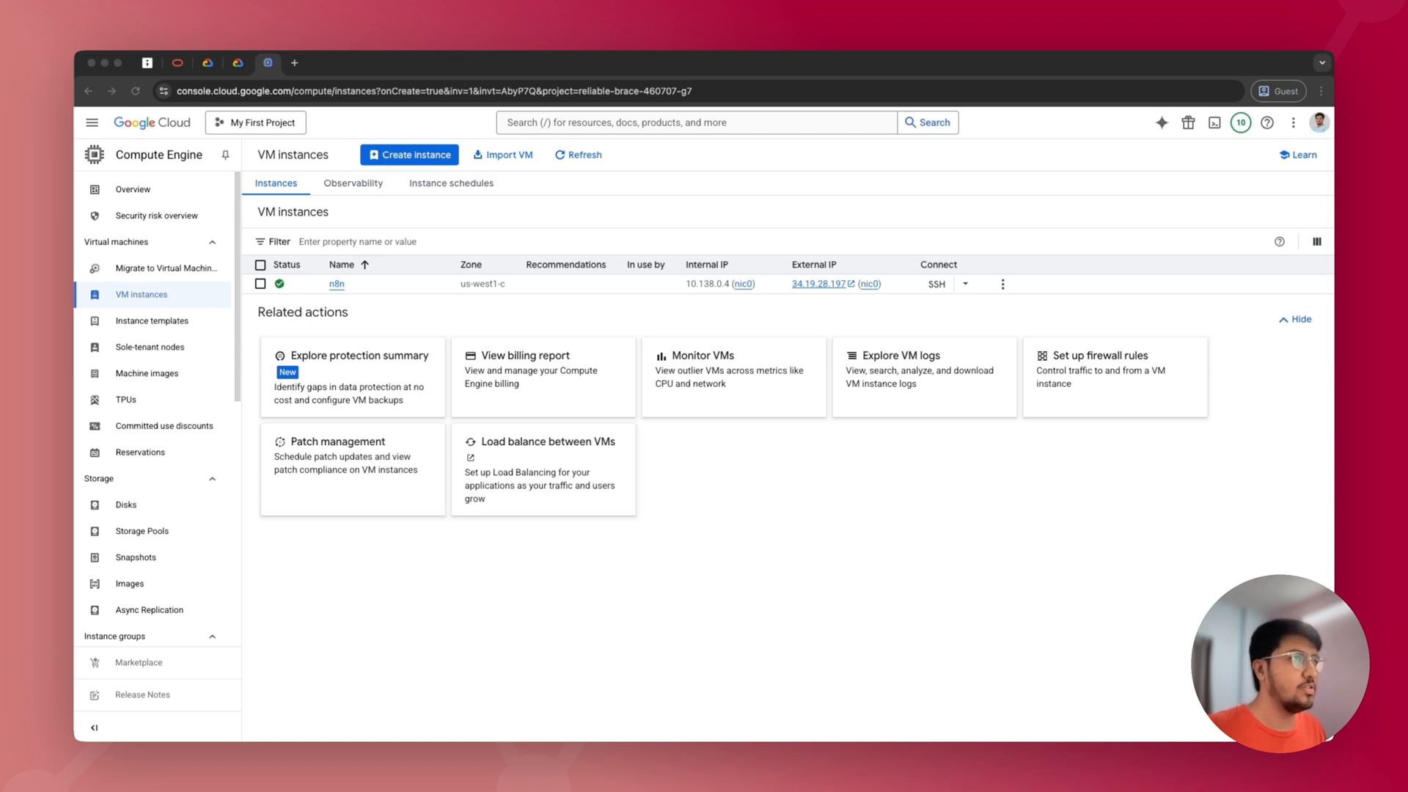
{"action": "mouse_move", "coordinate": [930, 327]}
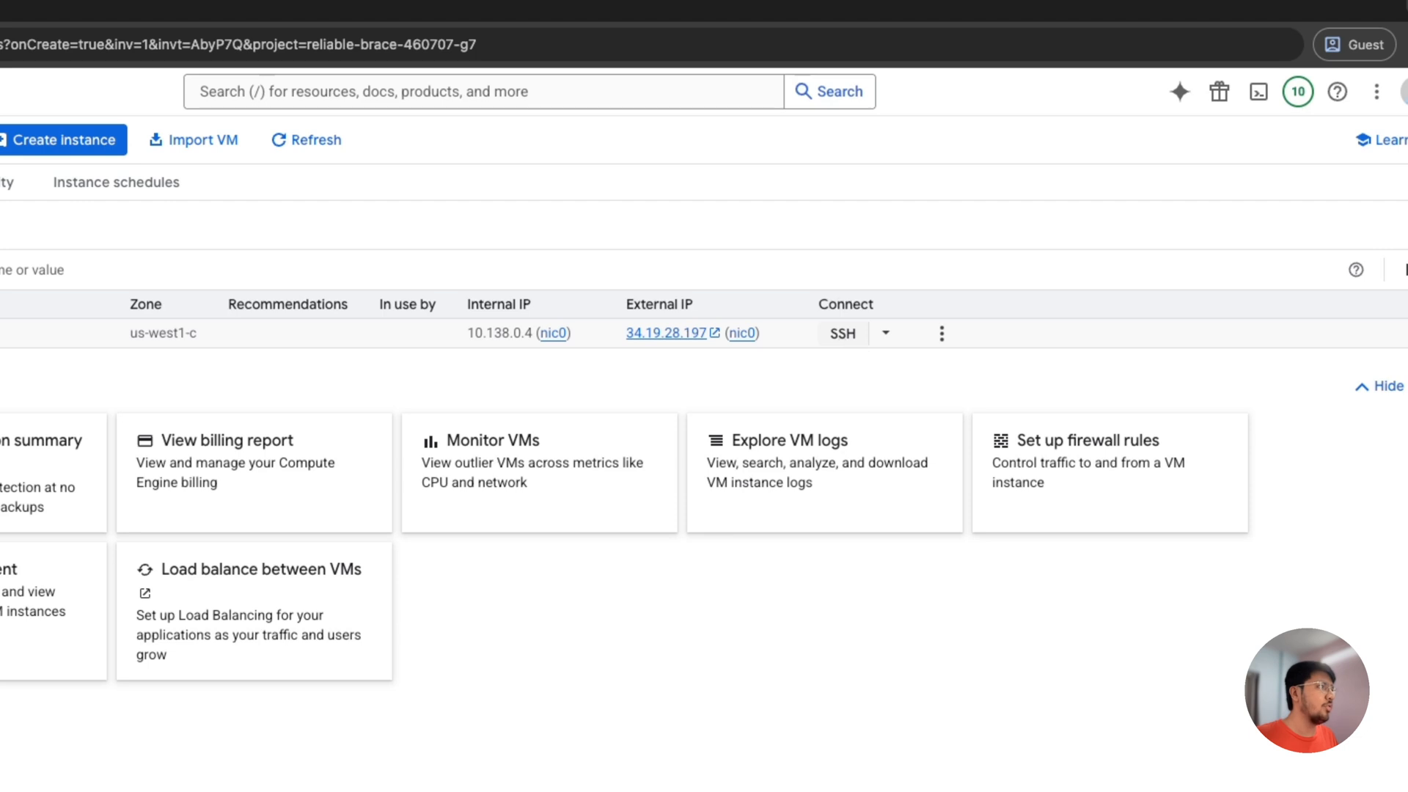
Step: Open SSH-in-browser for the n8n VM and authorize the connection
{"action": "left_click", "coordinate": [842, 333]}
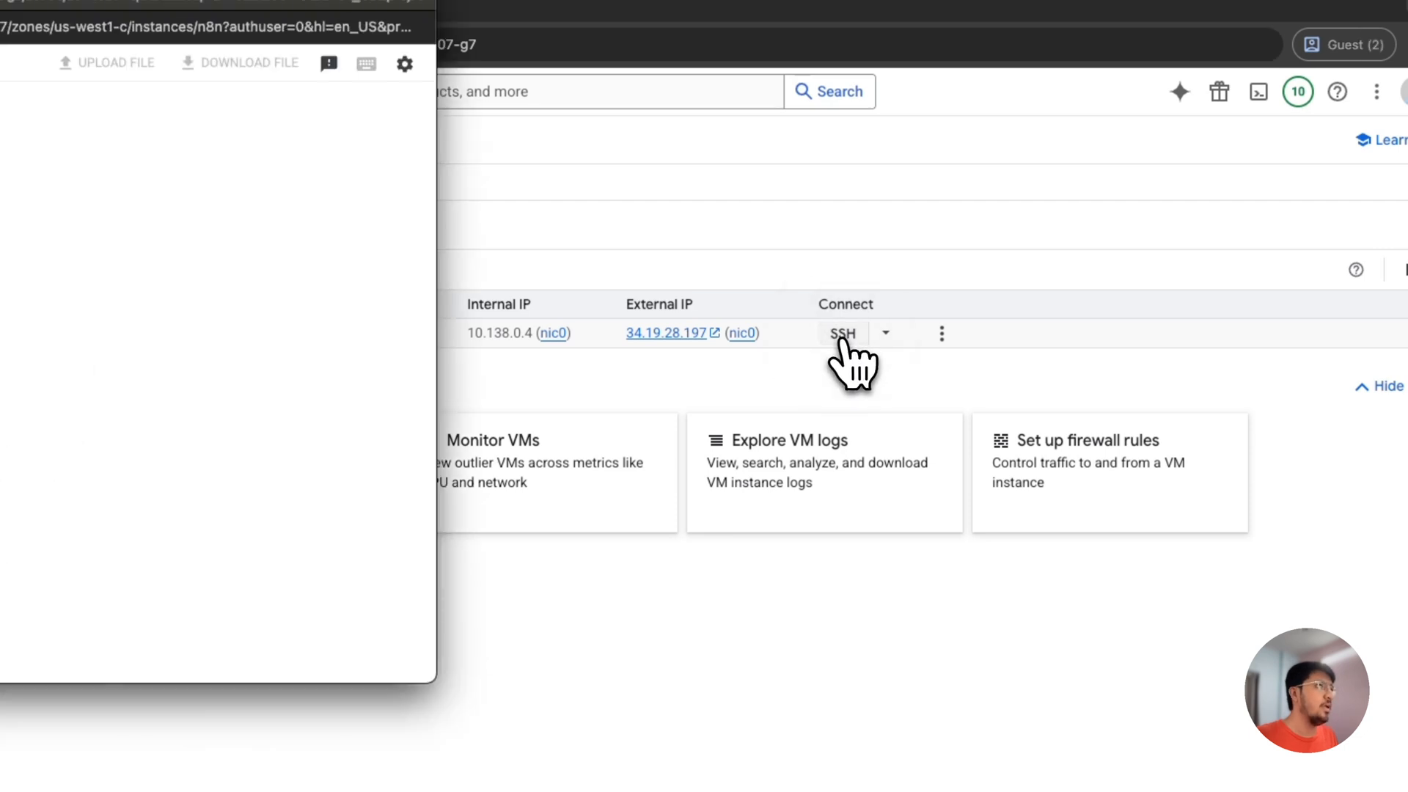
{"action": "left_click", "coordinate": [842, 333]}
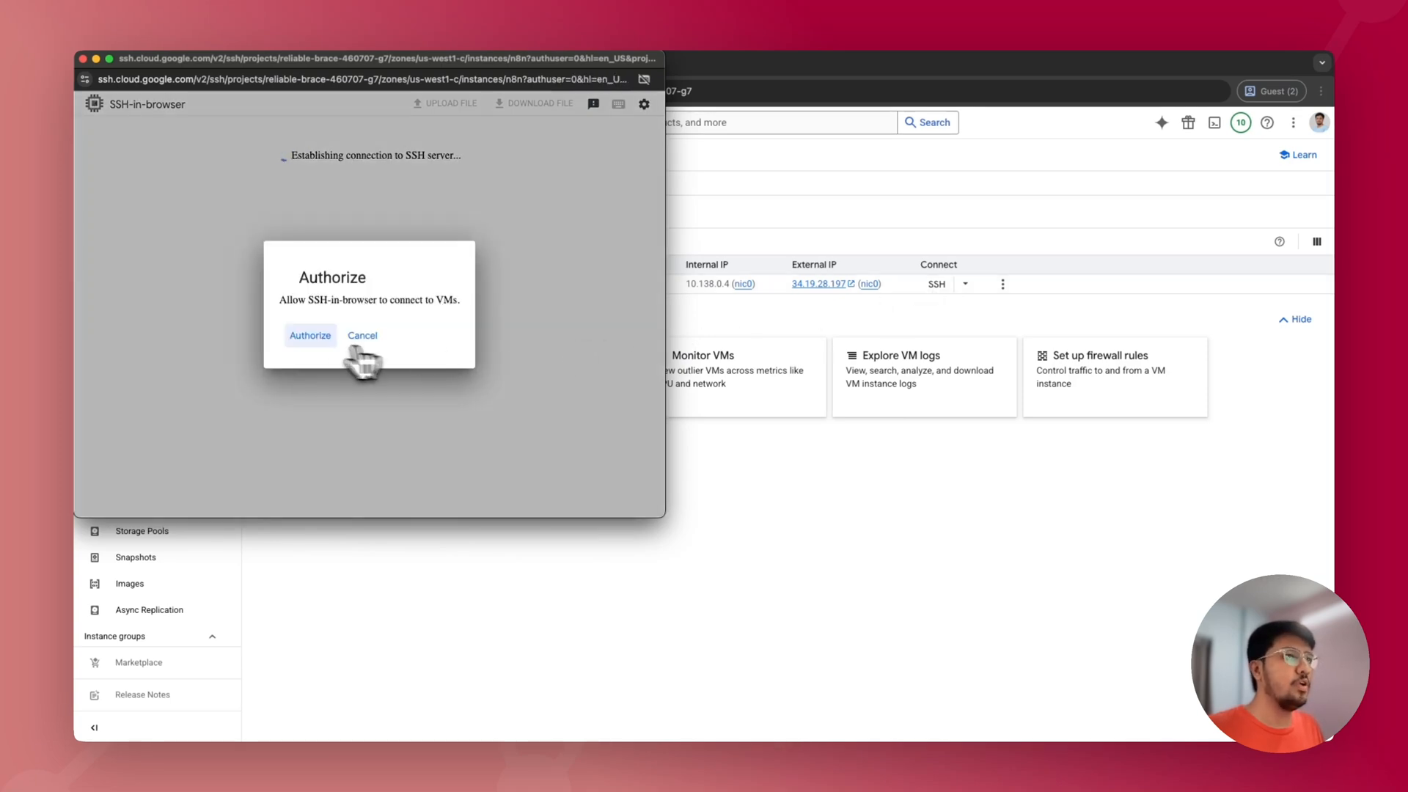
{"action": "left_click", "coordinate": [310, 335]}
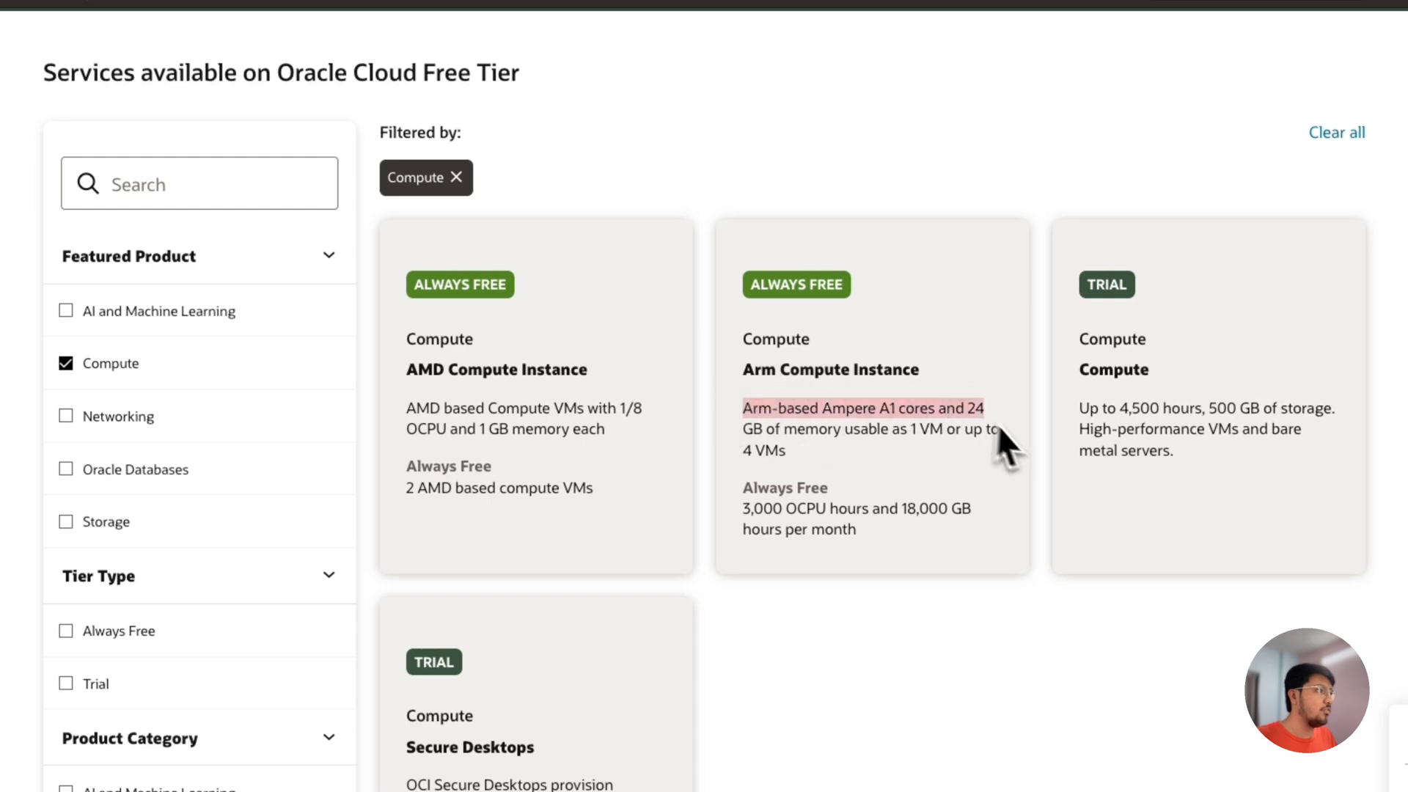
Step: Narrow the Oracle Cloud Free Tier services list to the Compute offerings
{"action": "left_click", "coordinate": [147, 61]}
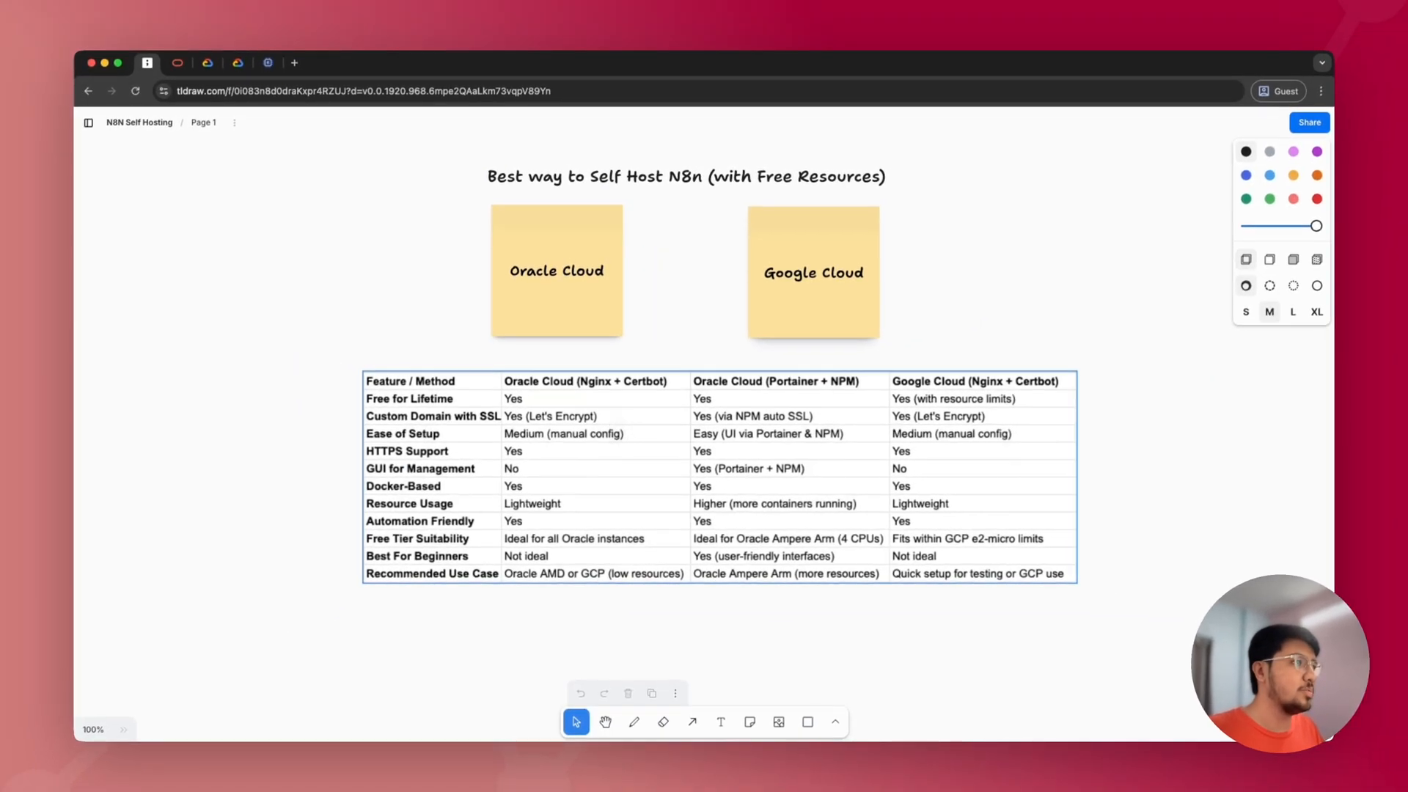
{"action": "mouse_move", "coordinate": [619, 426]}
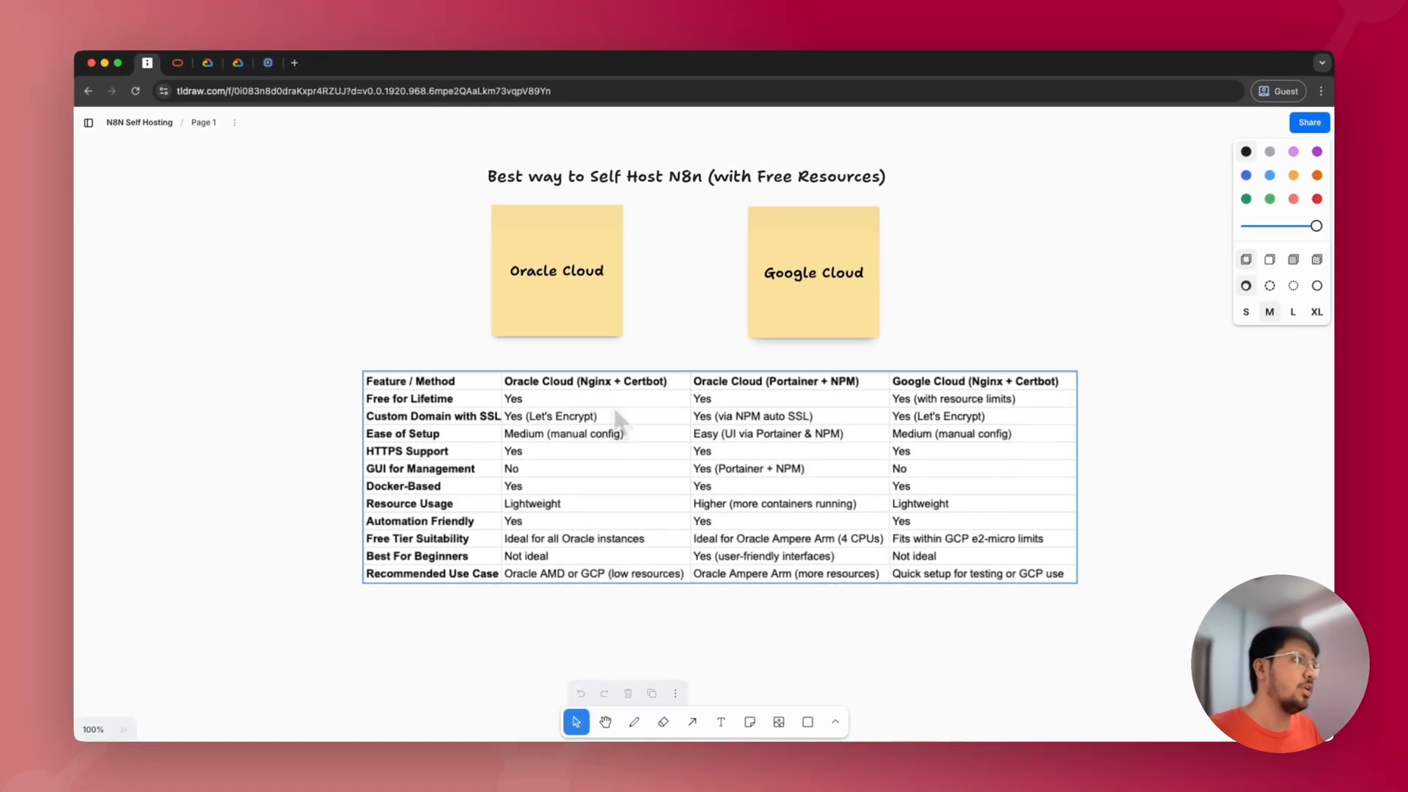
{"action": "mouse_move", "coordinate": [952, 440]}
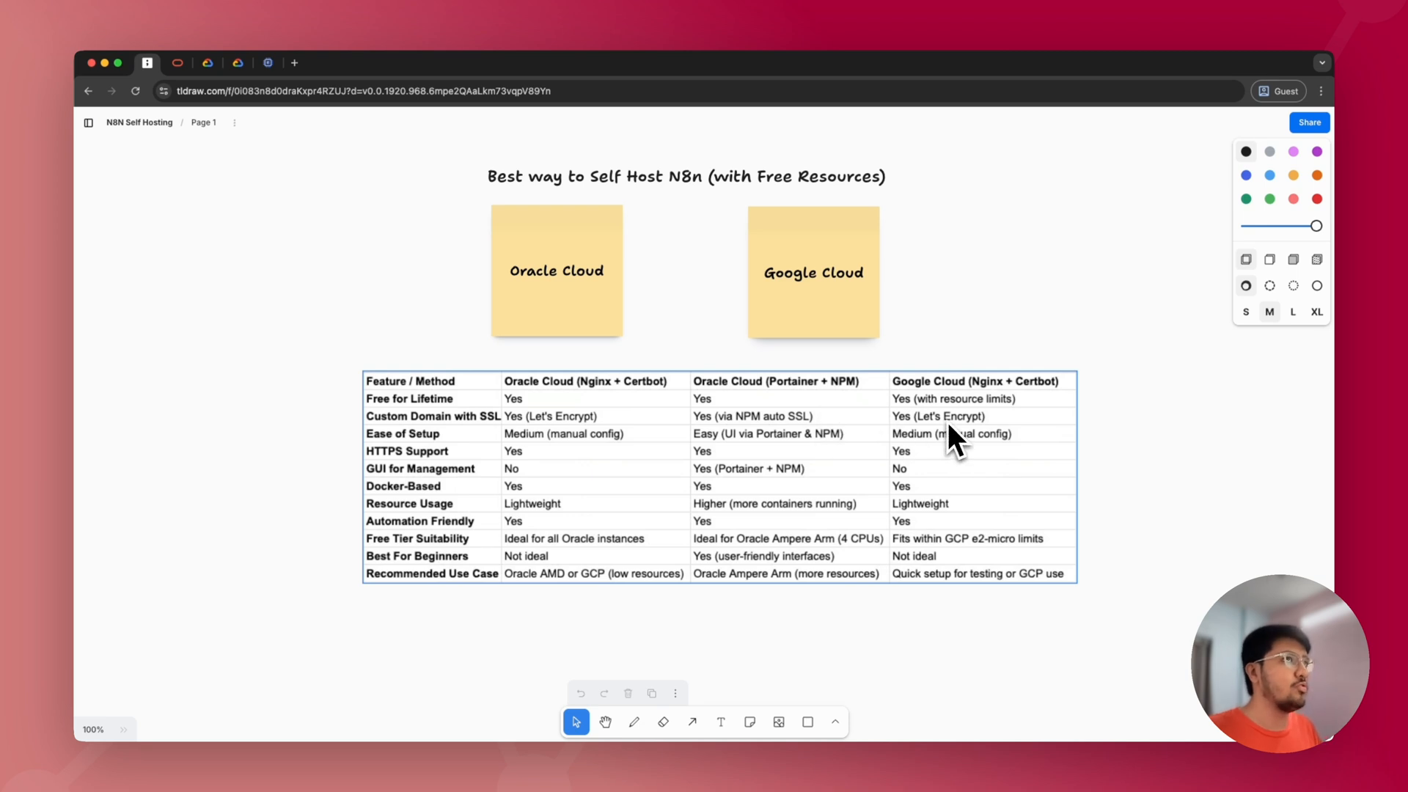
{"action": "mouse_move", "coordinate": [798, 490]}
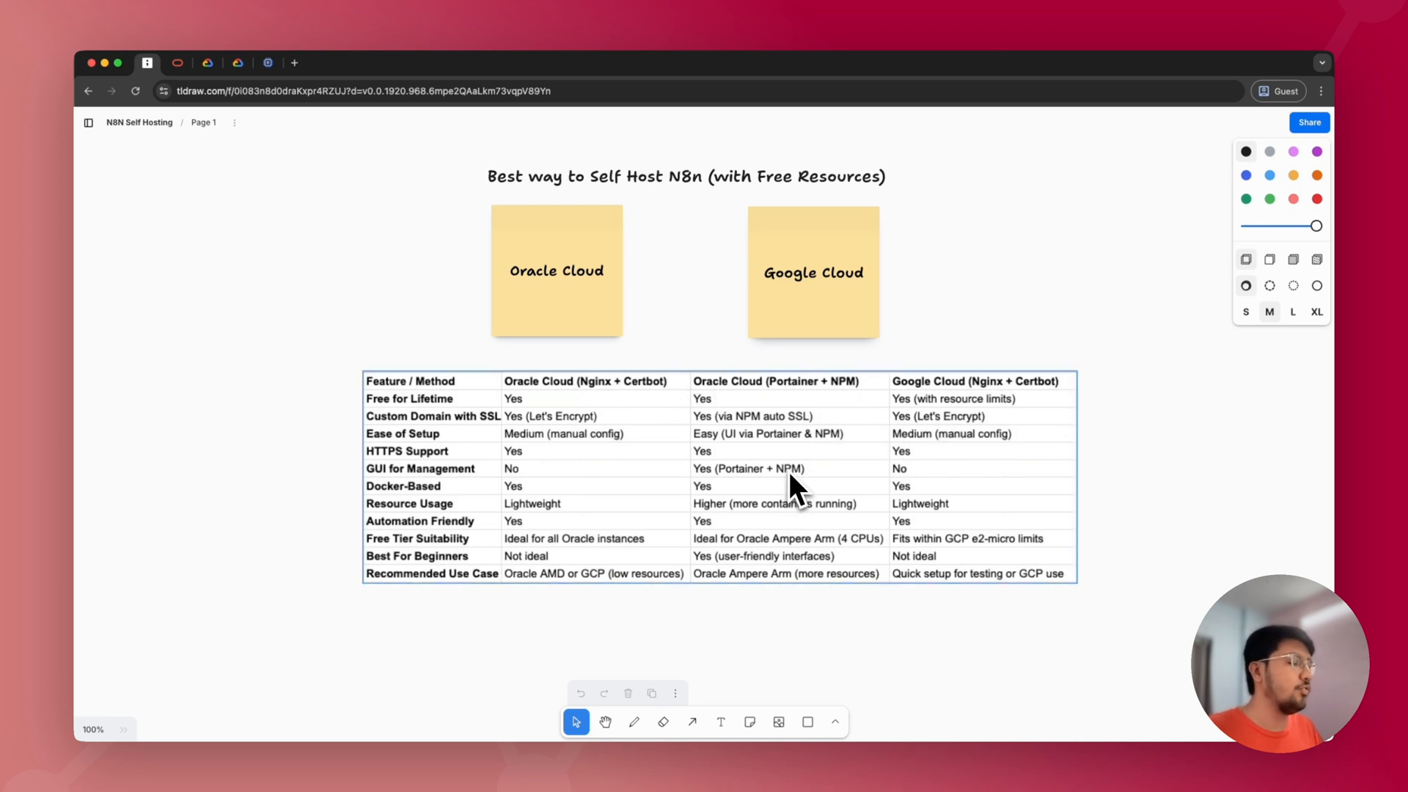
{"action": "mouse_move", "coordinate": [798, 490]}
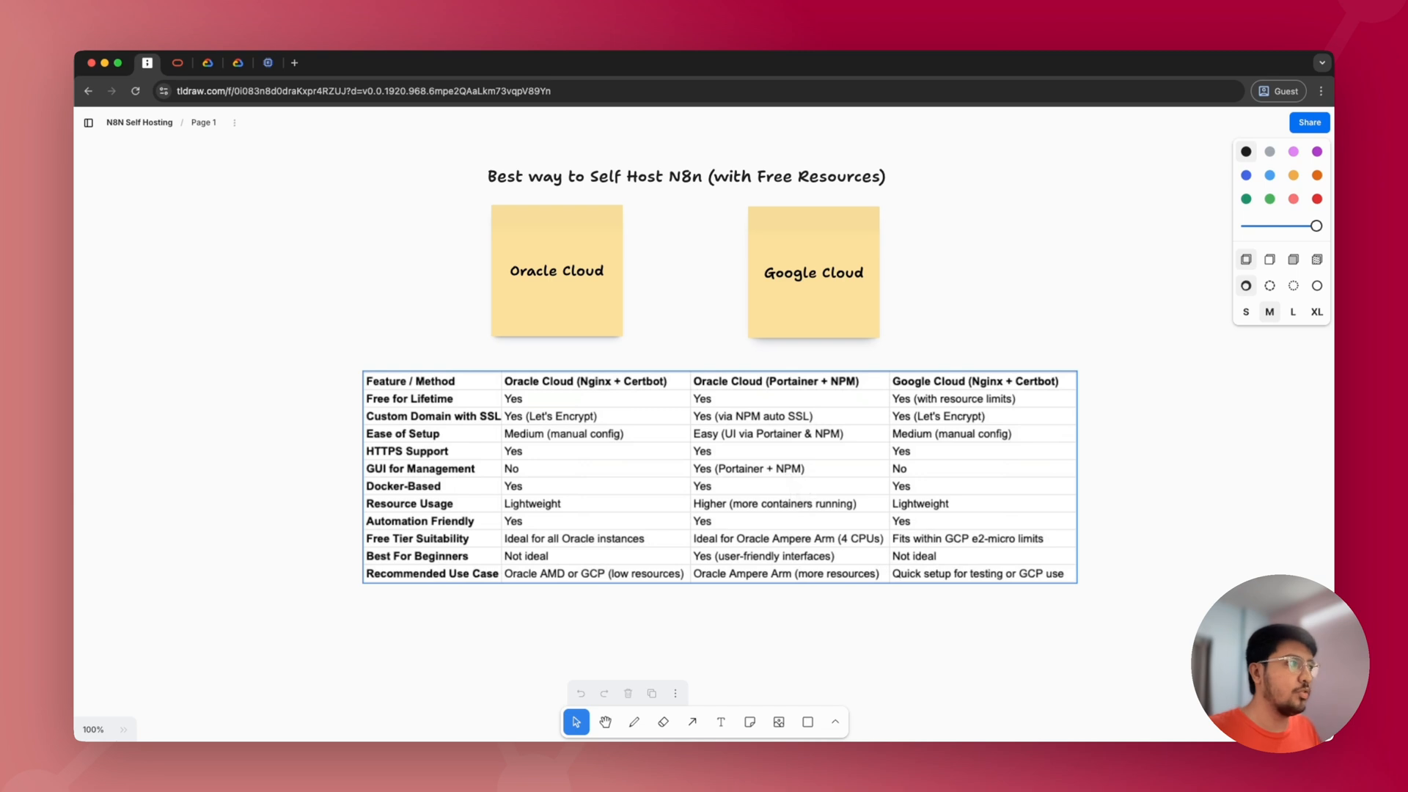